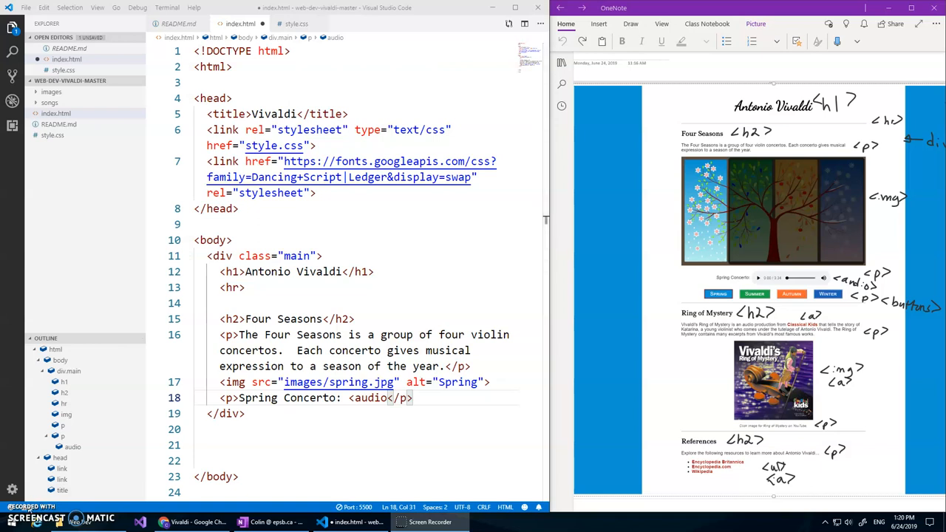
mouse_move(102, 485)
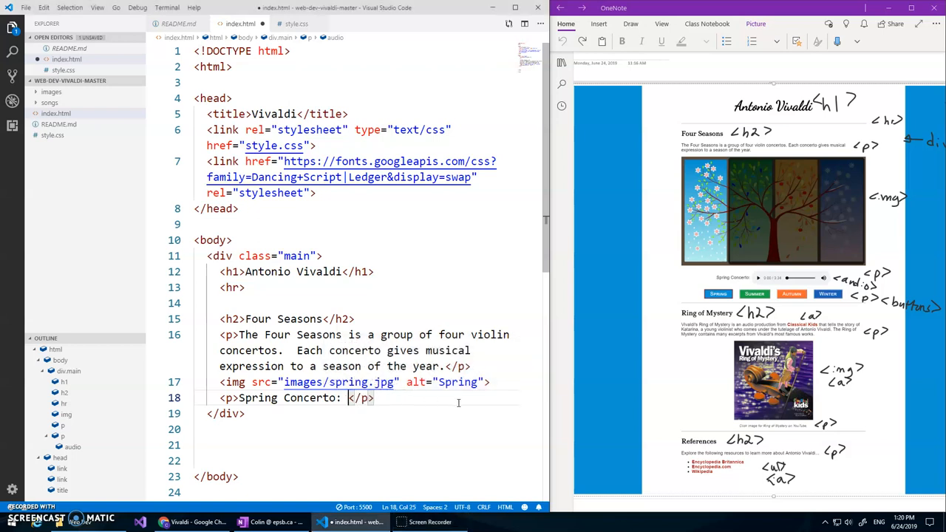
- Switch to the Chrome live preview of the Vivaldi page
key(enter)
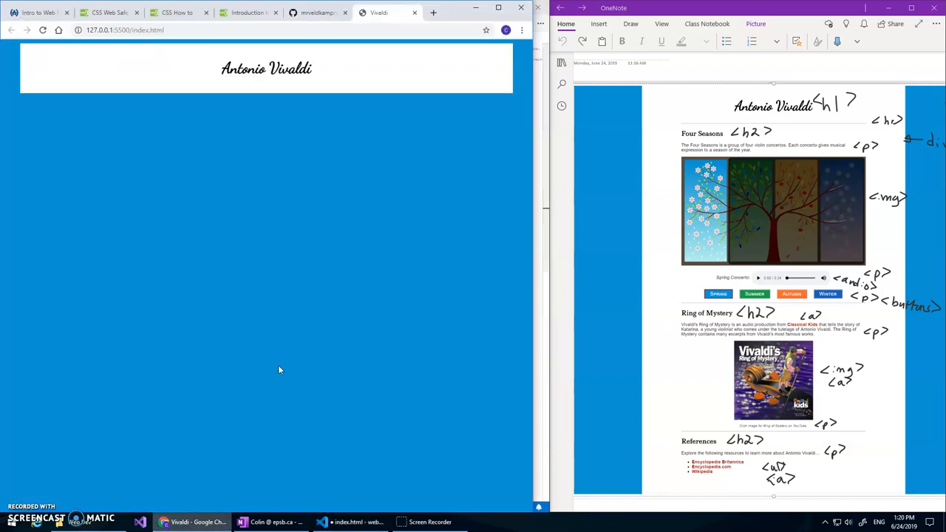
- Open the HTML audio tag reference from the course notes page
click(35, 12)
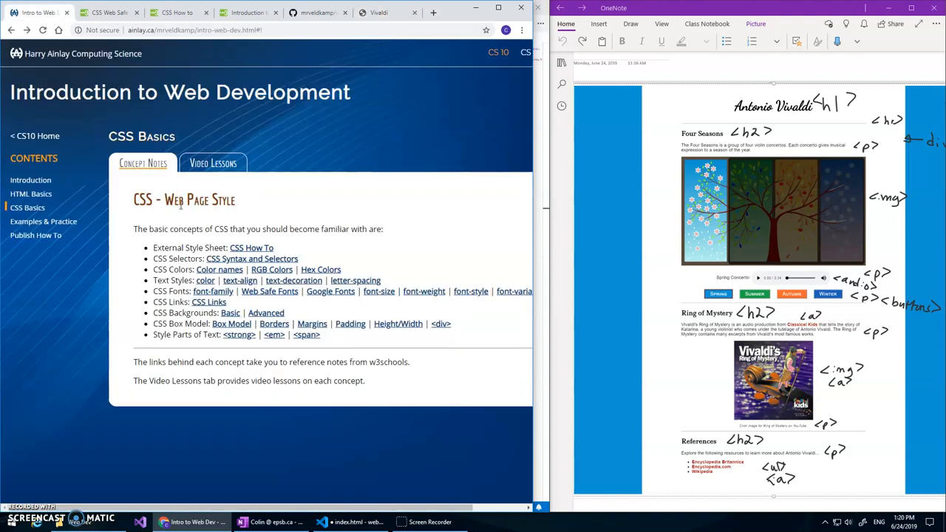
click(30, 193)
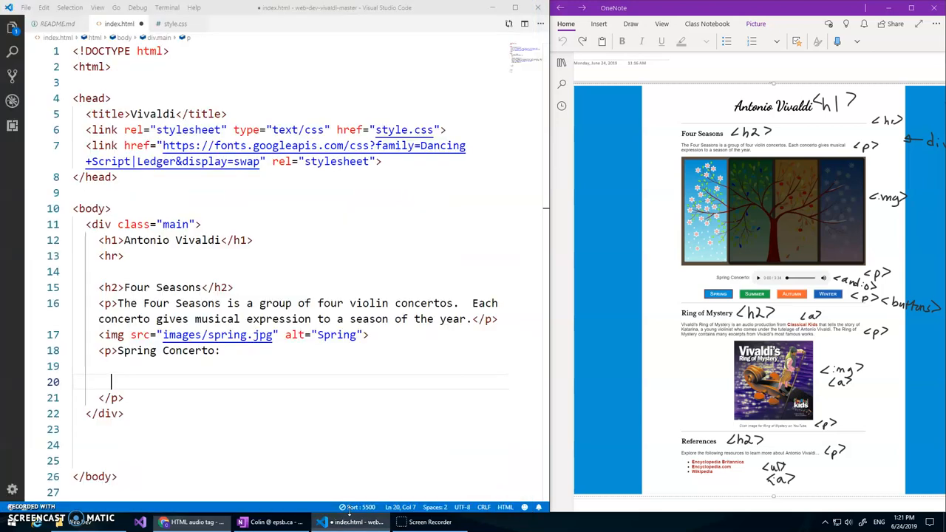
- Paste the audio snippet into the Spring Concerto paragraph and remove the ogg source line
click(172, 366)
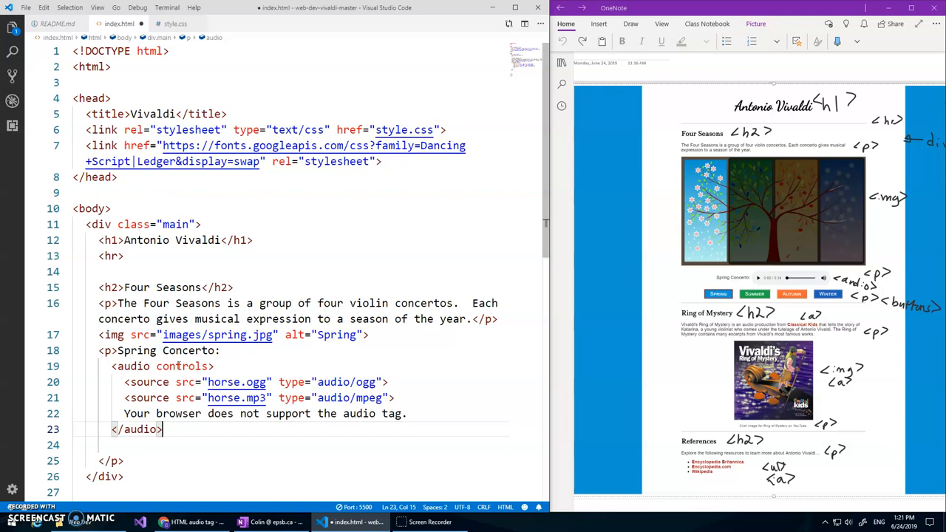
drag(124, 382, 362, 382)
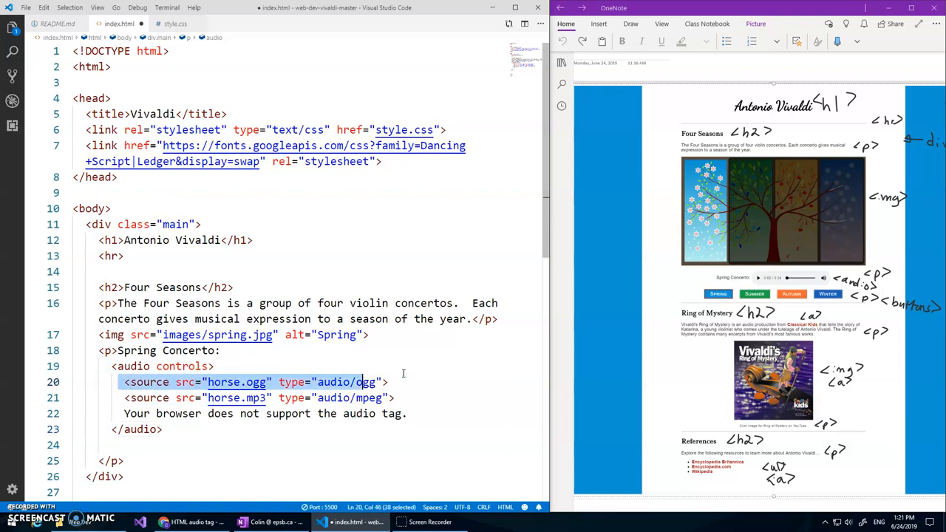
key(Delete)
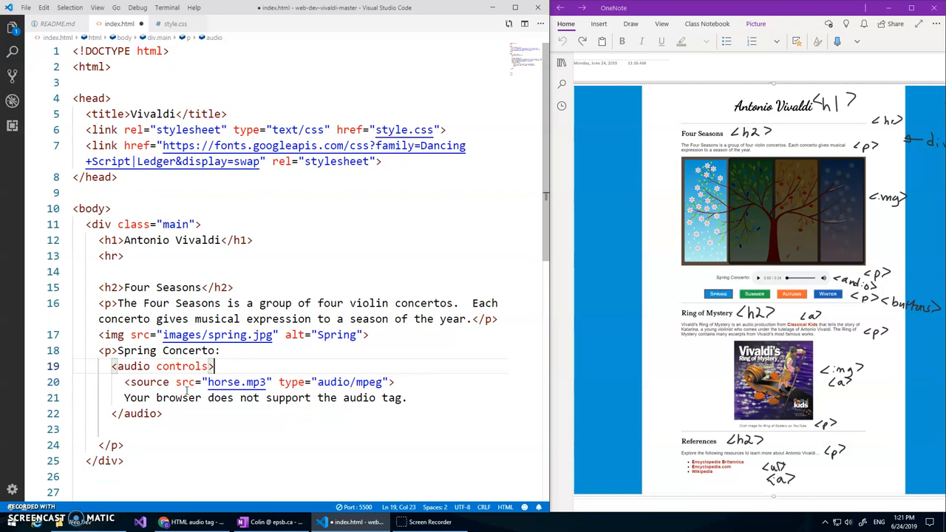
- Replace horse.mp3 with songs/vivaldi-spring.mp3 and select the fallback message sentence
double_click(236, 382)
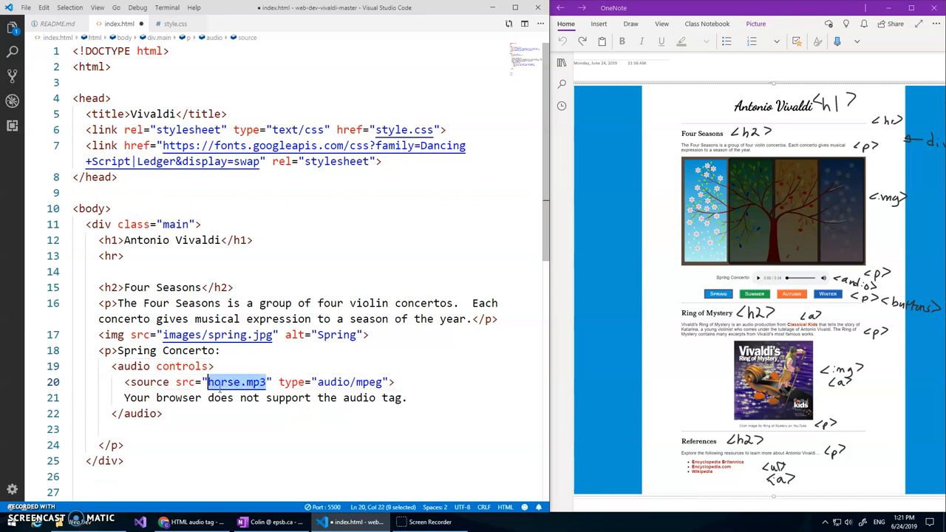
text(s)
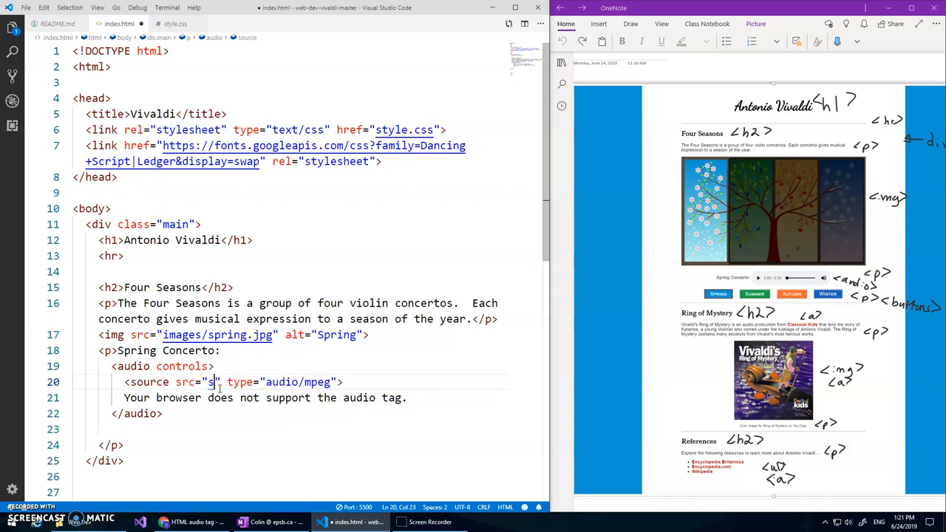
text(ongs/)
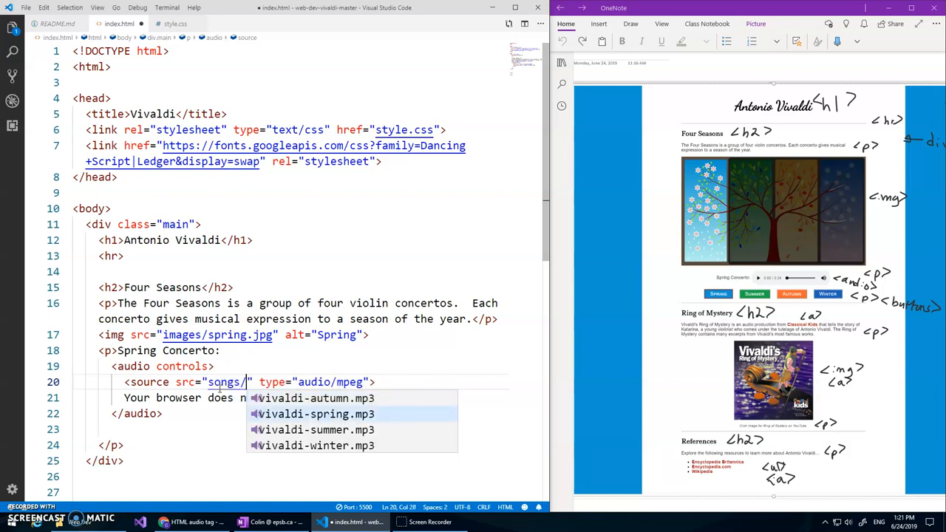
click(316, 413)
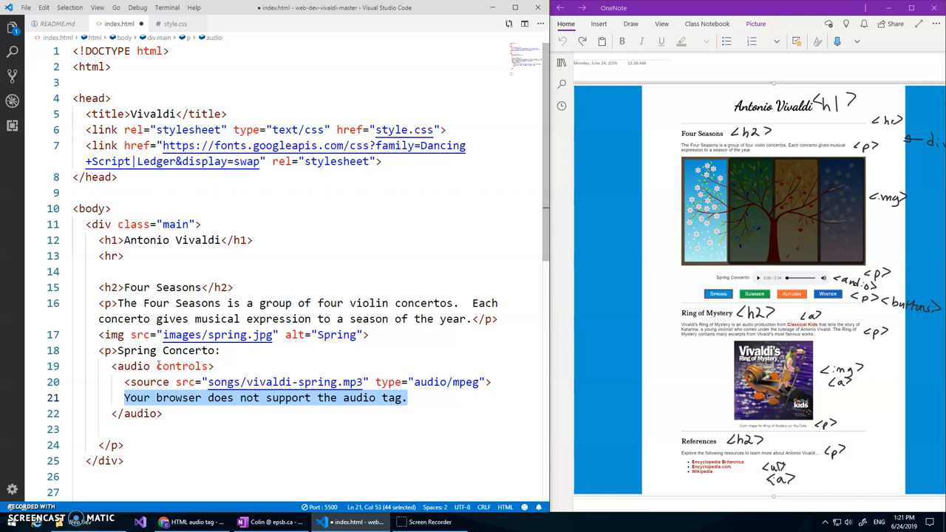
double_click(181, 366)
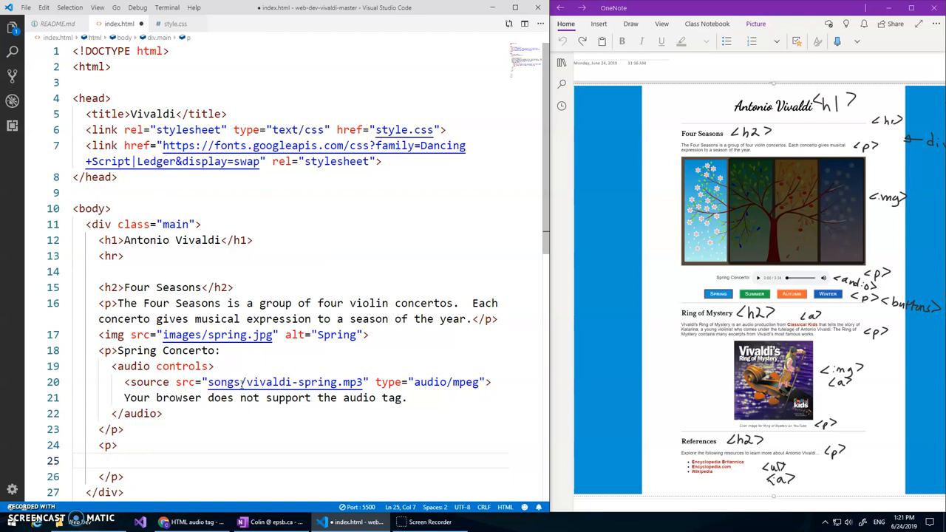
- Add Spring, Summer, Autumn and Winter buttons in a paragraph below the player
text(<button>)
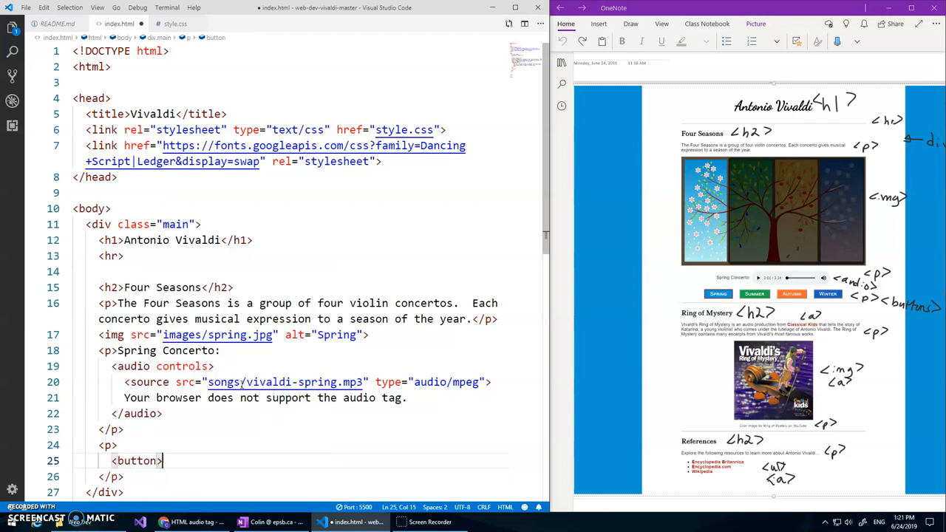
text(Spring</button>)
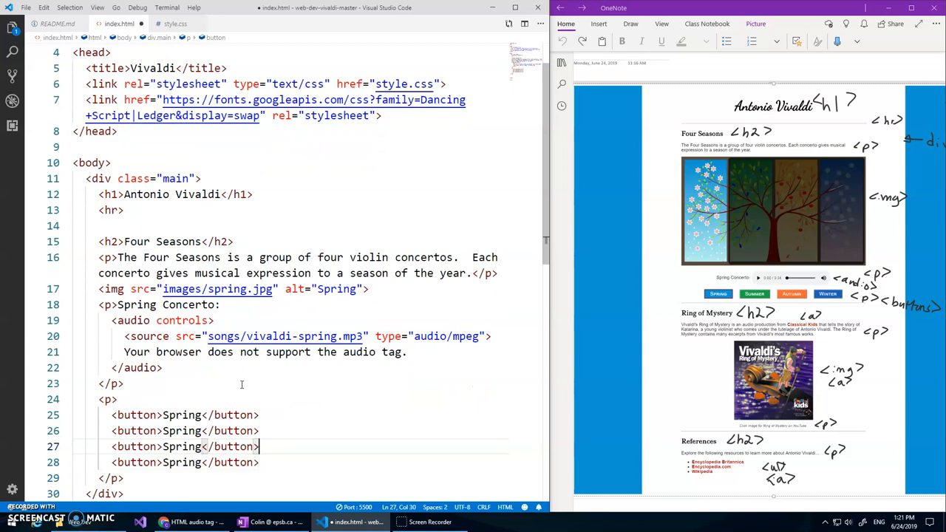
double_click(182, 431)
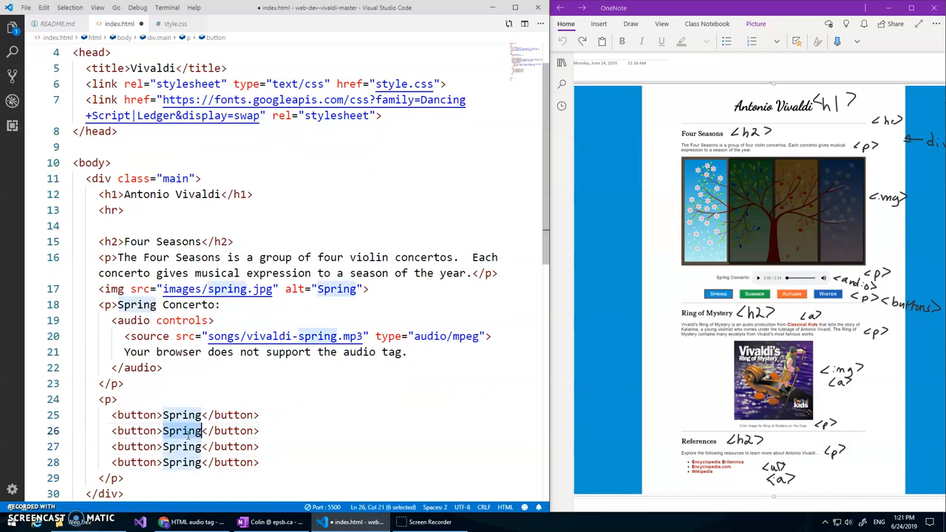
text(Summer)
click(185, 446)
text(Autum)
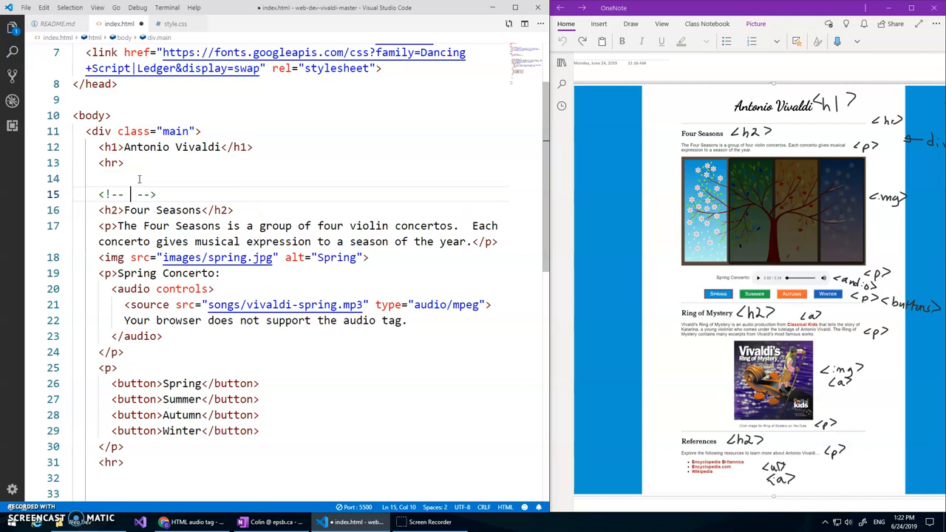
- Add Four Seasons and Ring of Mystery section comments and a Ring of Mystery h2
text(Four Seasons Section)
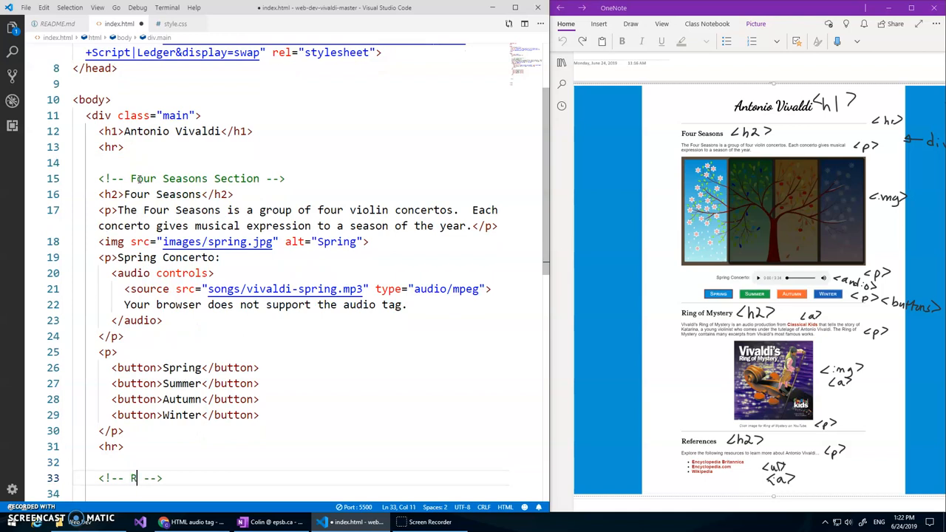
text(I)
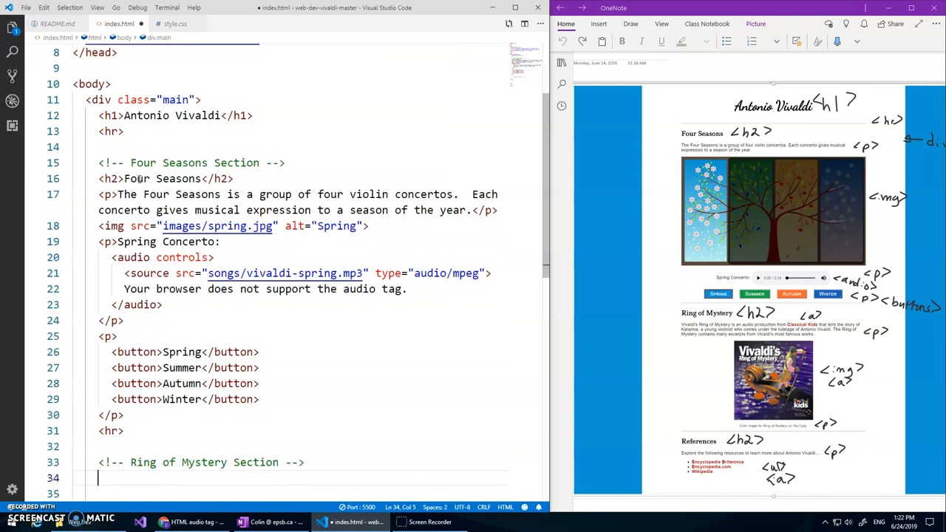
text(<h2>Ring</h2>)
click(291, 494)
text(<p>Vivaldi's Ring</p>)
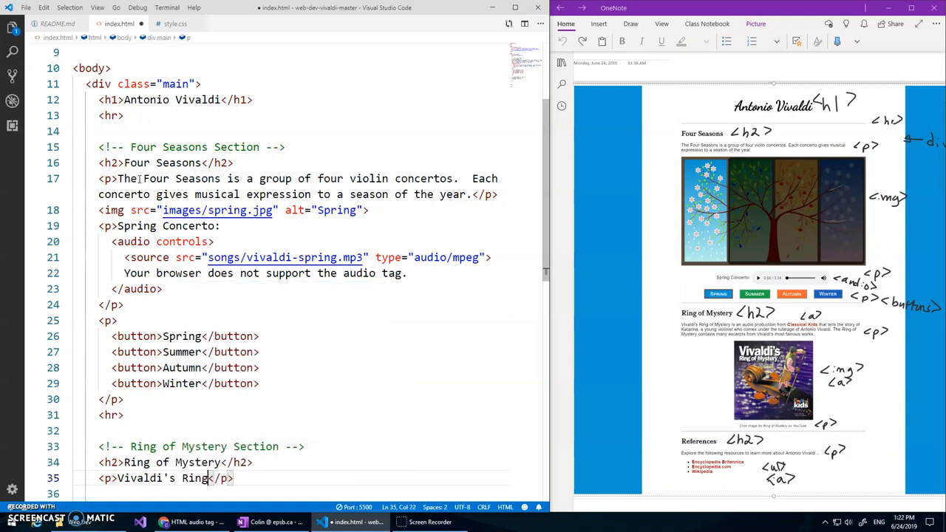
- Write the paragraph's opening about the Classical Kids production telling Katarina's story
text(of Mystery is an audio)
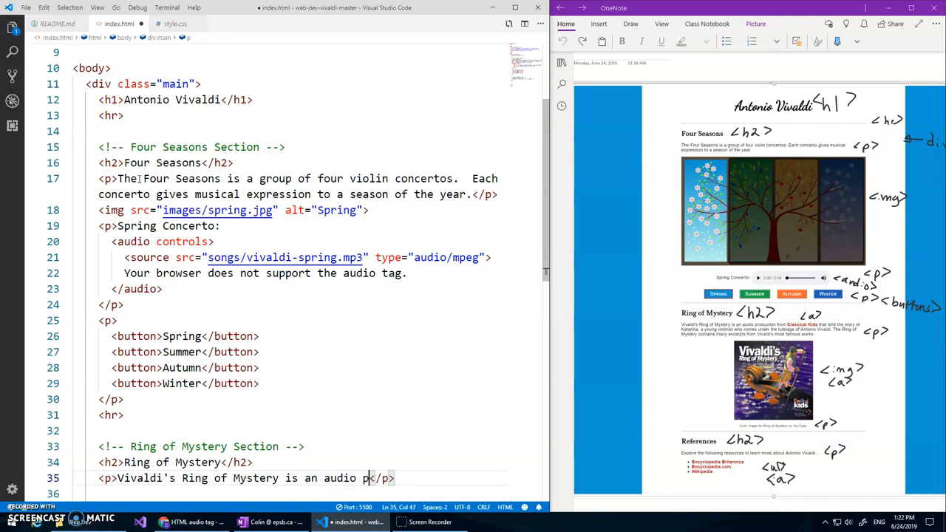
text(production)
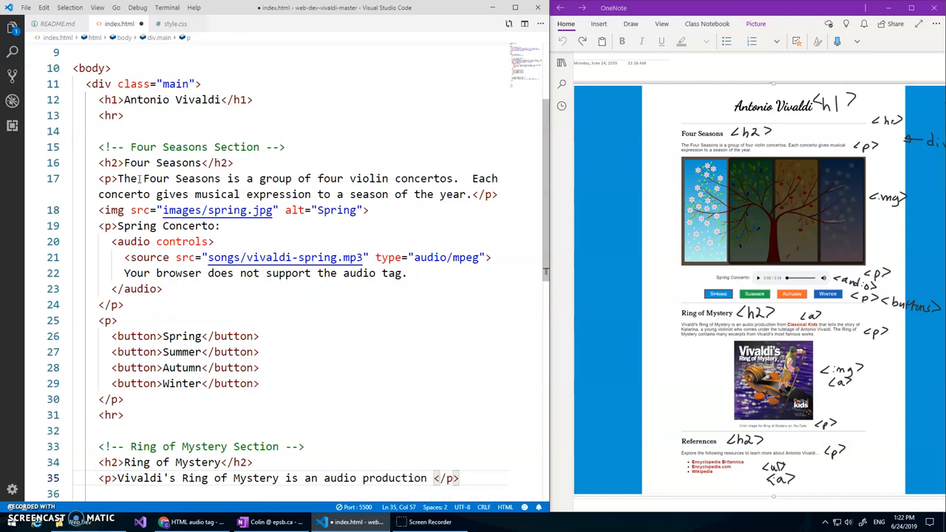
text(from)
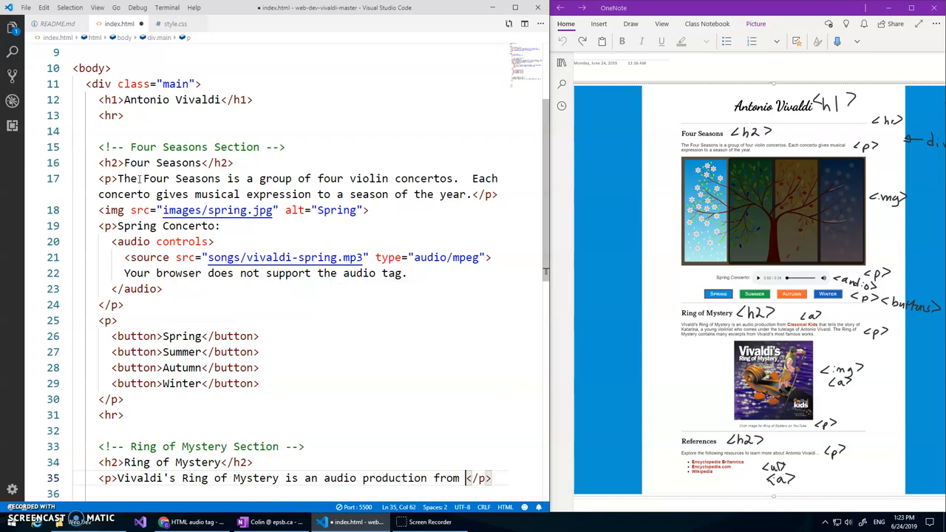
text(<a href=""></a><)
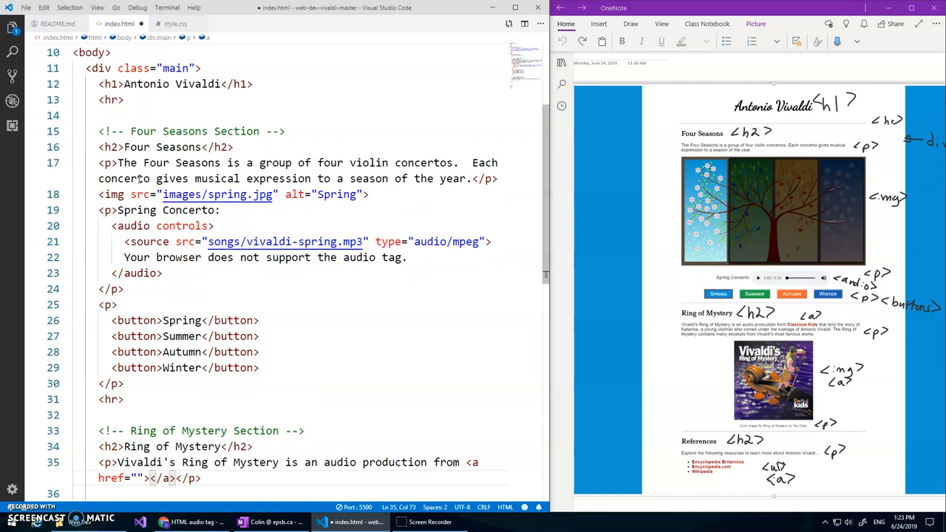
text(Classical Kids)
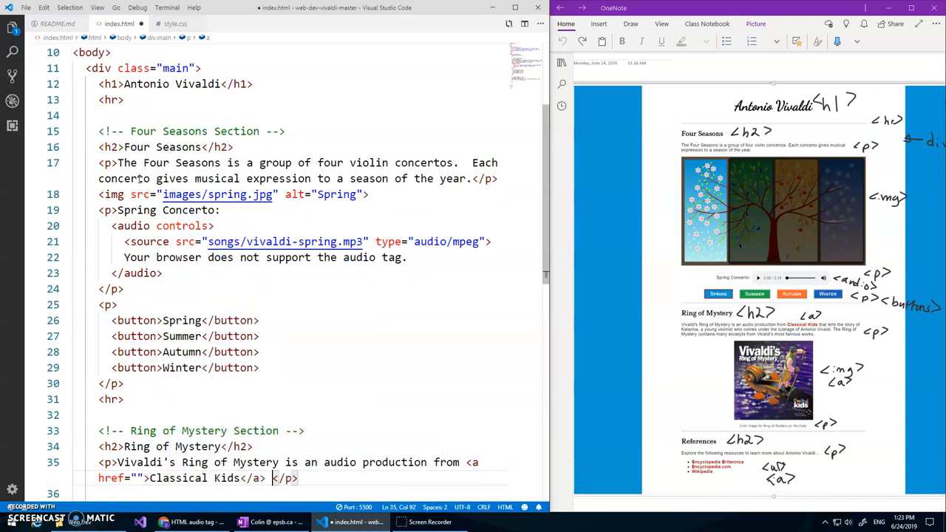
text(that tells)
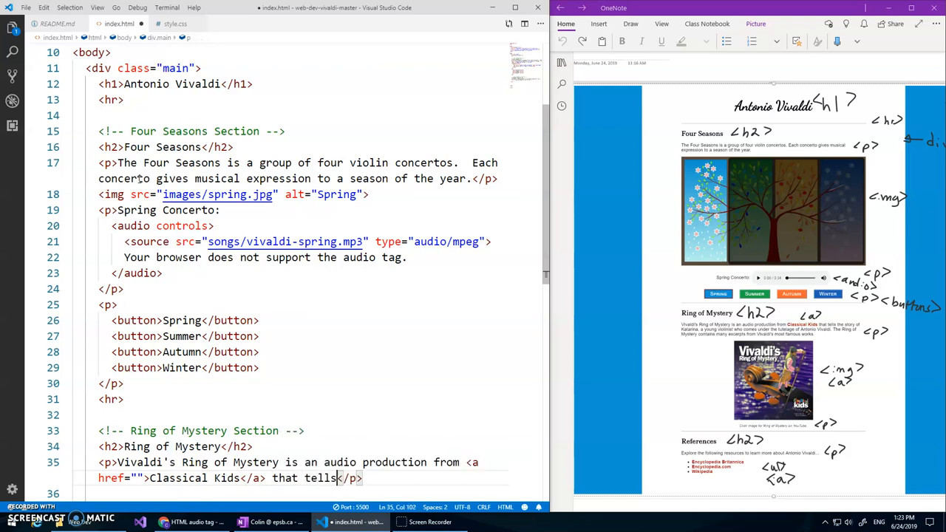
text(the story of Katarina, a young violinist who comes under the tutelage of)
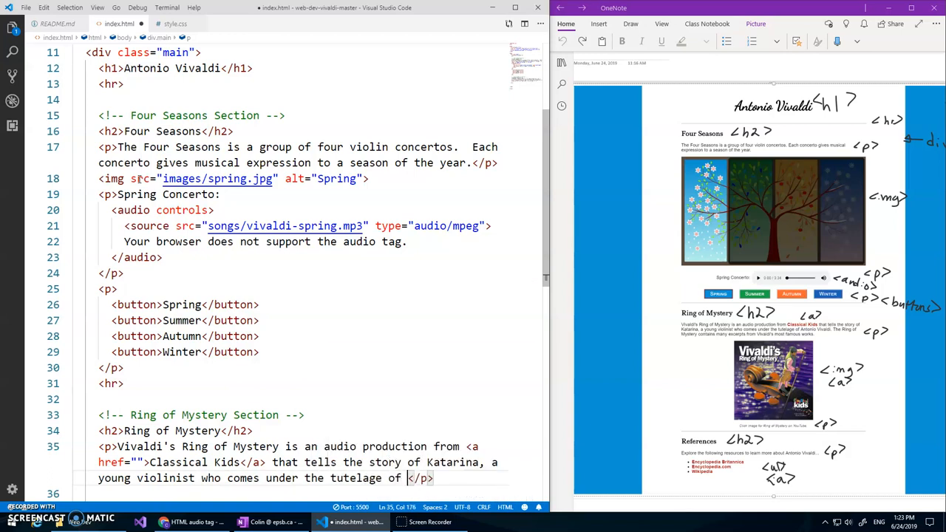
- Finish the paragraph, ending 'contains many excerpts from Vivaldi's most famous works.'
text(Anthony)
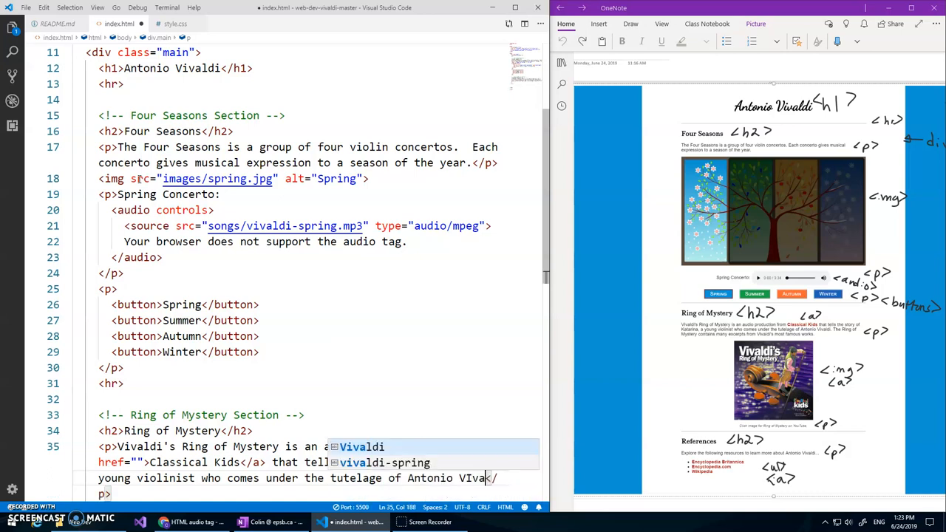
text(ivaldi.)
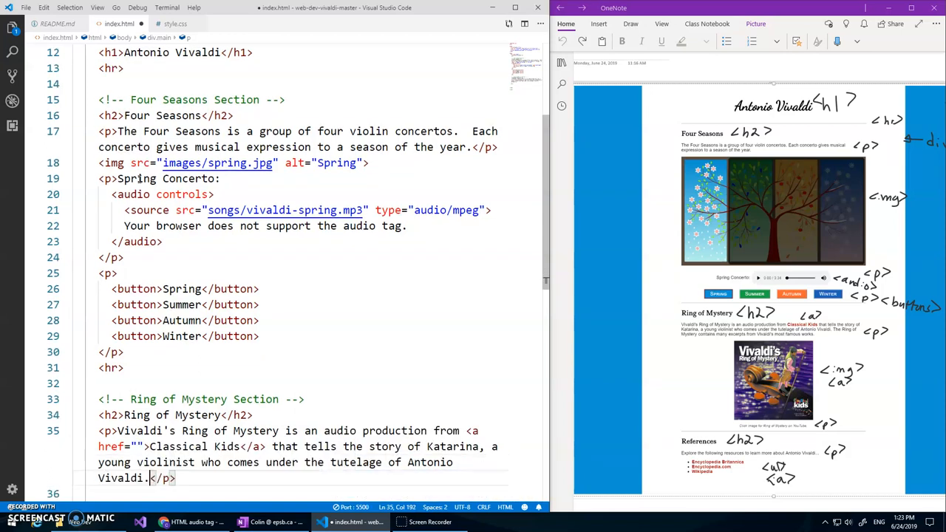
text(The Ring of Mystery)
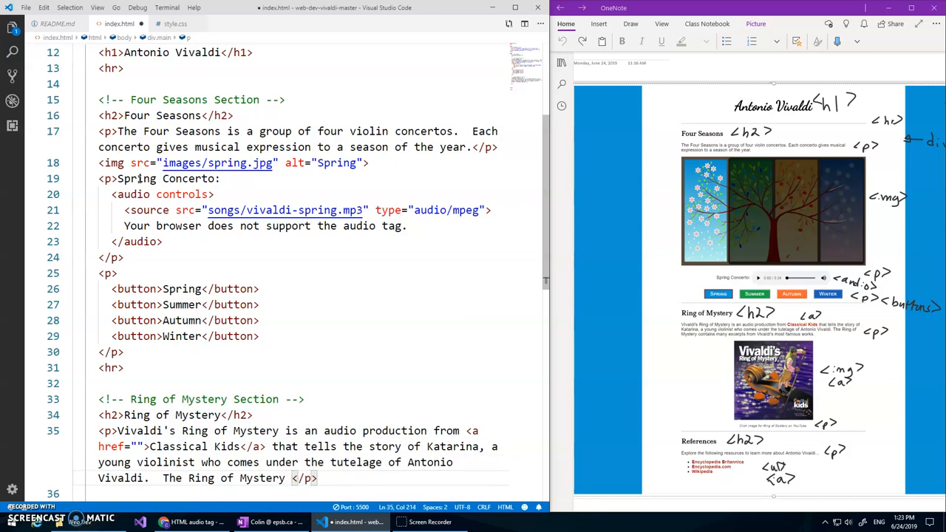
text(contains many excerpts from Vivaldi's most fam)
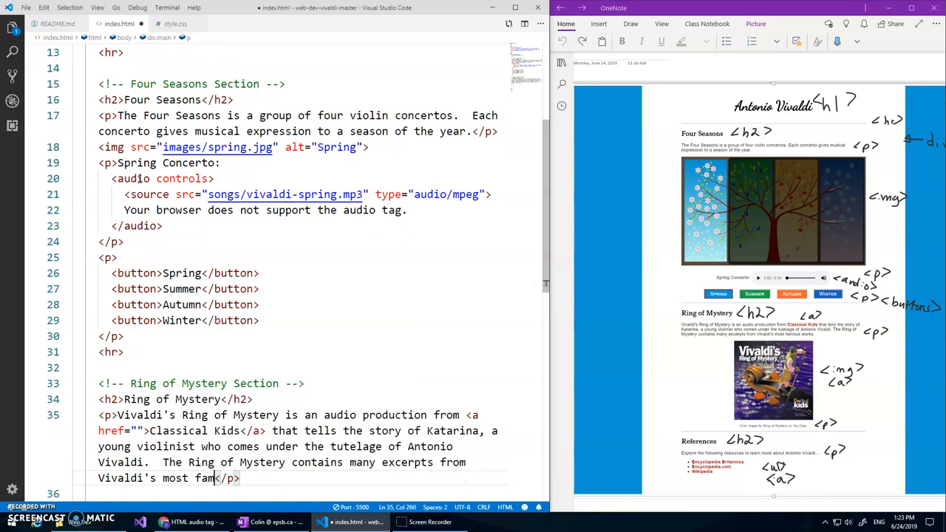
text(works.)
click(304, 494)
text(<img src="images/ring-of-mystery.jpg)
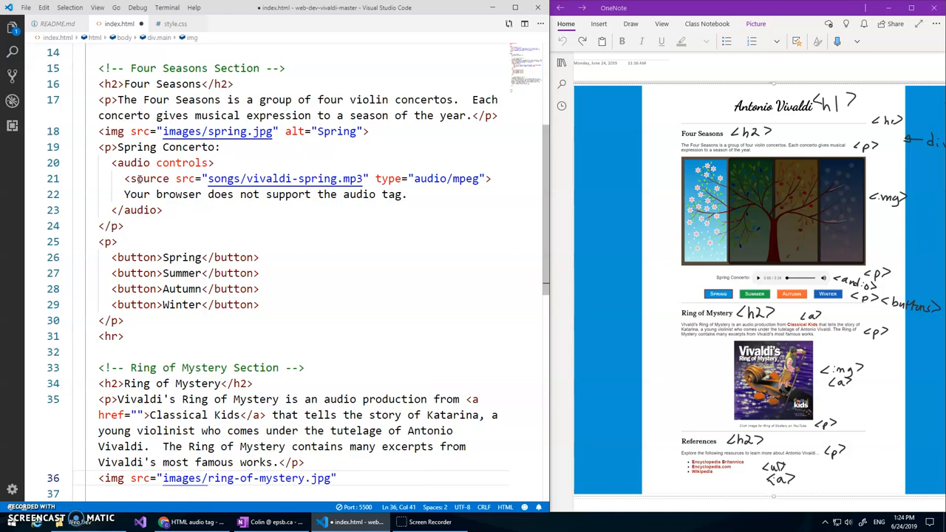
- Add alt 'Ring of Mystery' and the caption 'Click image for Ring of Mystery on YouTube.'
text(Ring of Mystery">)
click(304, 494)
text(<p></p>)
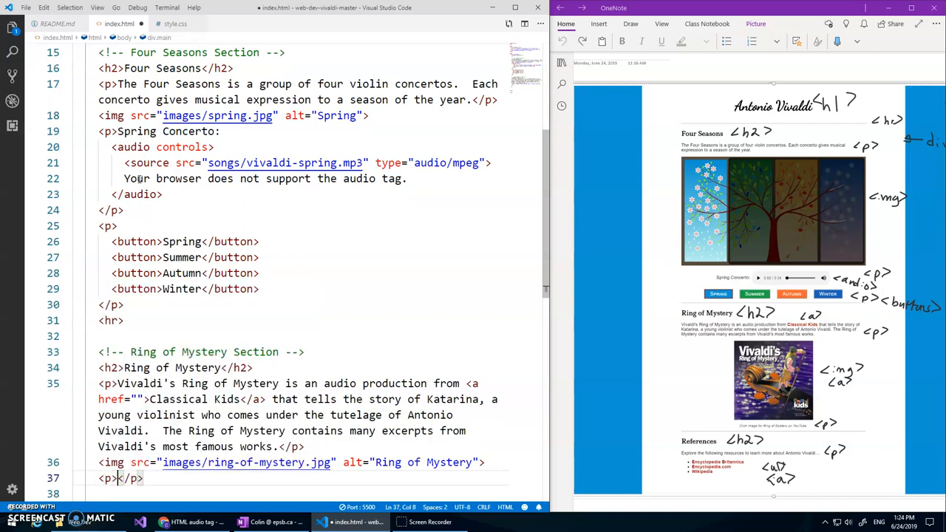
text(Click image)
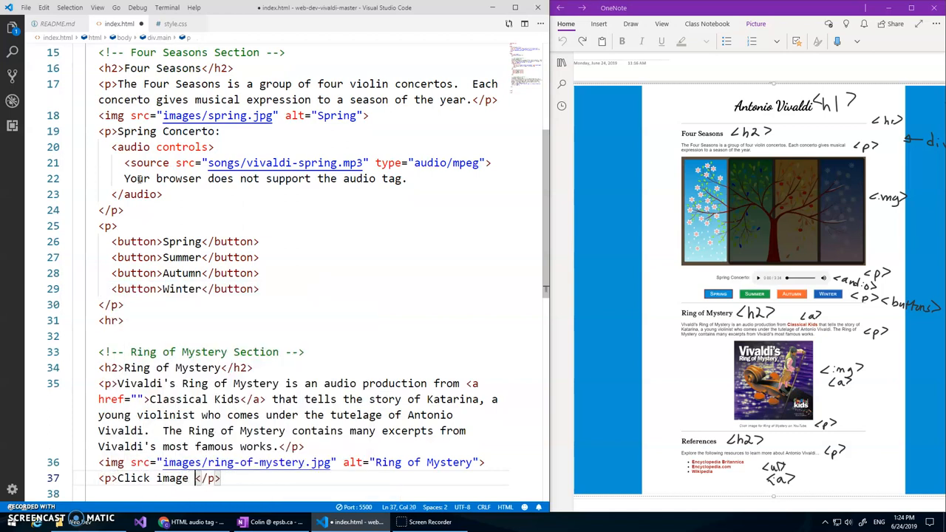
text(for Ring of Mystery on YouTube)
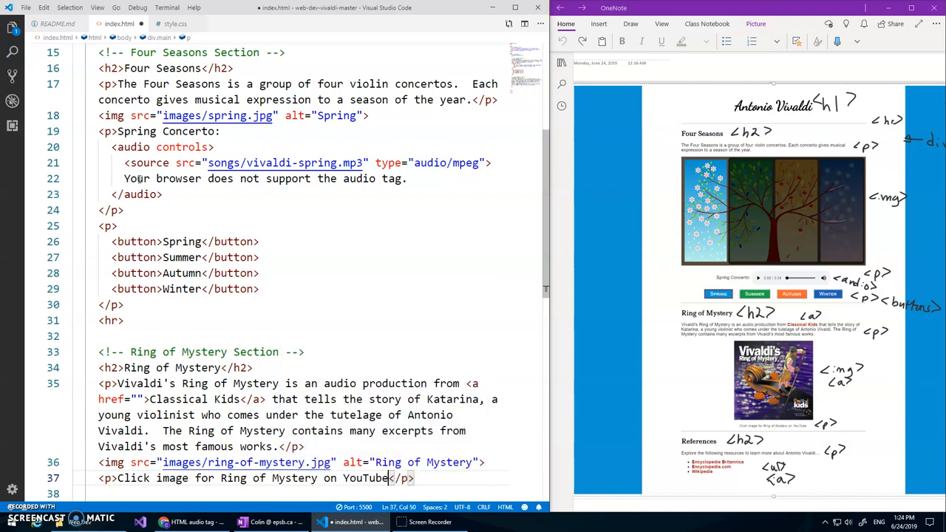
text(.)
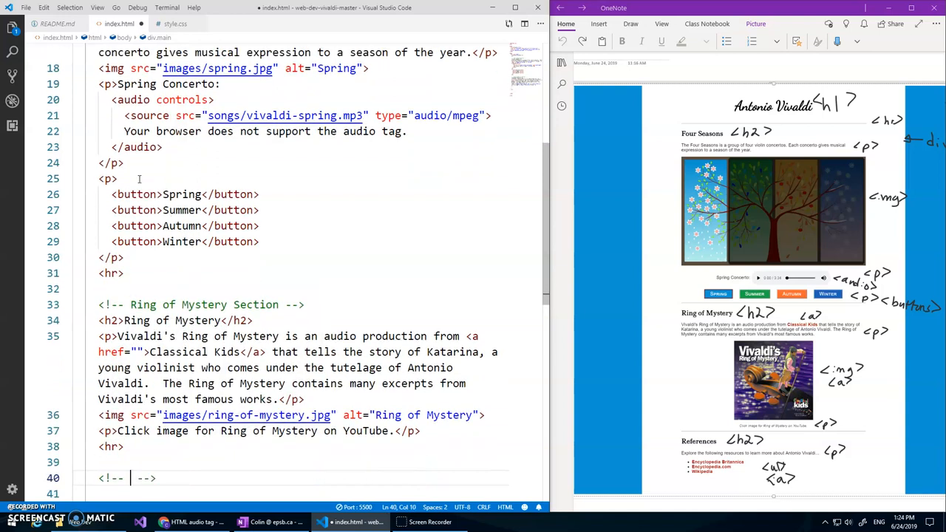
- Add the References comment, References heading and 'Explore the following resources' intro paragraph
text(Referen)
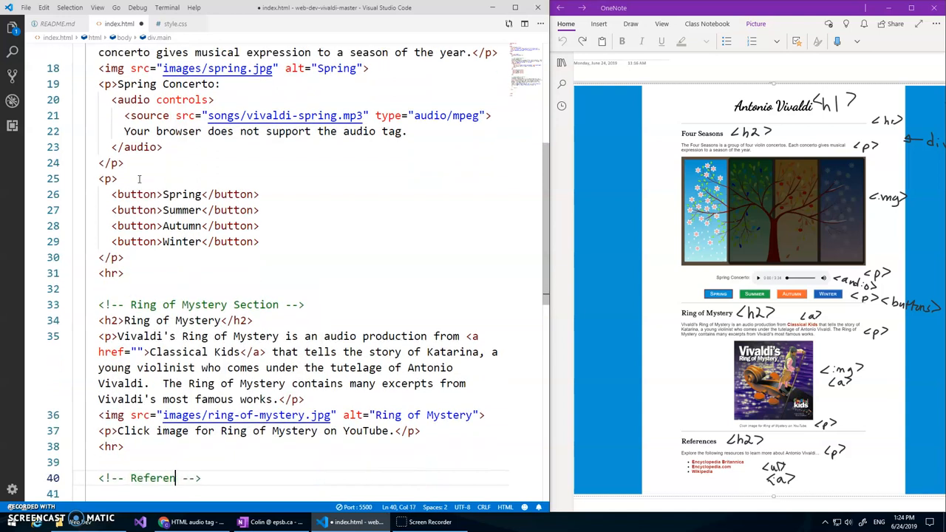
text(<h2)
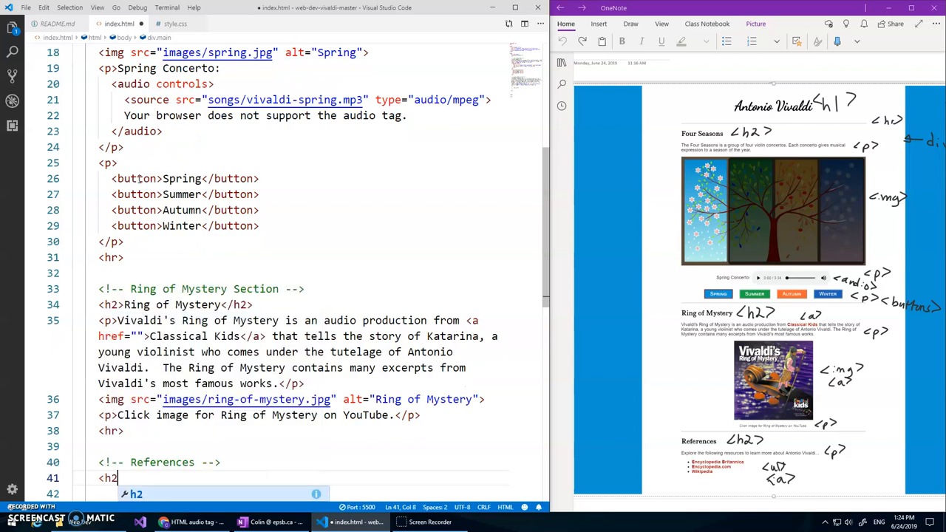
text(References</h2>)
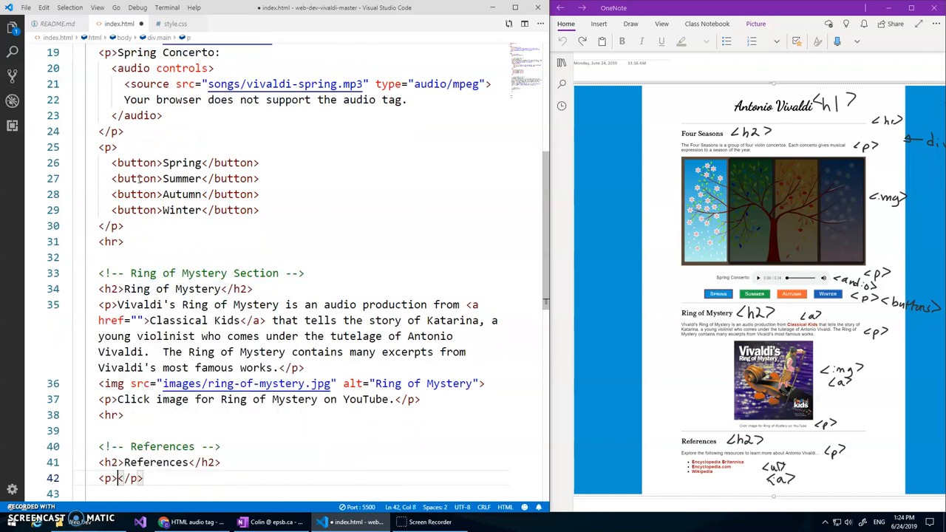
text(Explore the following resources)
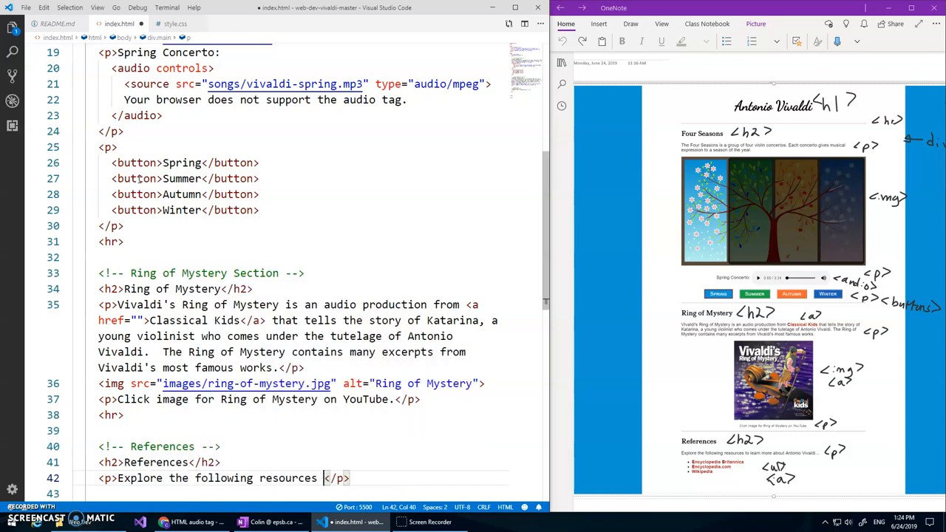
text(to learn more abo)
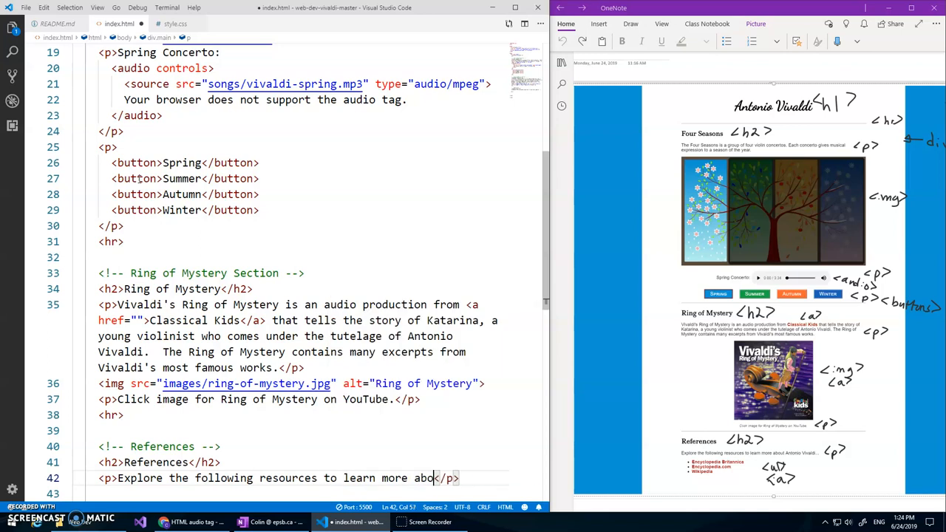
text(Antonio Vivaldi...)
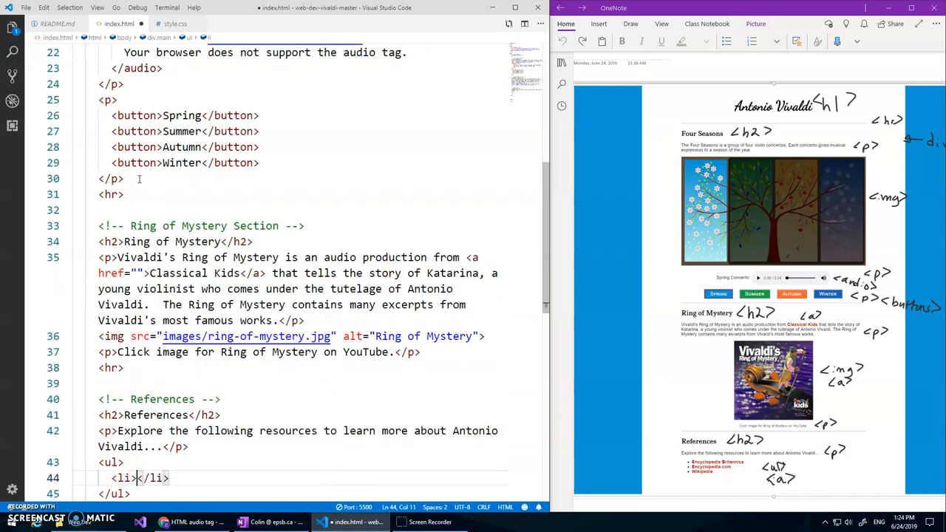
- List Encyclopedia Britannica, Encylopedia.com and Wikipedia as reference items
text(Encylopedia)
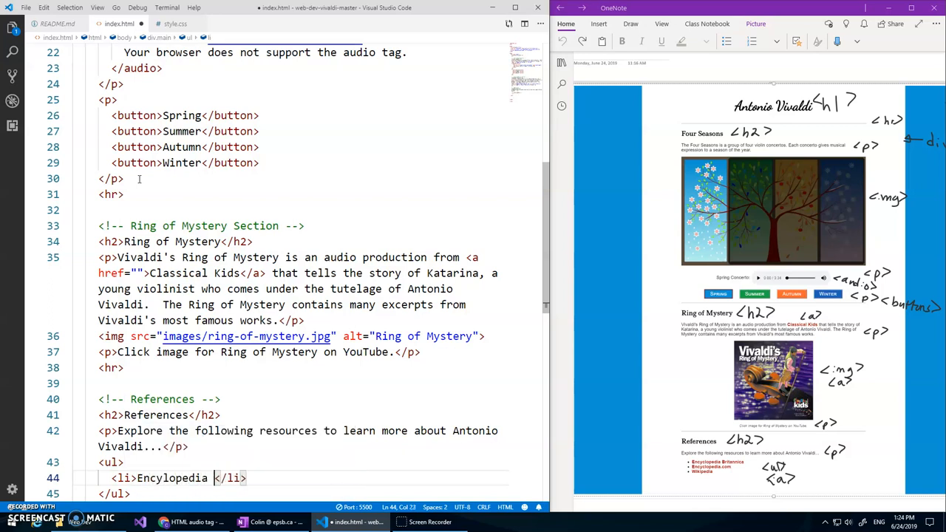
text(Britannica)
text(<li></li>)
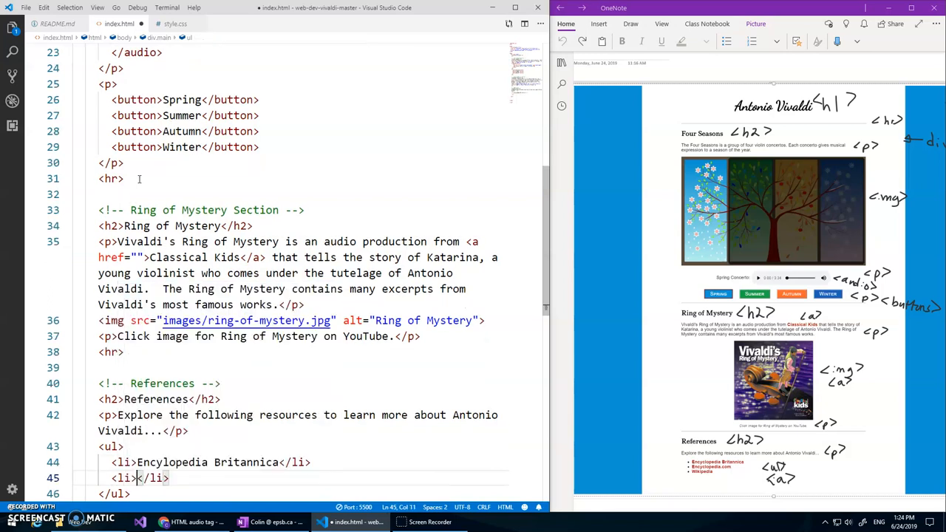
text(Encylo)
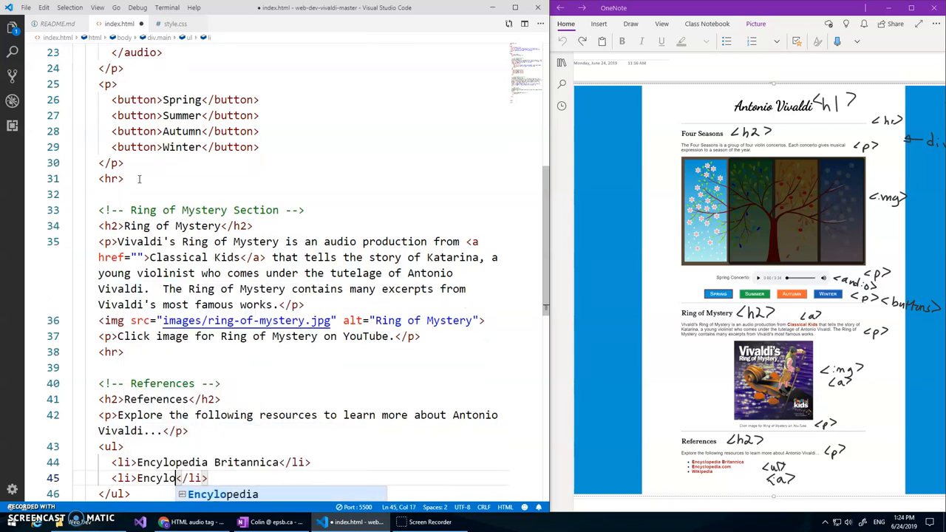
text(pedia.com)
text(<li></li>)
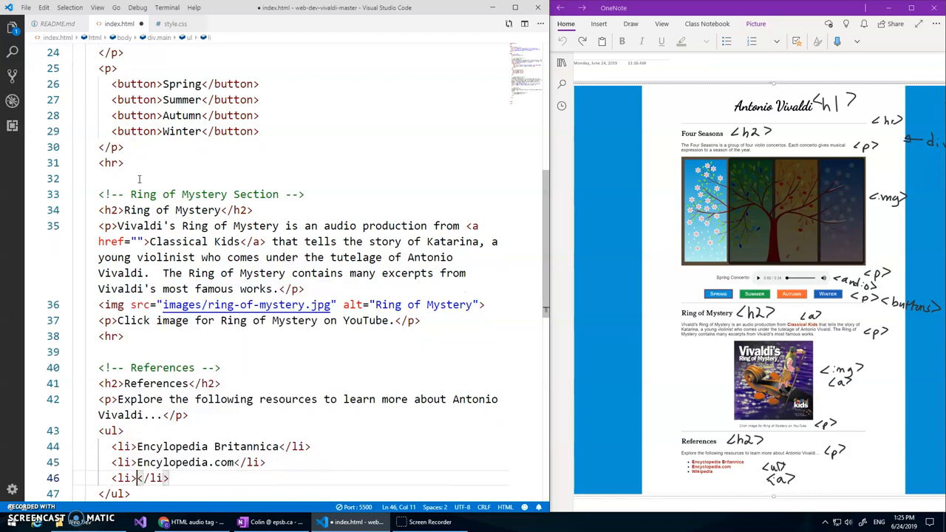
text(Wikipe)
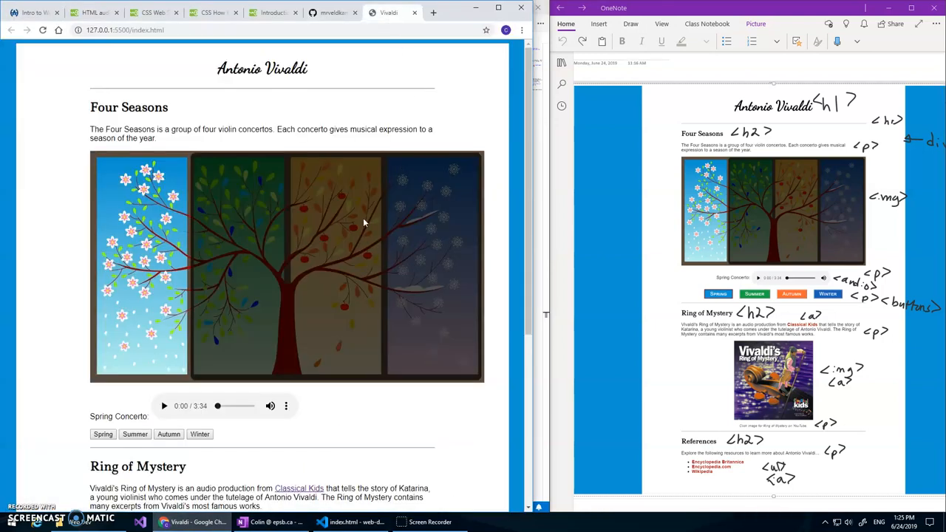
- Scroll the Chrome preview to check the Ring of Mystery image, caption and References list
scroll(down, 3)
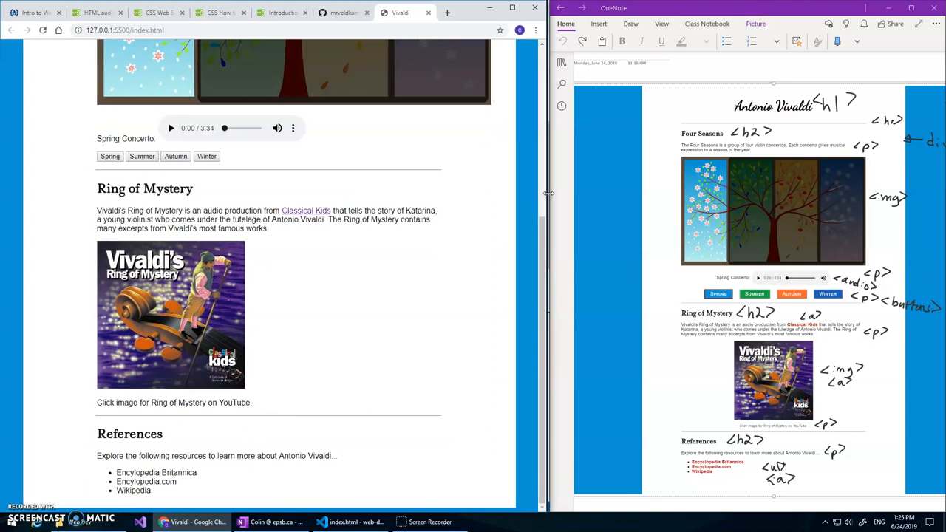
scroll(up, 3)
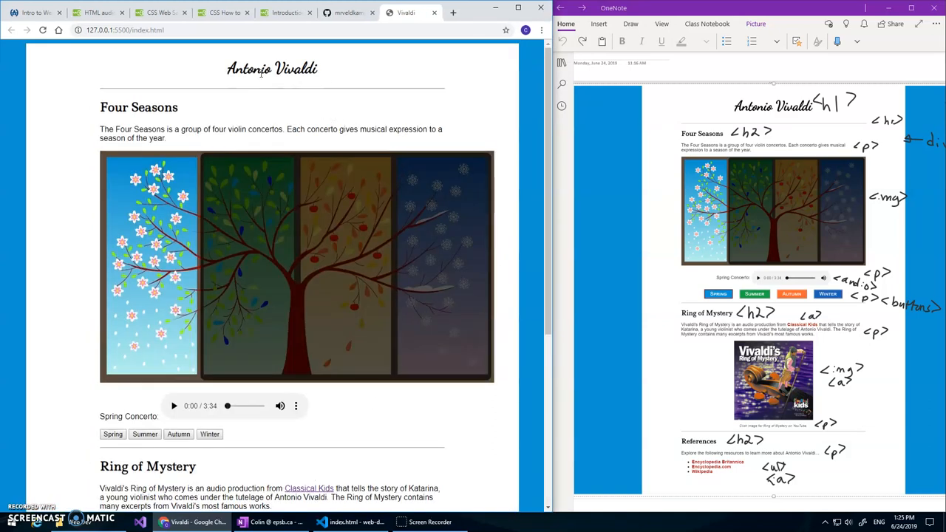
scroll(down, 3)
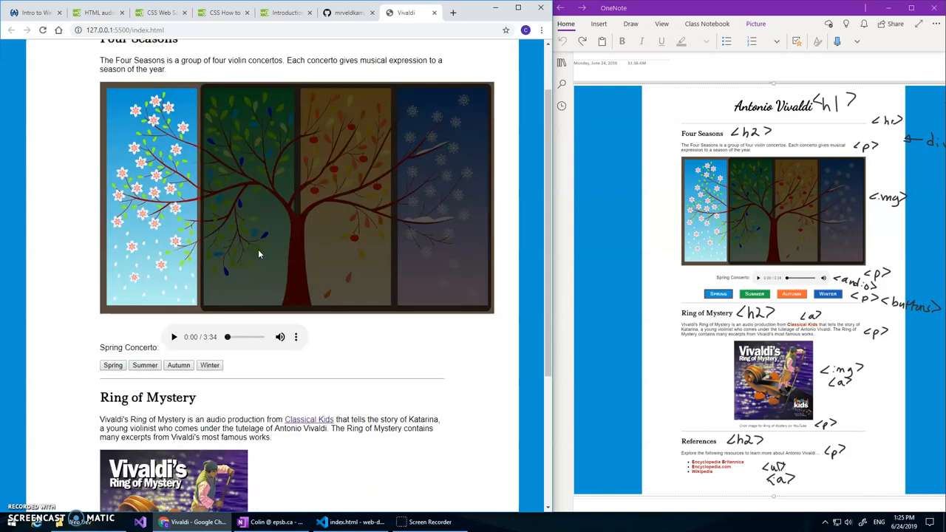
scroll(down, 3)
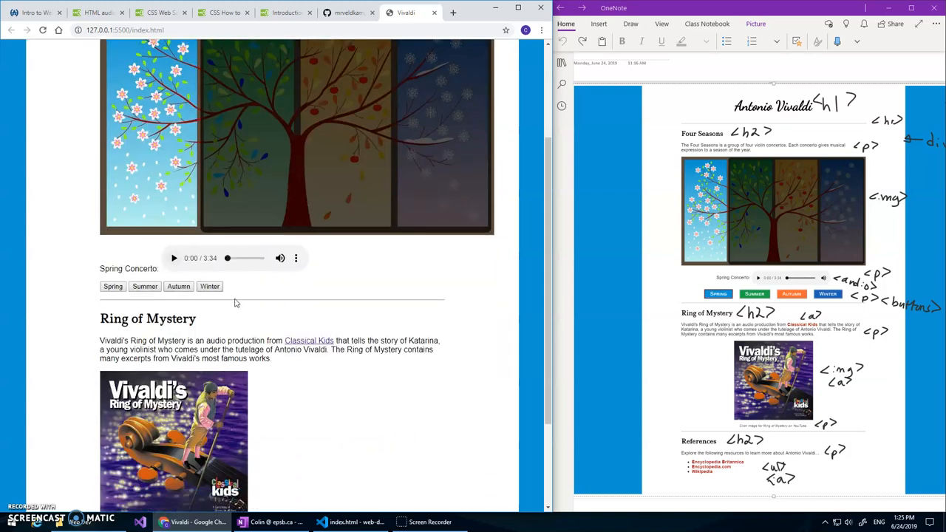
scroll(down, 3)
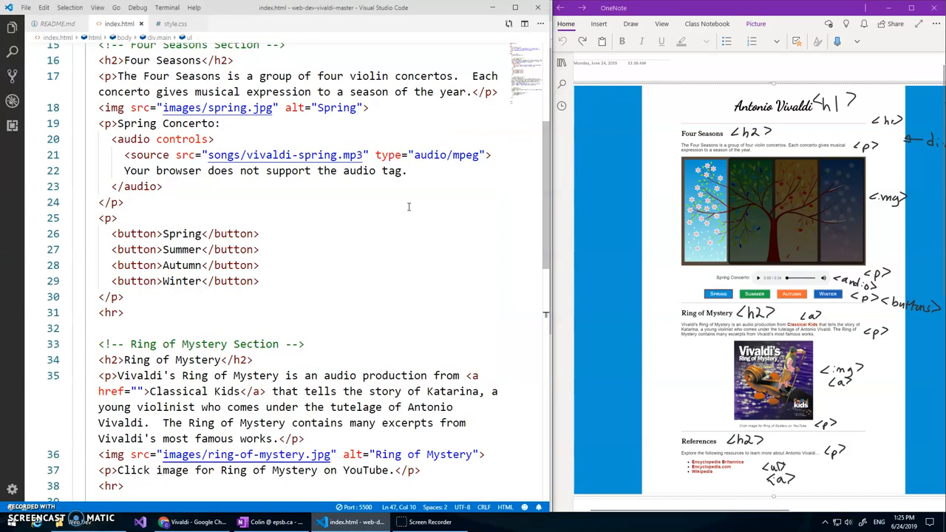
- In style.css, set the body margin to 0 and the h1 font-size to 52px
click(170, 24)
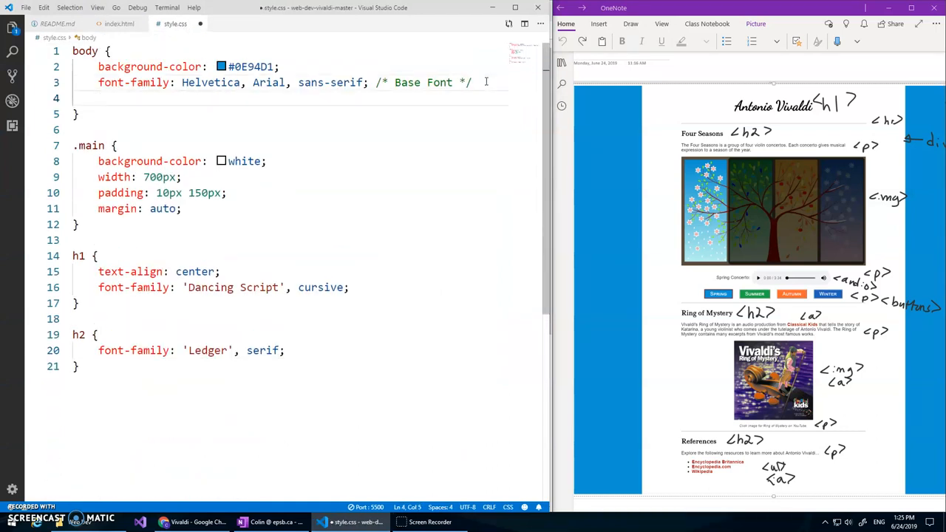
text(margin: 0;)
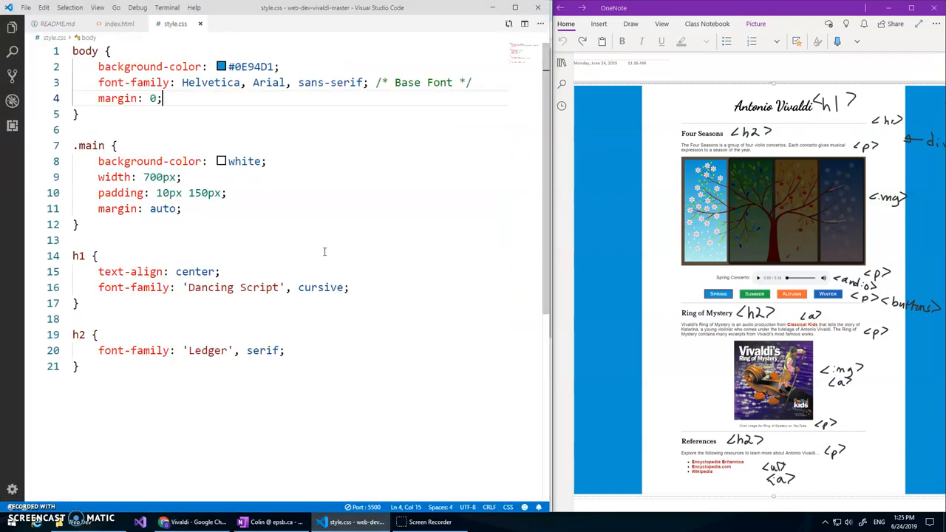
click(56, 23)
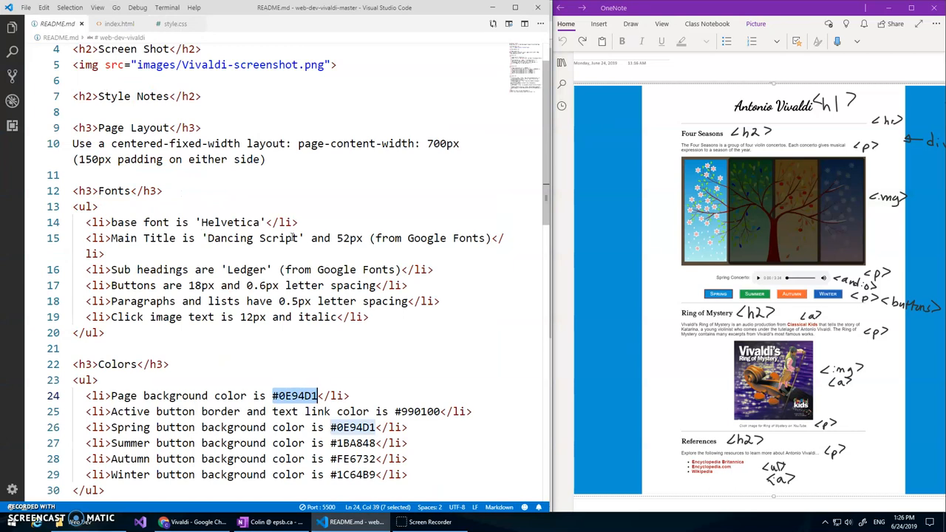
click(175, 24)
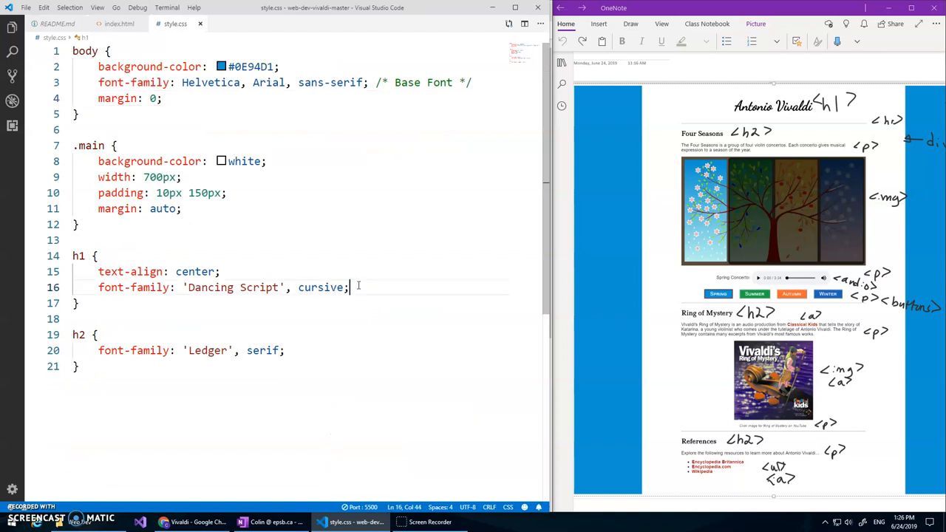
text(font-siz)
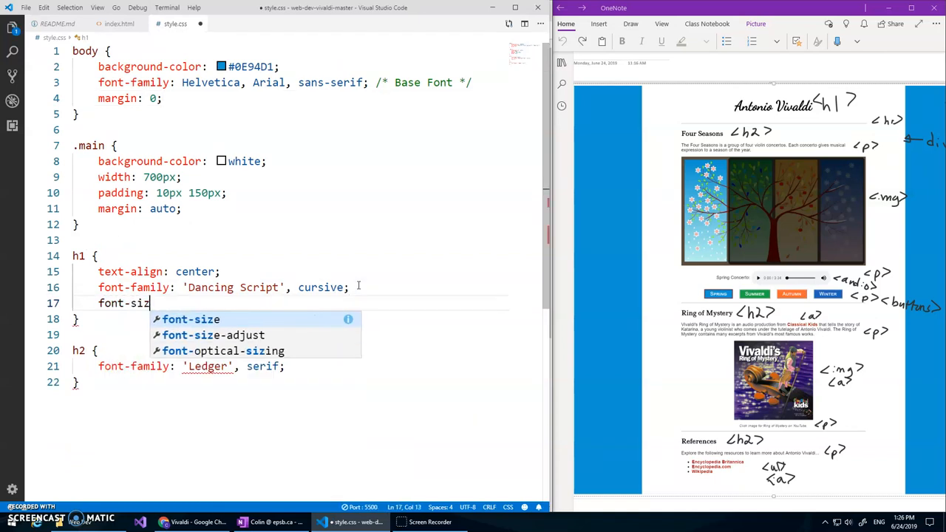
text(e: 52px;)
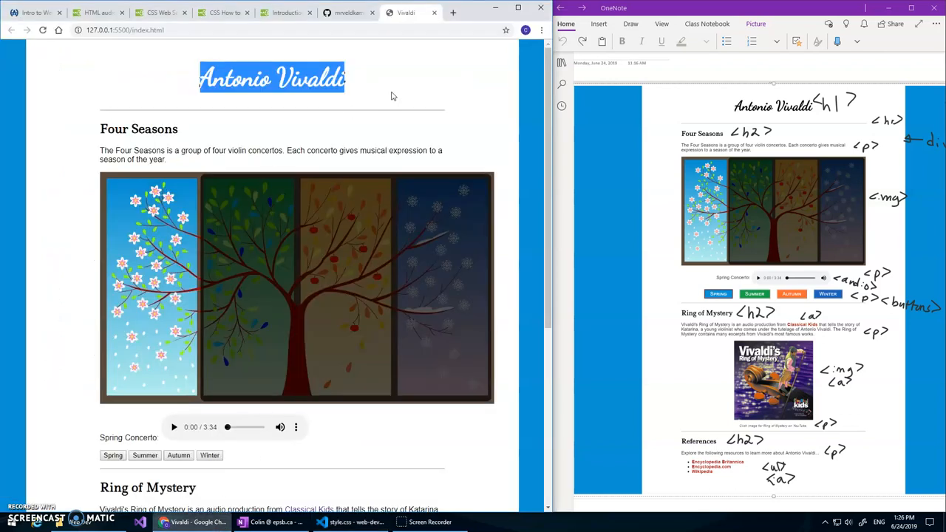
- Deselect the heading text in Chrome to review the enlarged Antonio Vivaldi title
click(344, 109)
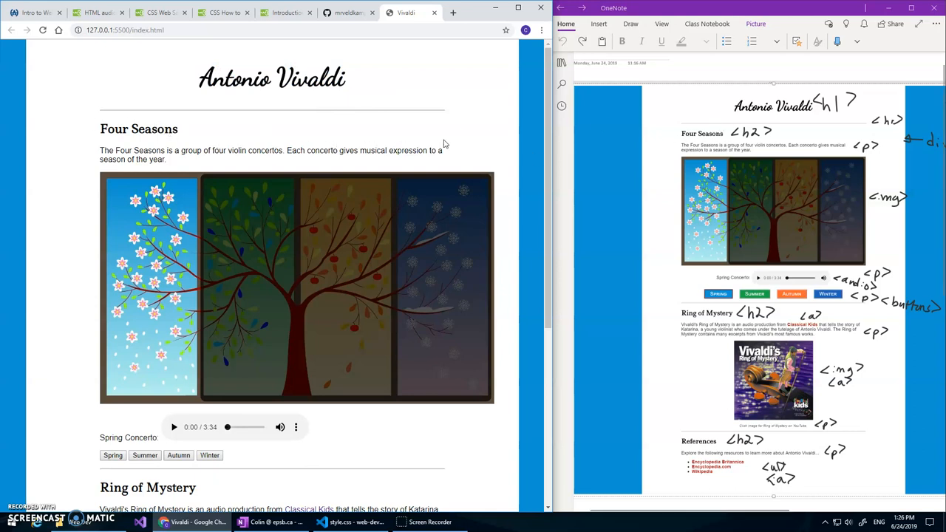
mouse_move(390, 242)
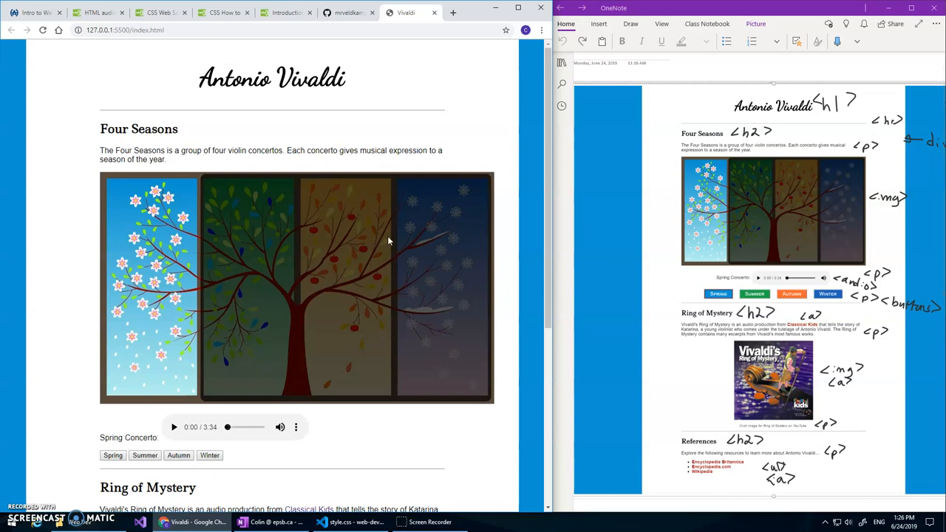
mouse_move(475, 193)
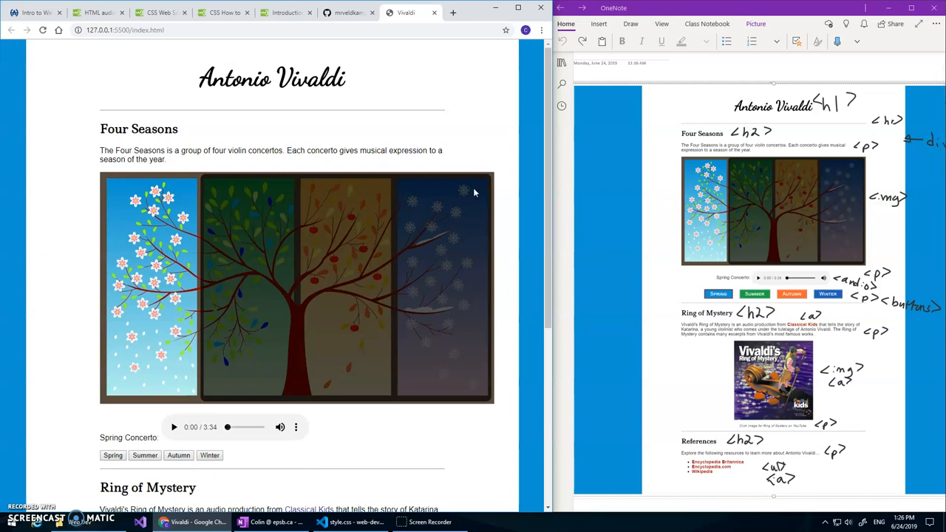
mouse_move(436, 122)
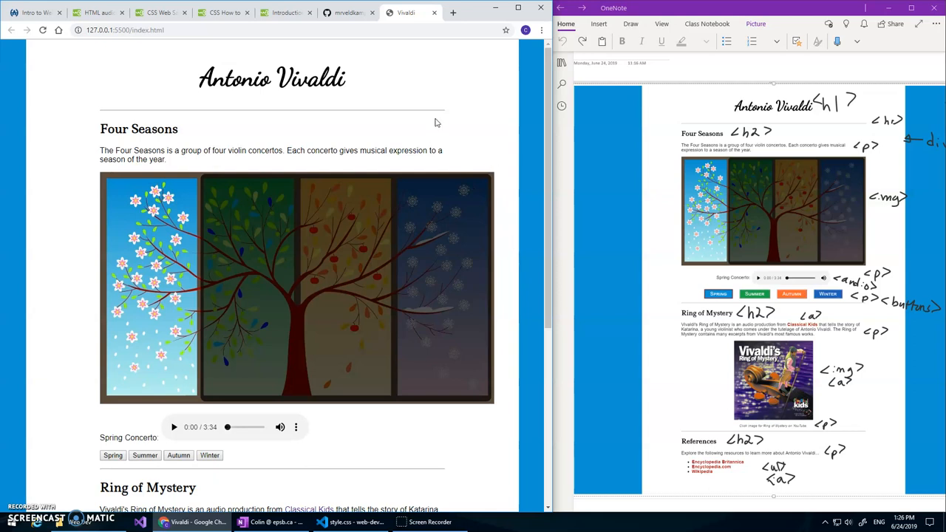
mouse_move(442, 49)
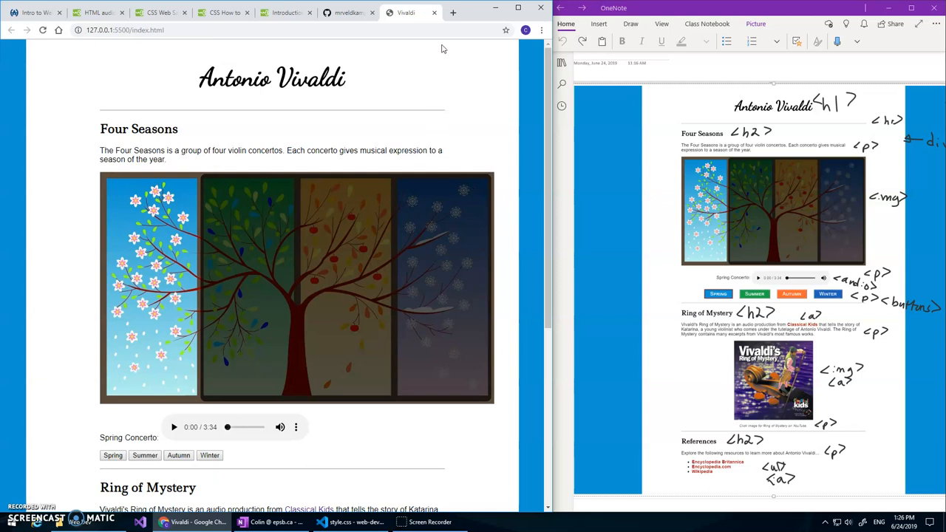
mouse_move(103, 112)
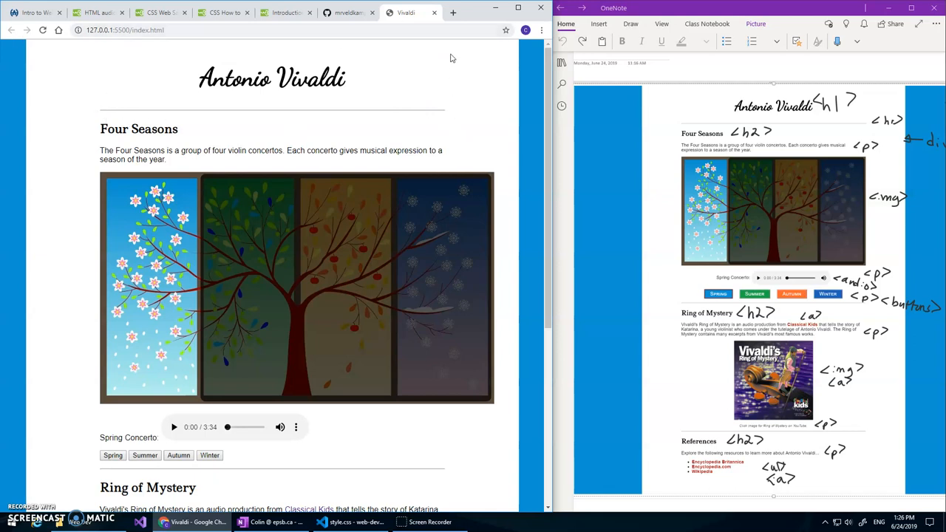
mouse_move(606, 184)
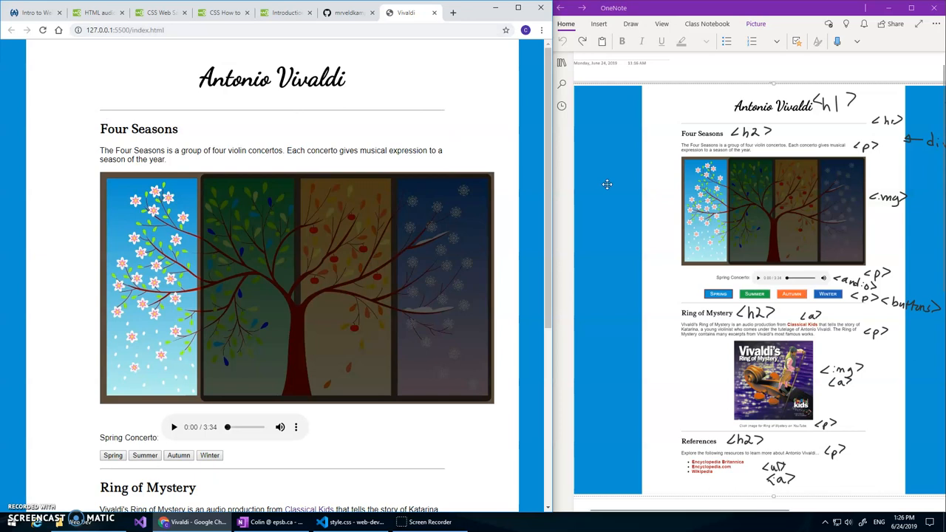
mouse_move(145, 182)
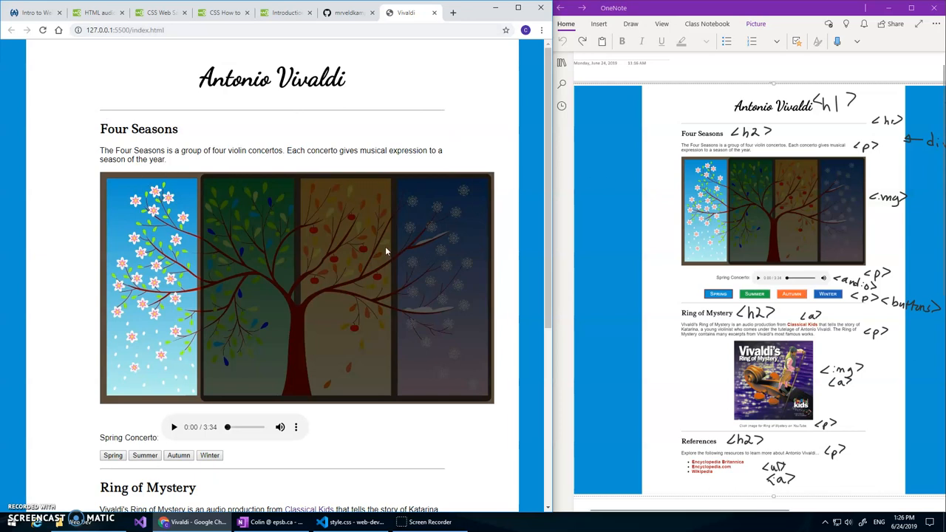
mouse_move(404, 183)
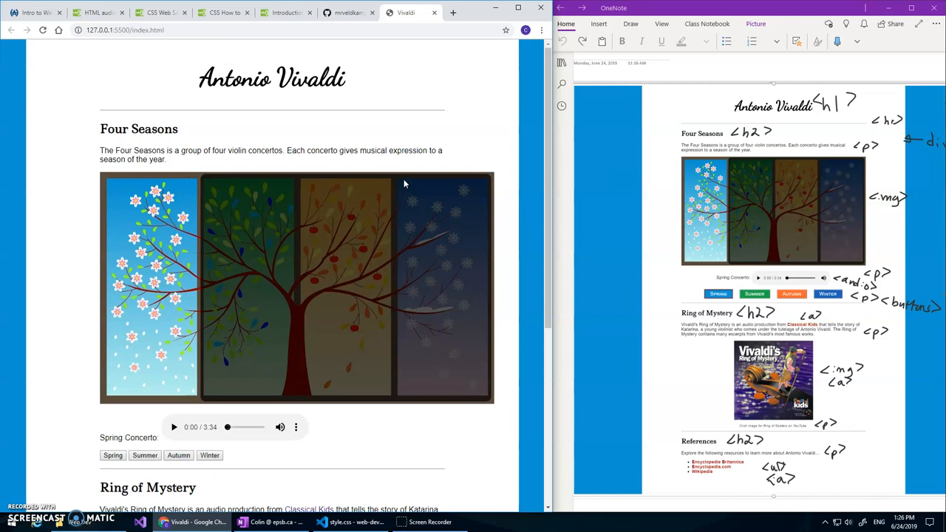
mouse_move(455, 109)
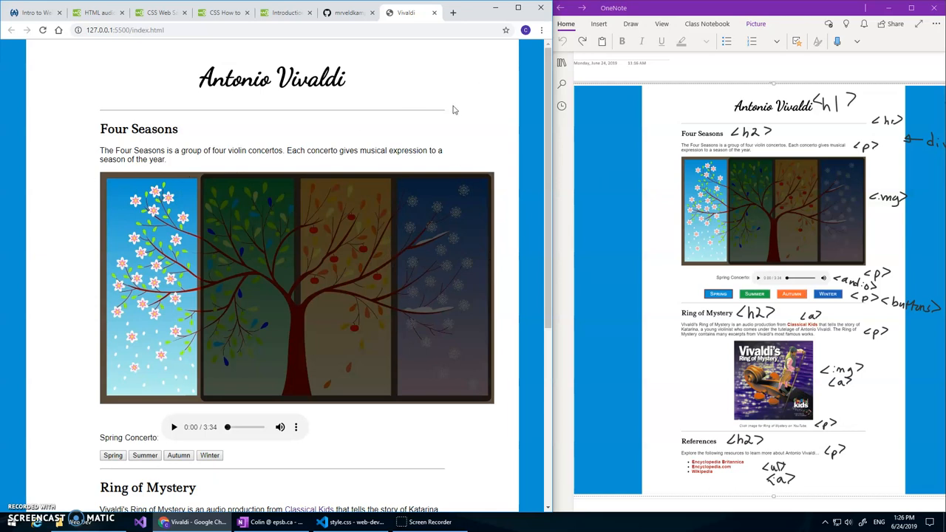
mouse_move(342, 522)
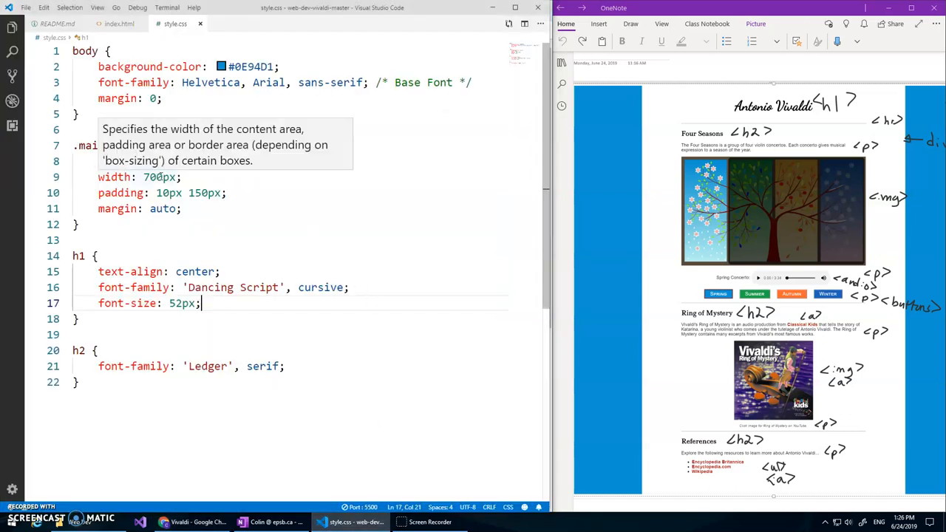
- Add width="700px" to the spring.jpg image tag in index.html
click(119, 23)
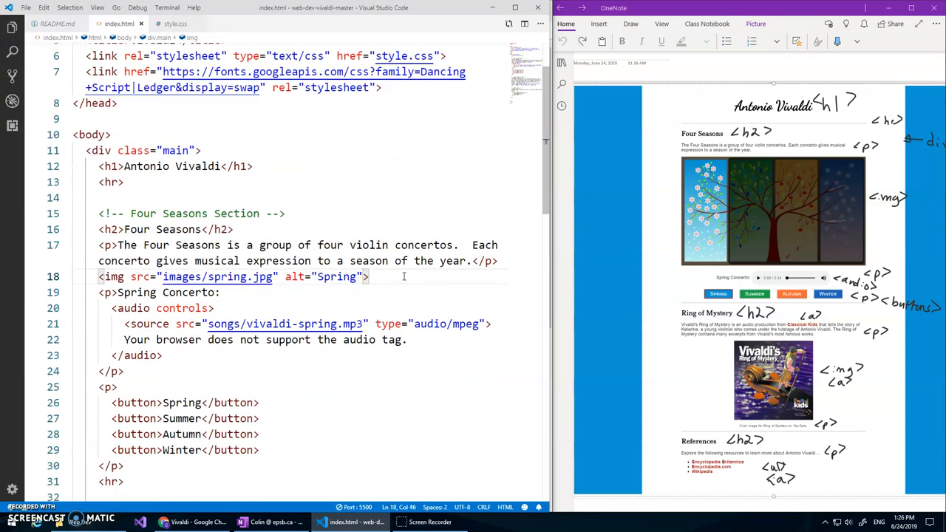
text(width="700px)
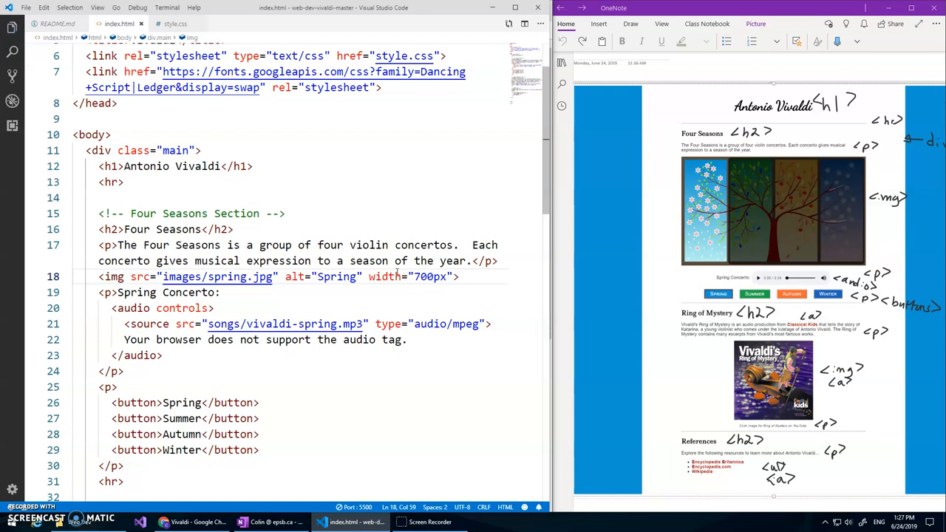
- Check the 700px-wide Four Seasons image in Chrome, then return to VS Code
click(405, 13)
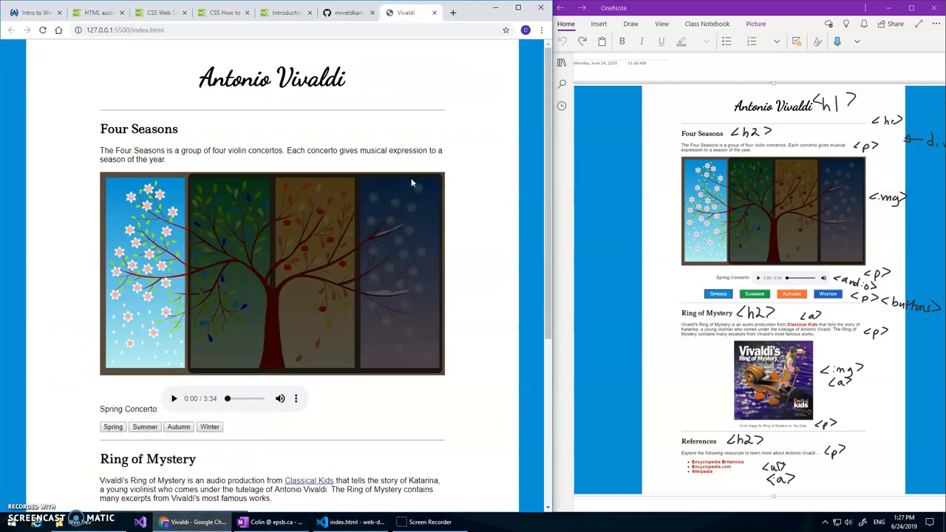
mouse_move(497, 181)
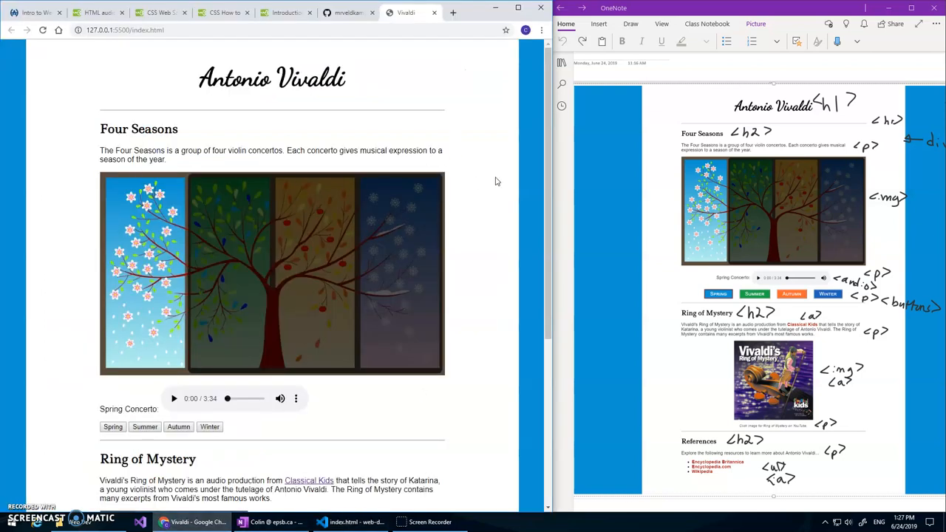
mouse_move(310, 183)
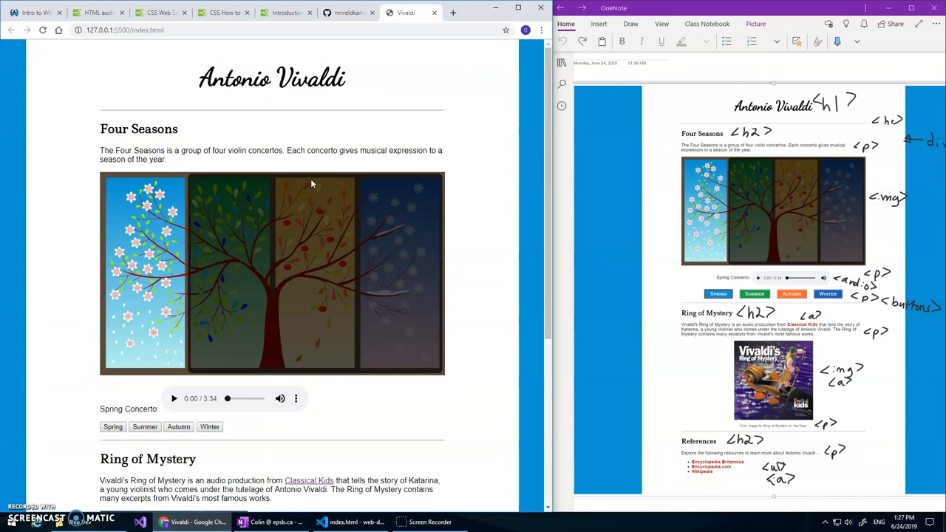
mouse_move(286, 255)
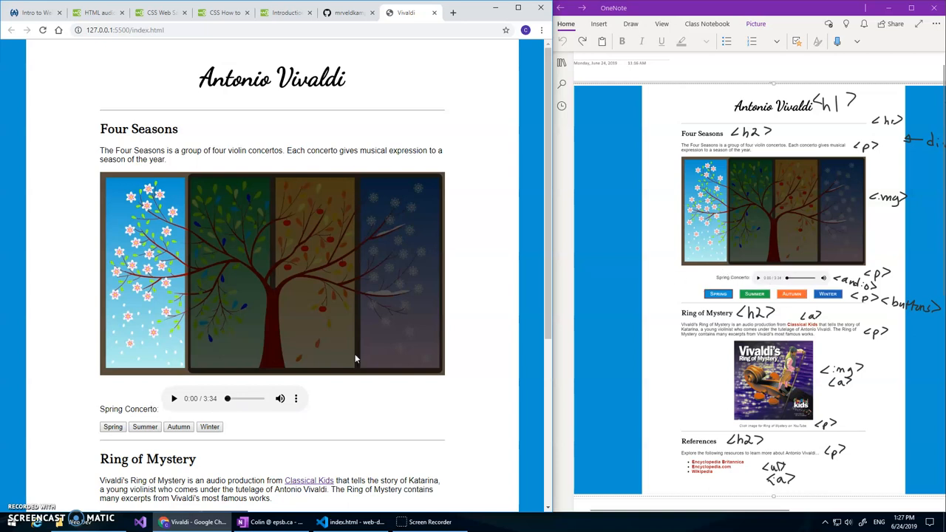
mouse_move(166, 413)
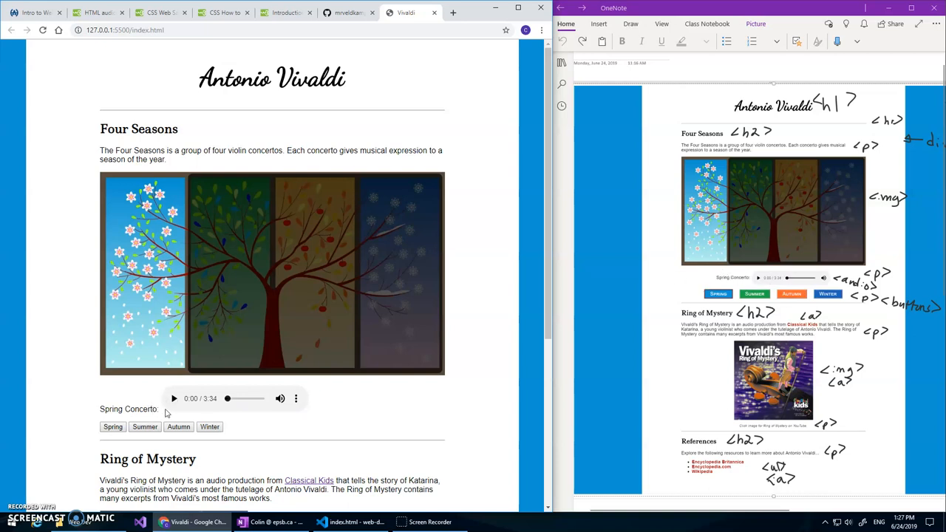
click(320, 522)
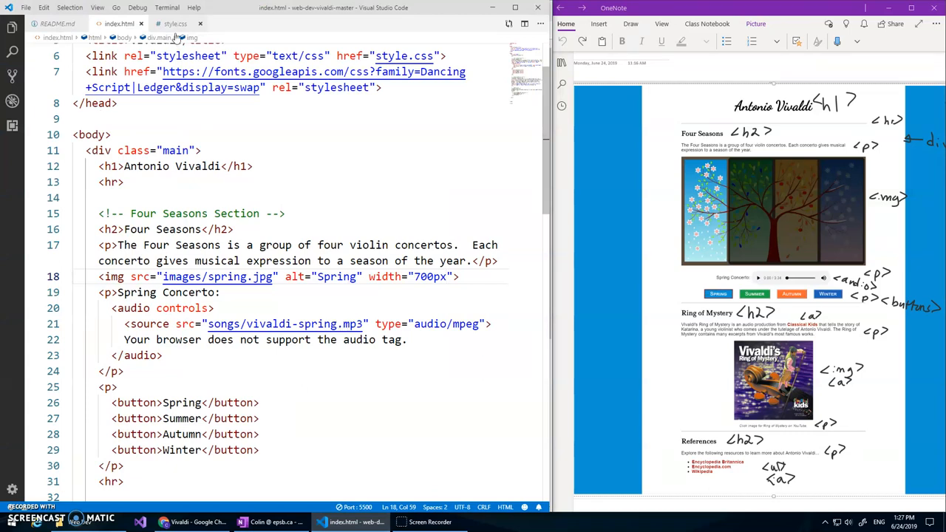
- Append an audio rule with vertical-align: middle to style.css
click(174, 23)
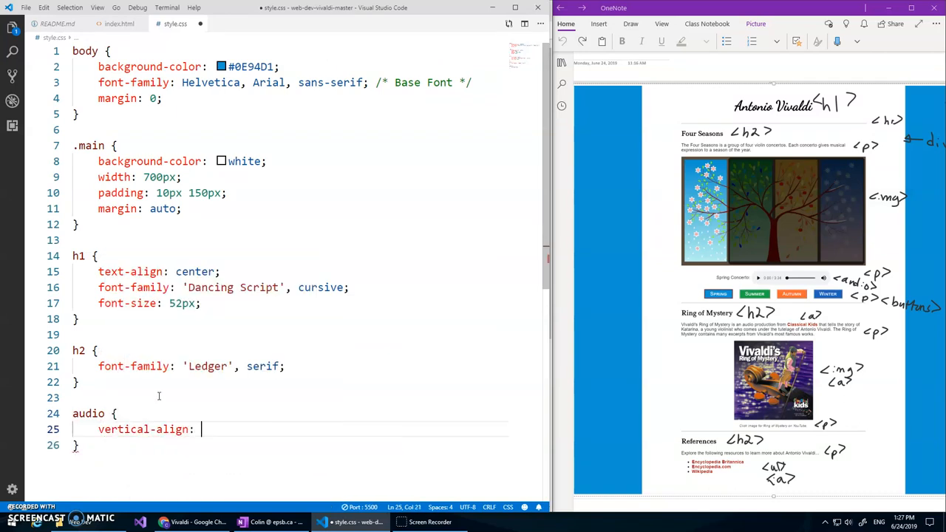
text(middle;)
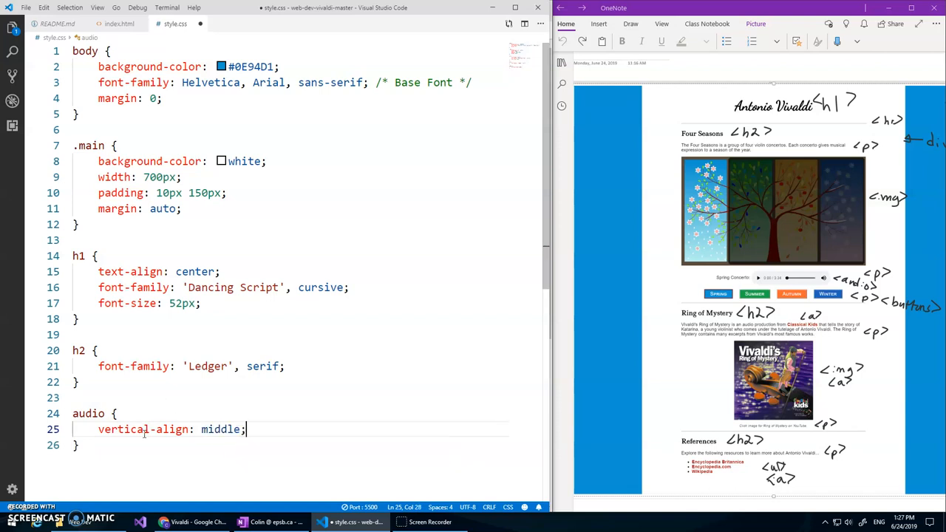
mouse_move(73, 419)
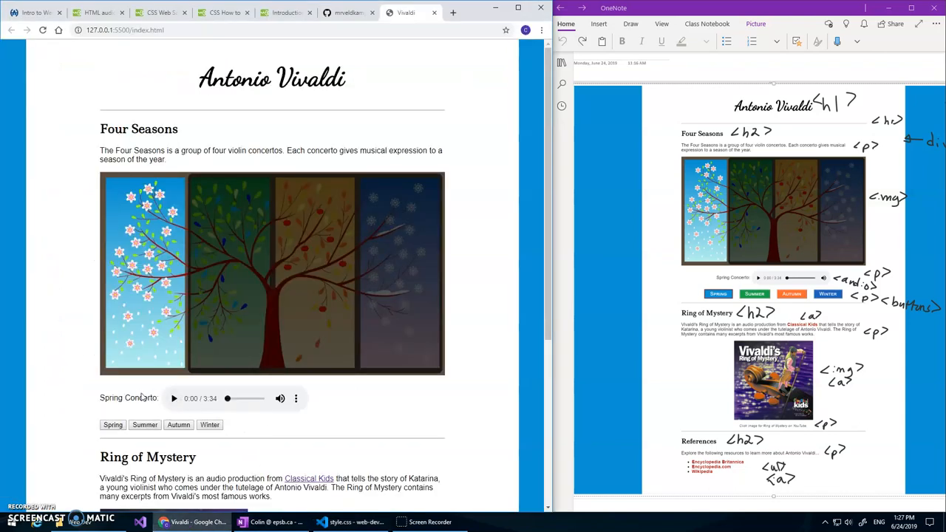
mouse_move(425, 311)
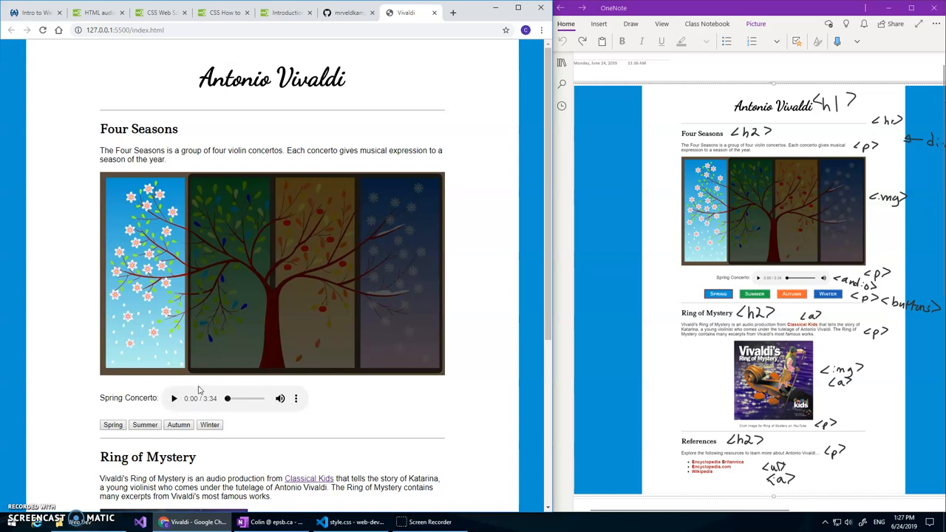
mouse_move(210, 401)
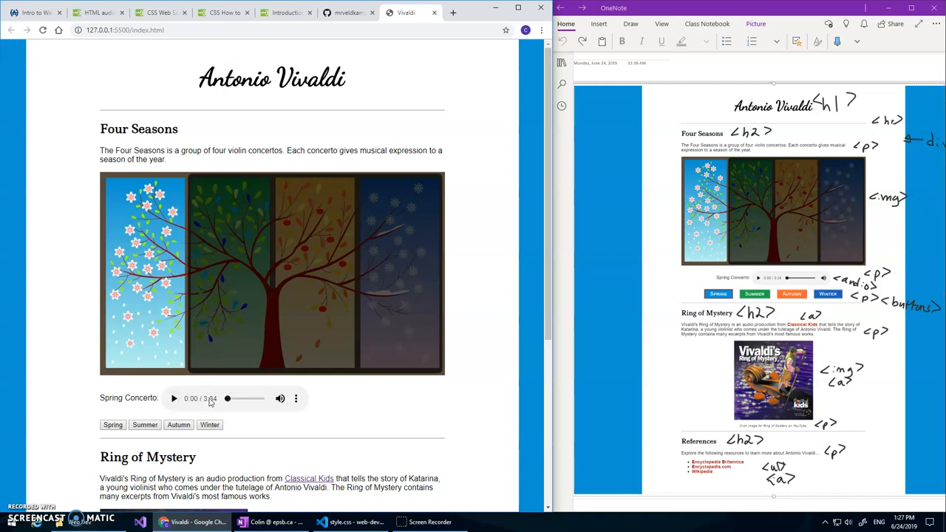
mouse_move(379, 384)
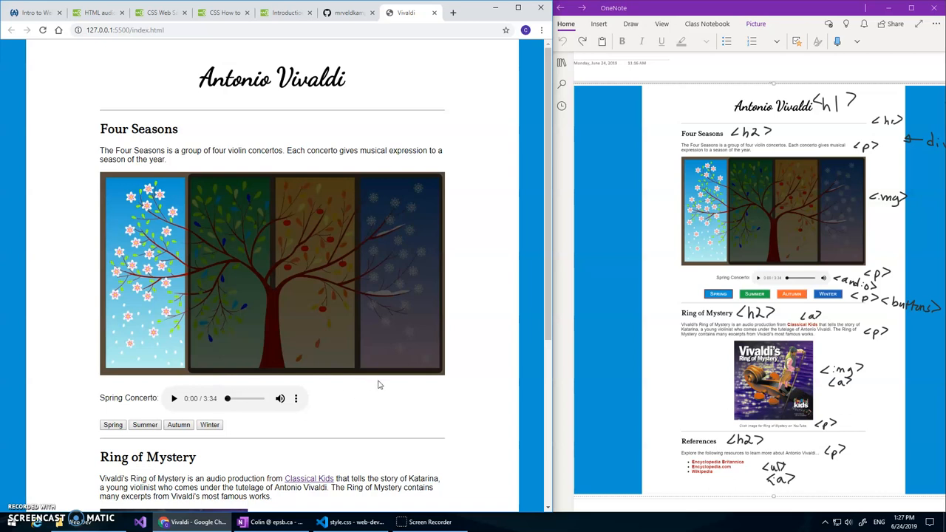
mouse_move(394, 390)
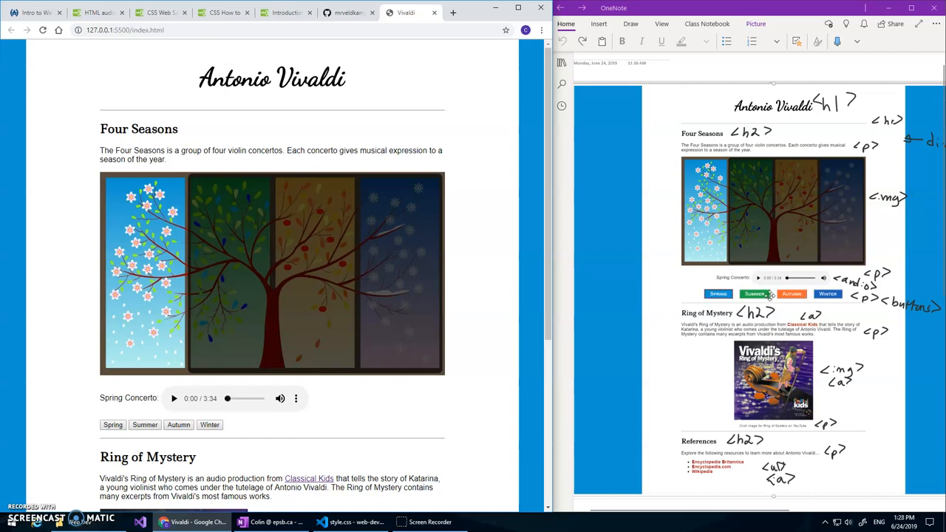
mouse_move(837, 294)
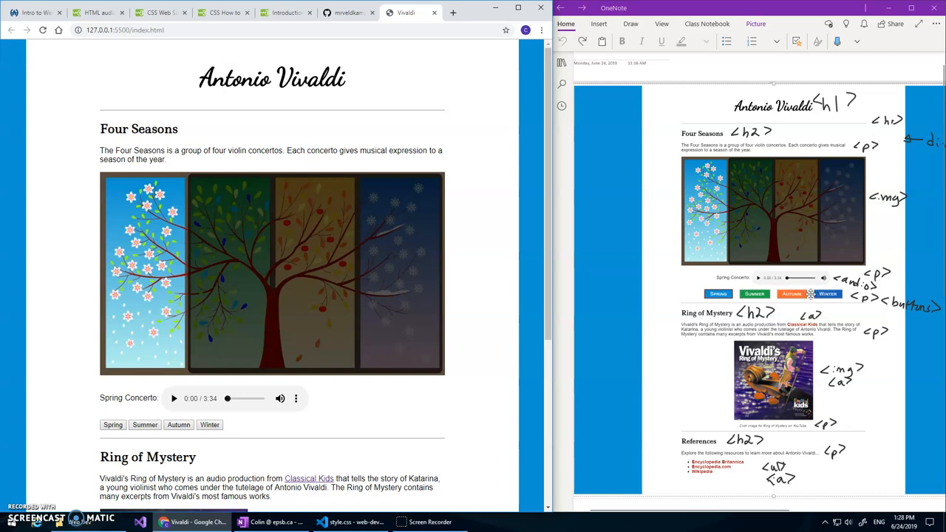
- Add a button rule below audio with font-variant: small-caps and color: white
click(321, 521)
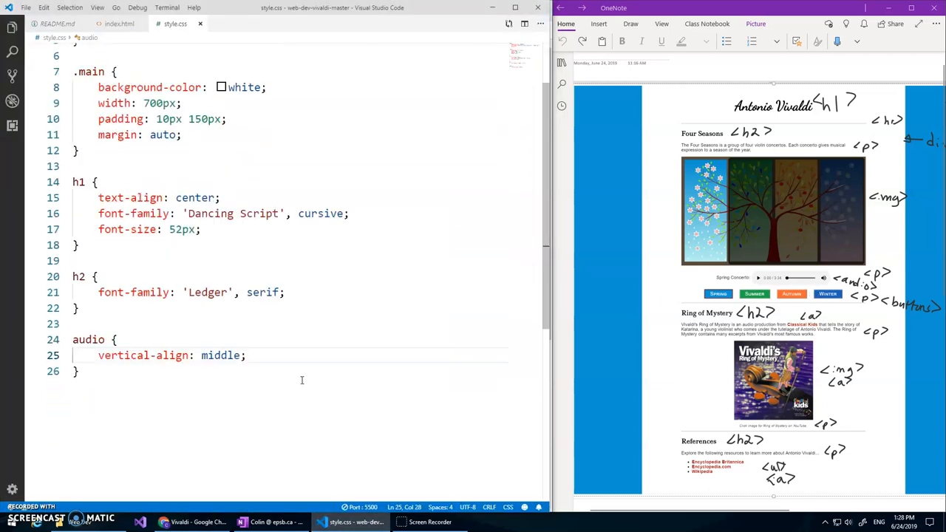
key(enter)
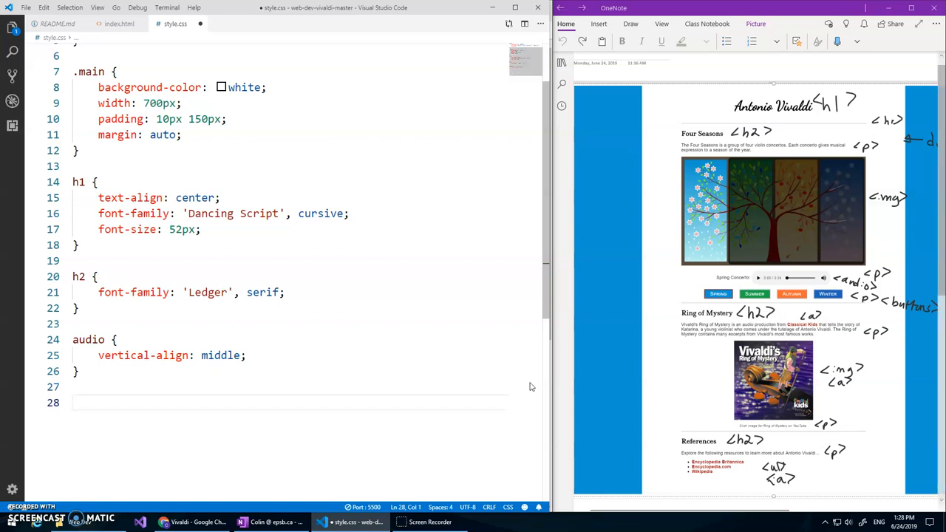
text(button {)
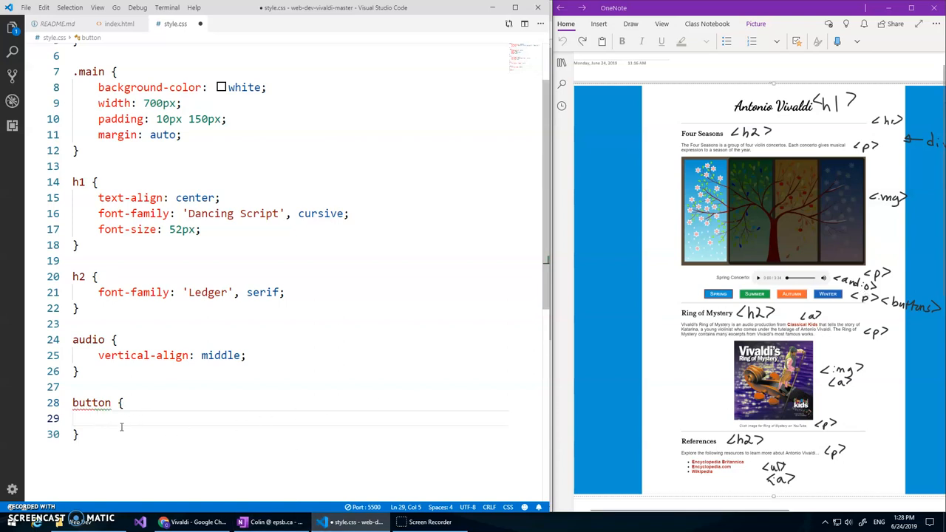
mouse_move(729, 304)
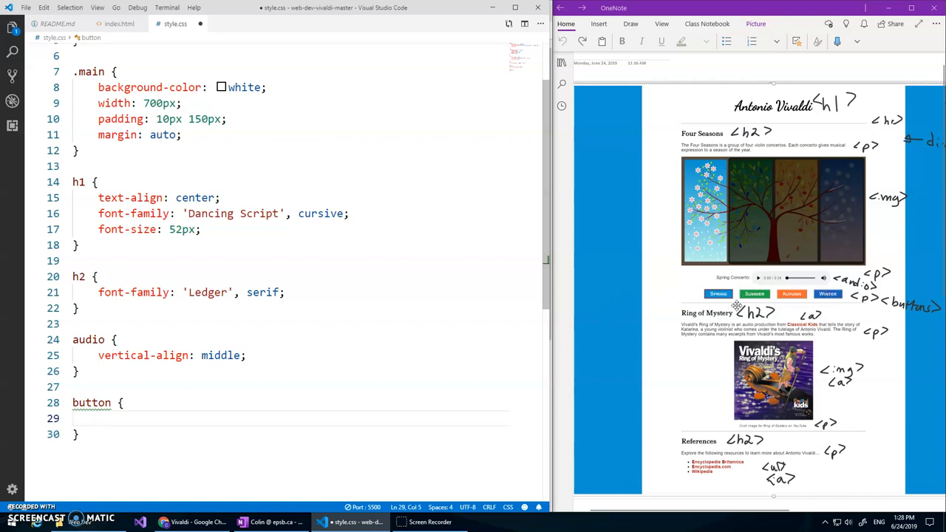
mouse_move(450, 384)
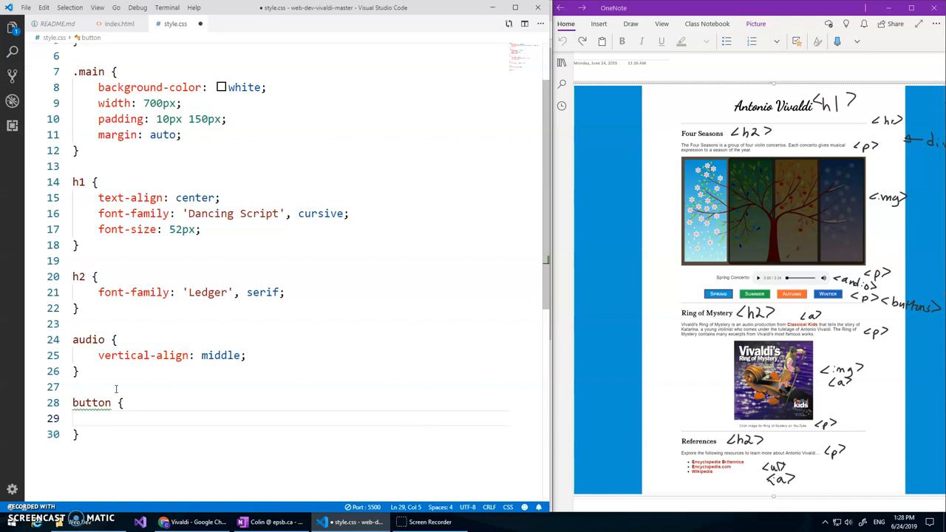
text(font-variant: small-caps)
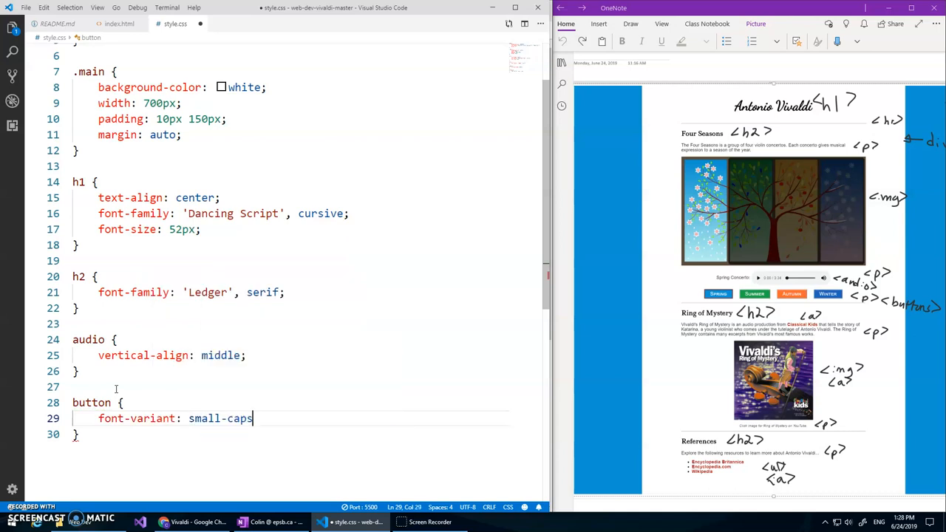
key(Enter)
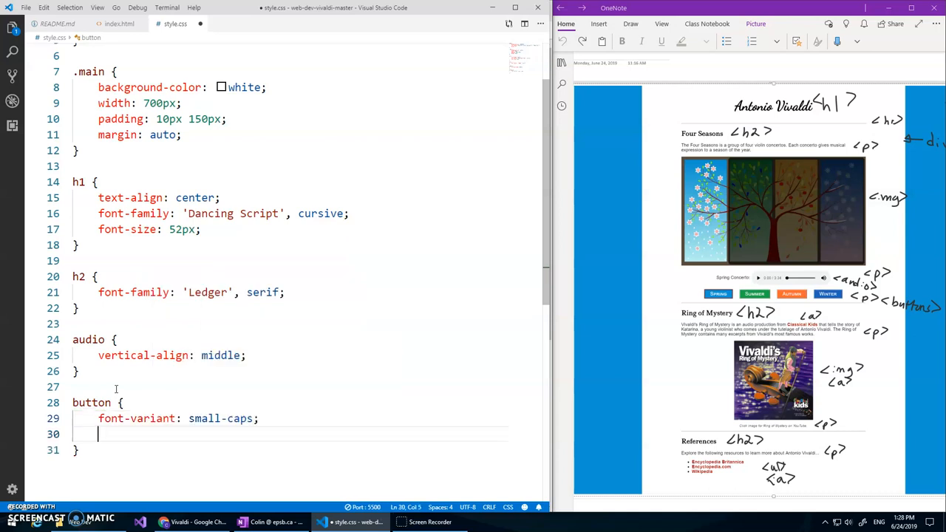
text(color: white;)
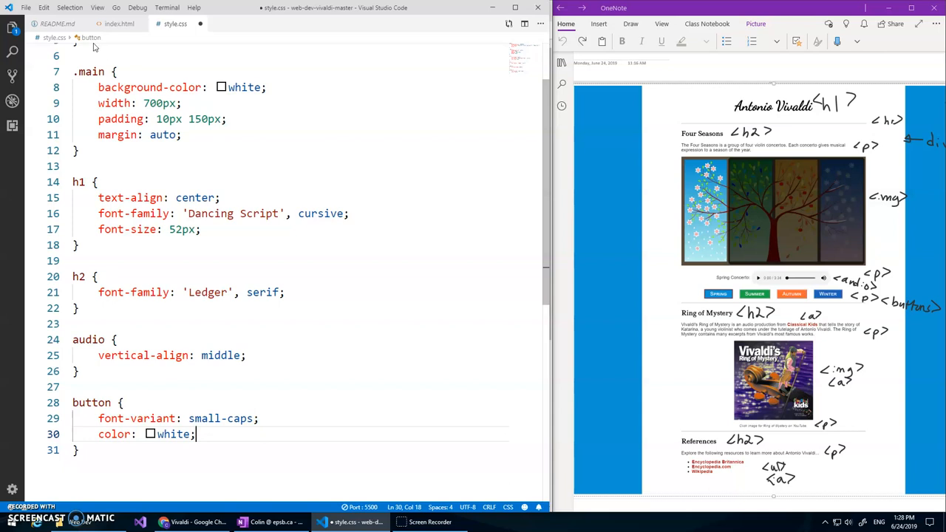
- Give the four season button tags classes springBtn, summerBtn, autumnBtn and winterBtn
click(119, 23)
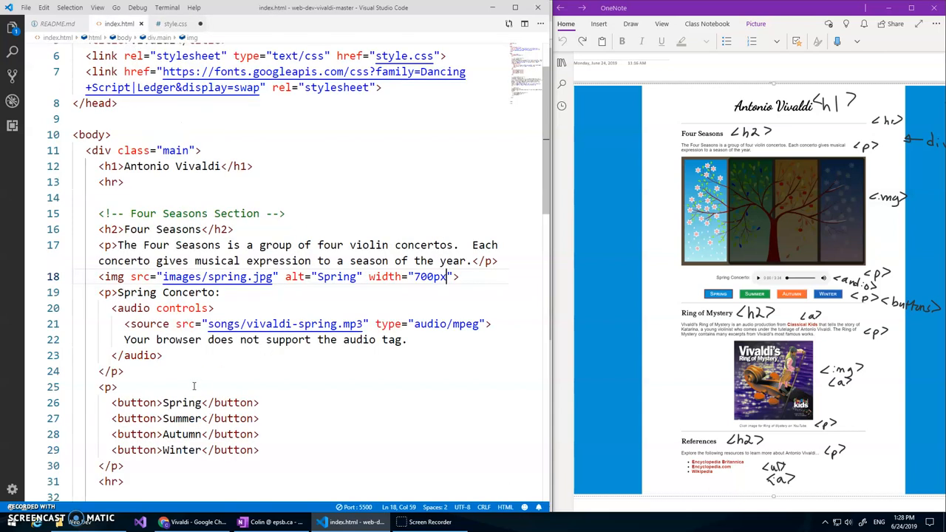
text(class="springBtn)
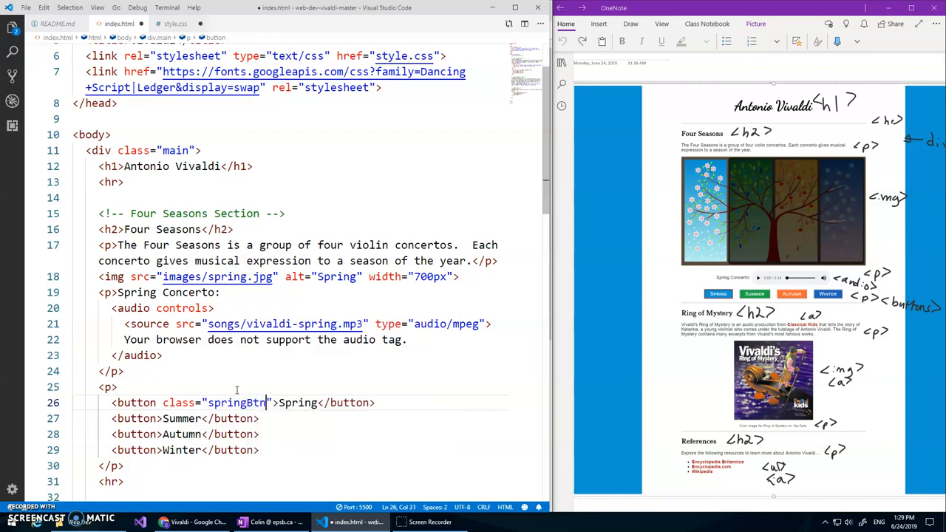
double_click(235, 403)
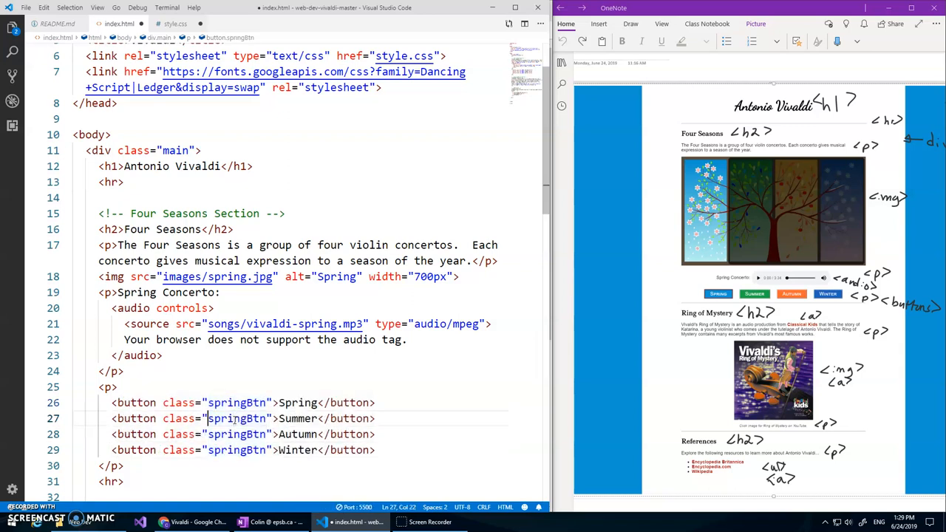
key(Backspace)
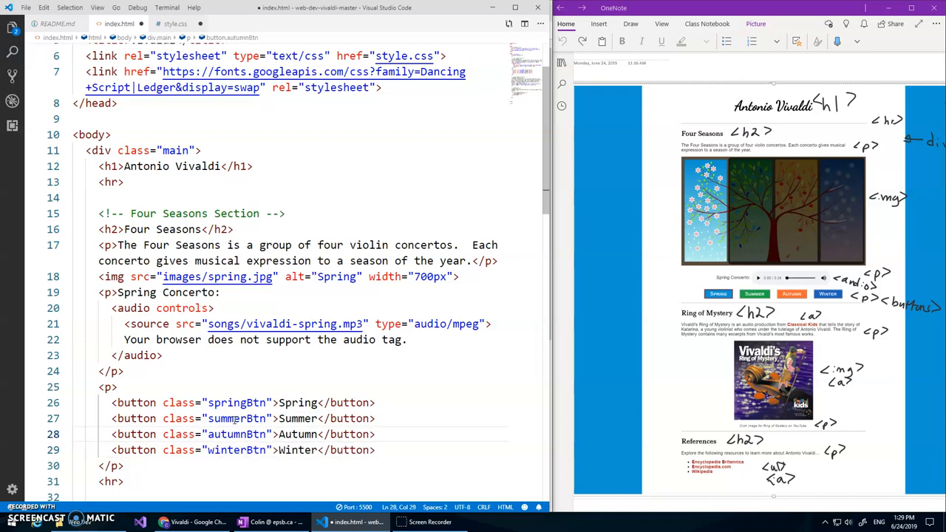
- Create a .springBtn rule with background-color #0E94D1 copied from the README
click(172, 23)
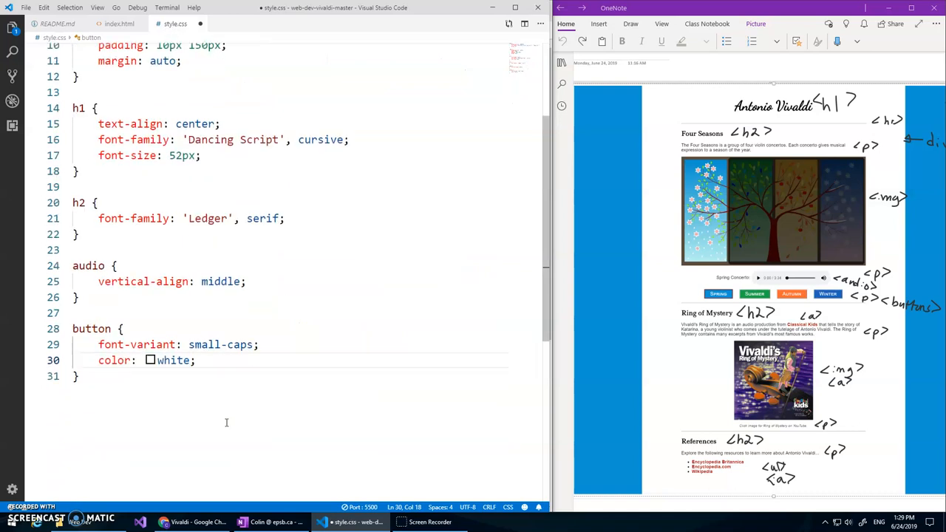
text(.)
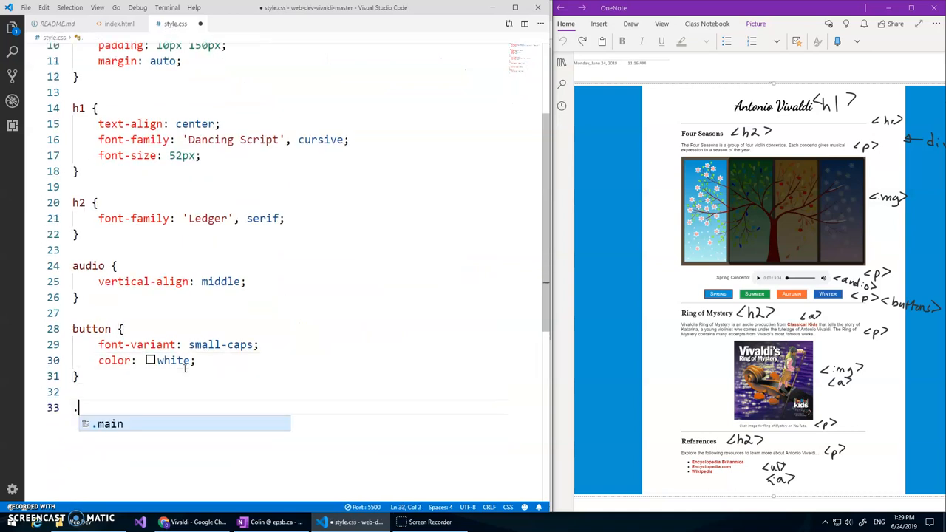
text(springBtn {)
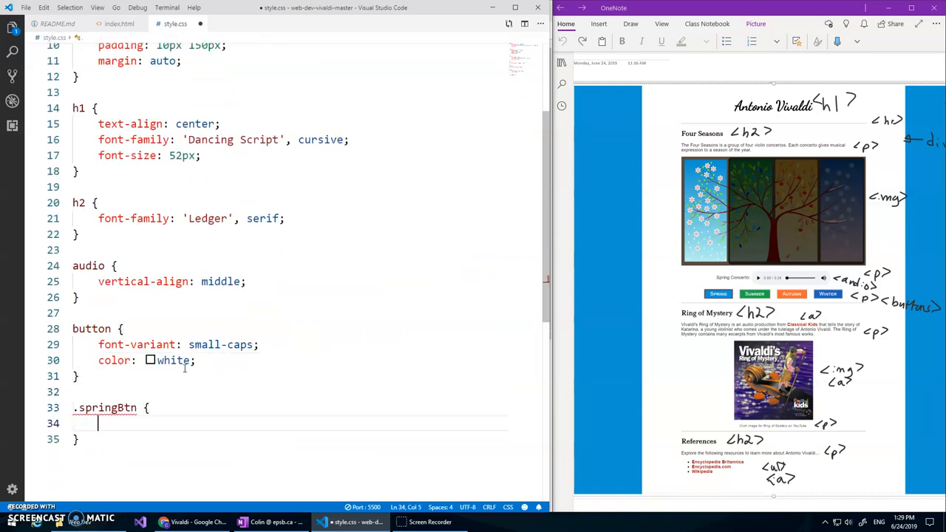
text(background-color:)
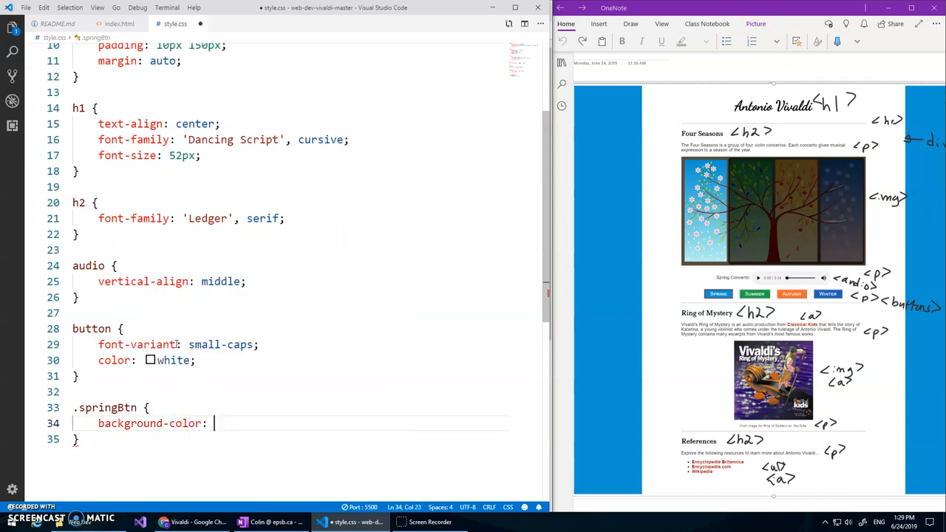
click(57, 23)
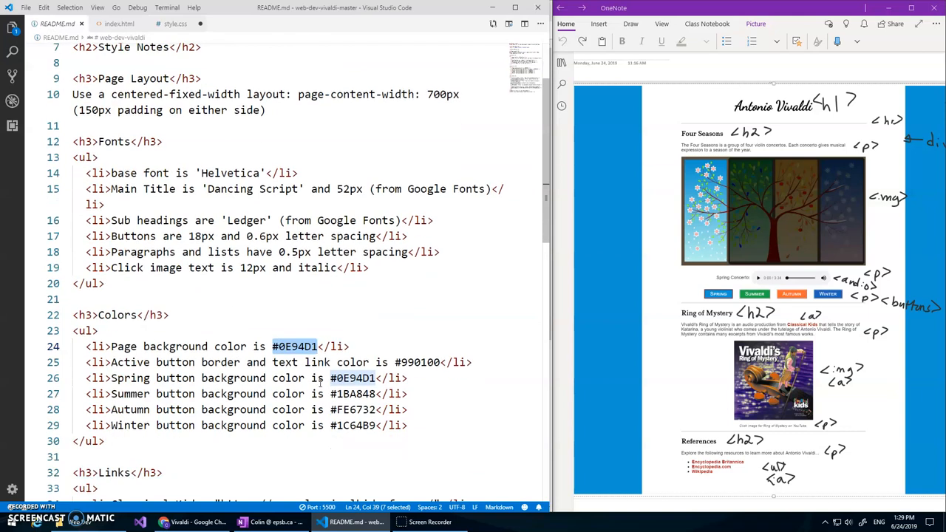
double_click(352, 378)
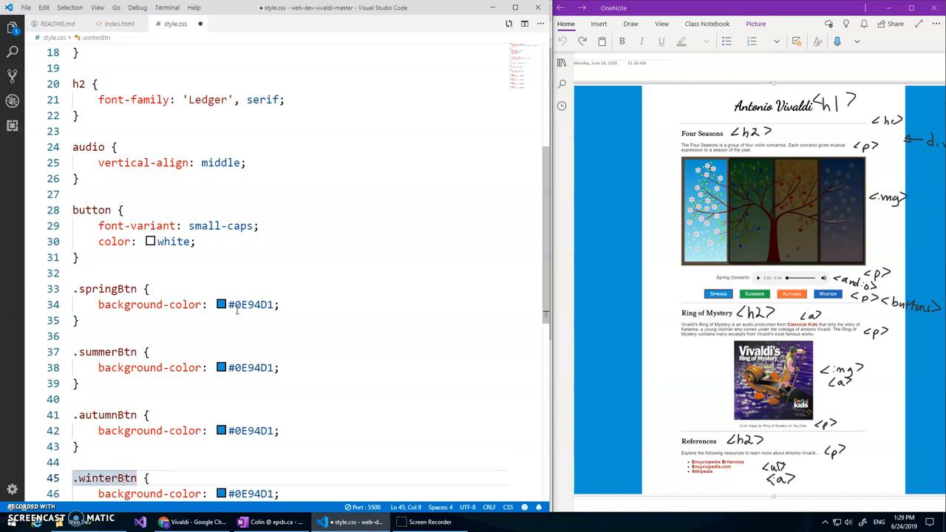
- Set summerBtn, autumnBtn and winterBtn backgrounds to #1BA848, #FE6732 and #1C64B9
click(57, 23)
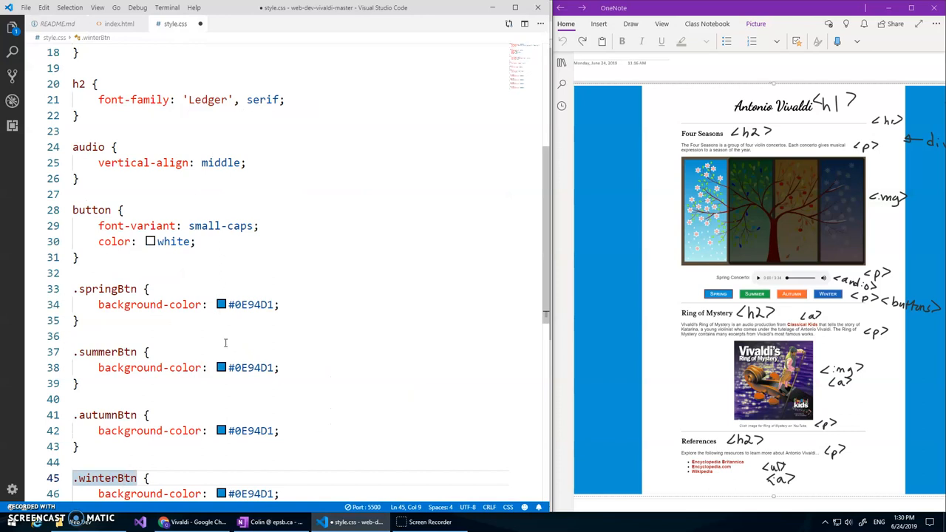
text(1BA848)
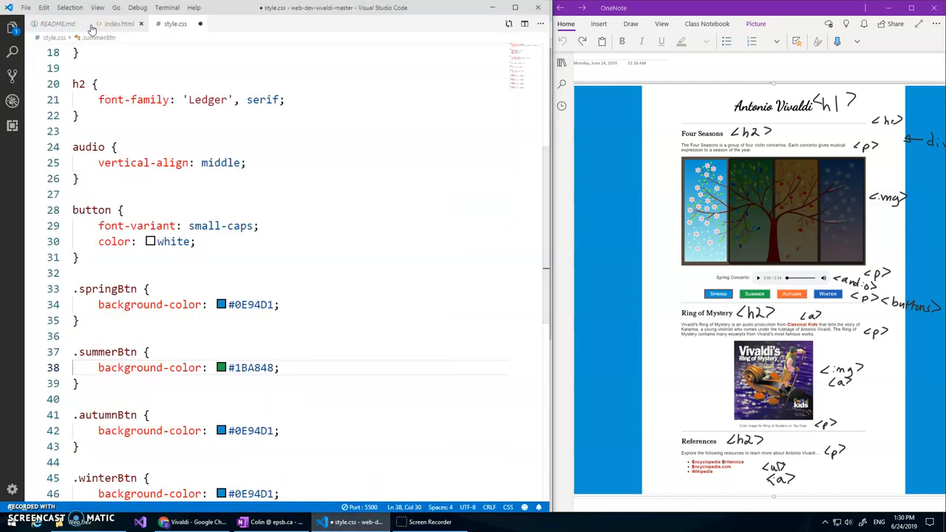
click(57, 23)
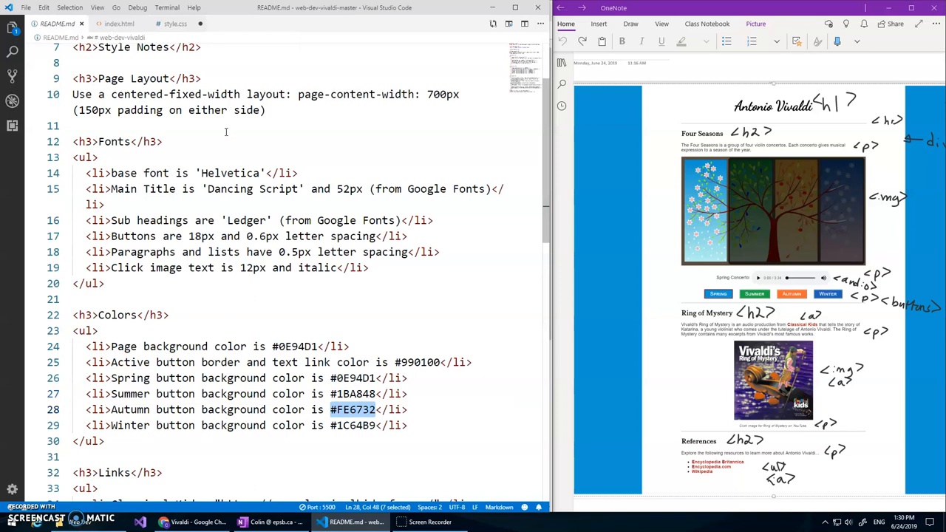
click(172, 23)
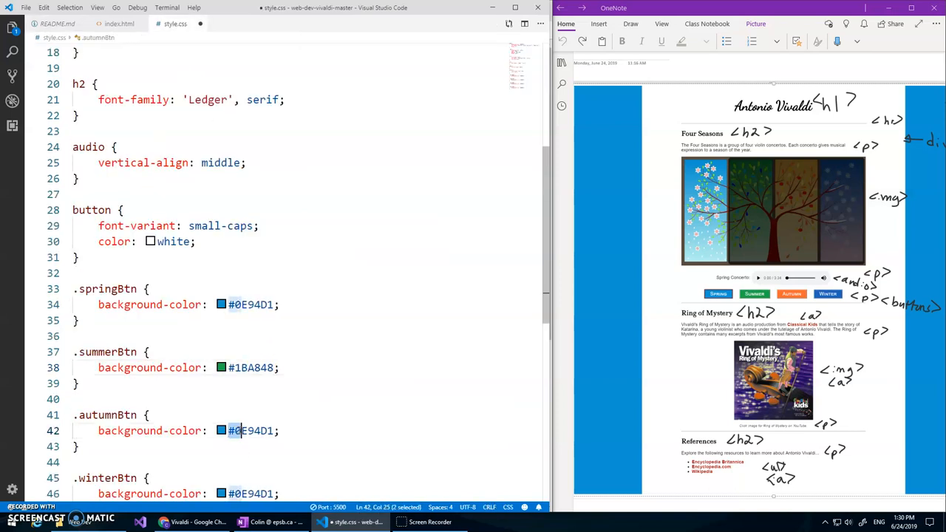
text(FE6732)
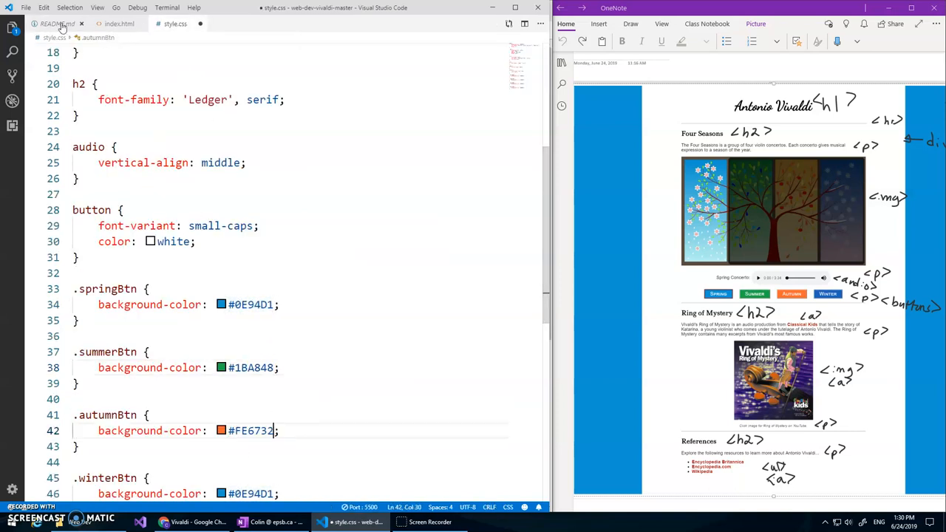
click(57, 22)
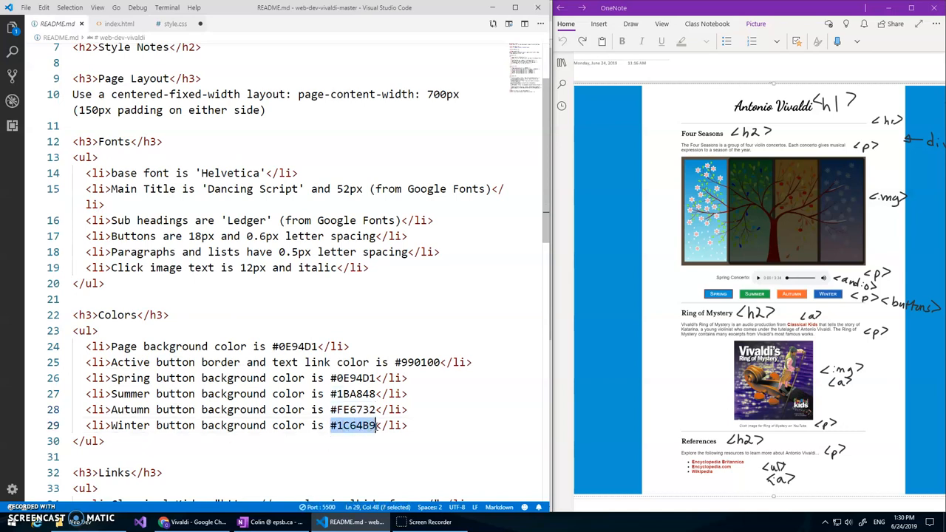
click(170, 23)
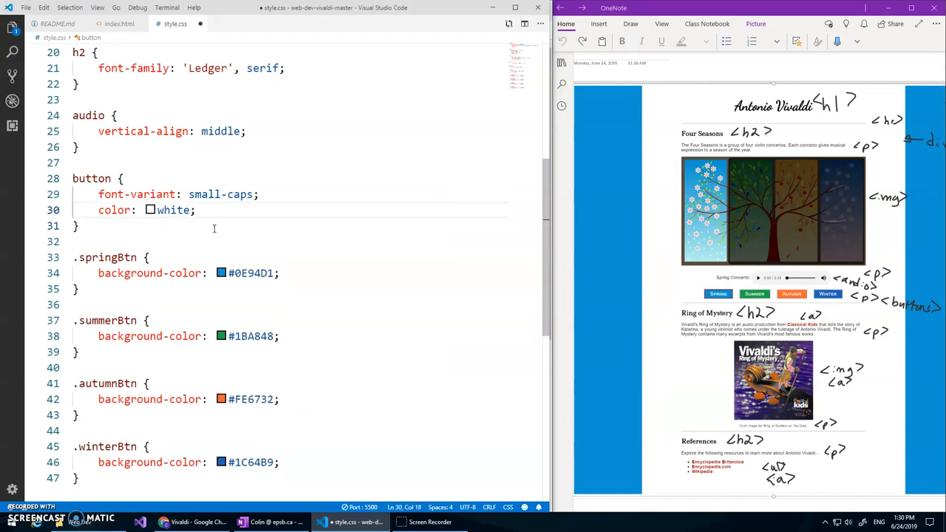
- Add padding: 5px 20px to the button rule, save, and check Chrome
click(280, 273)
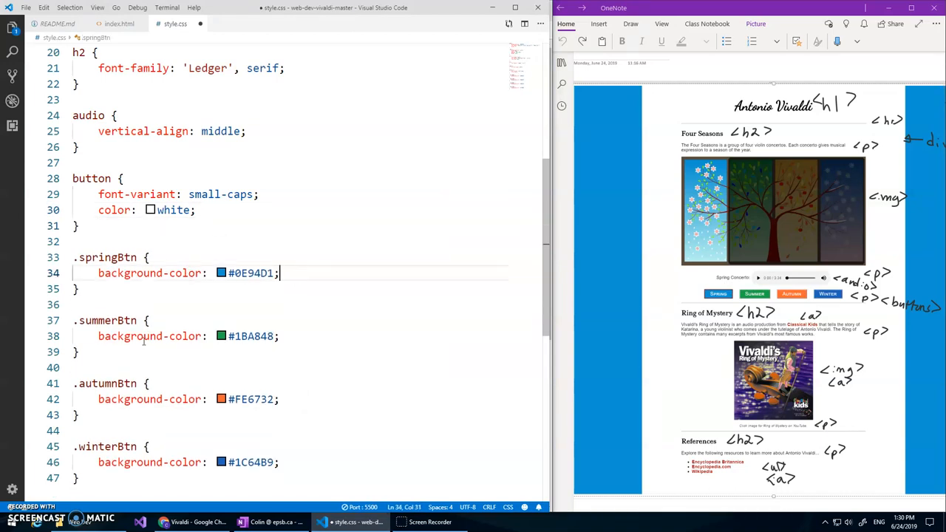
text(paddi)
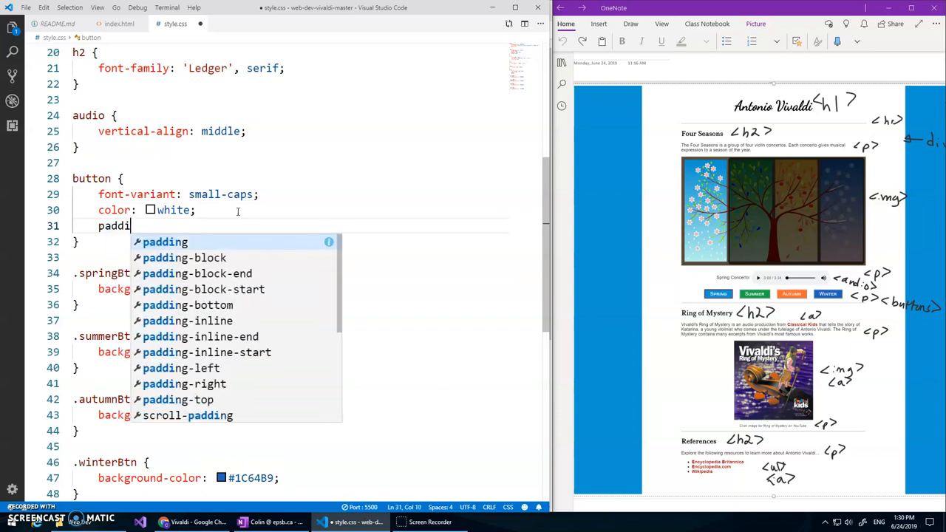
text(: 5px)
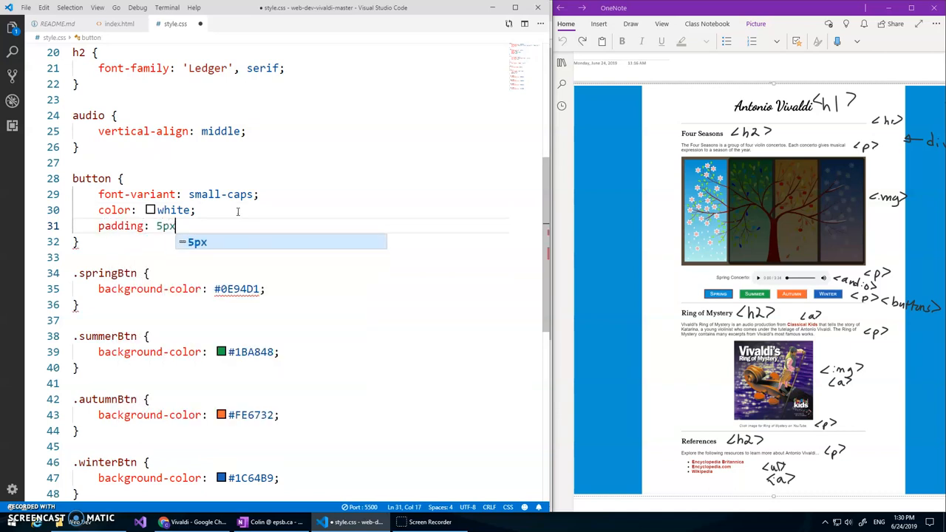
text(20px)
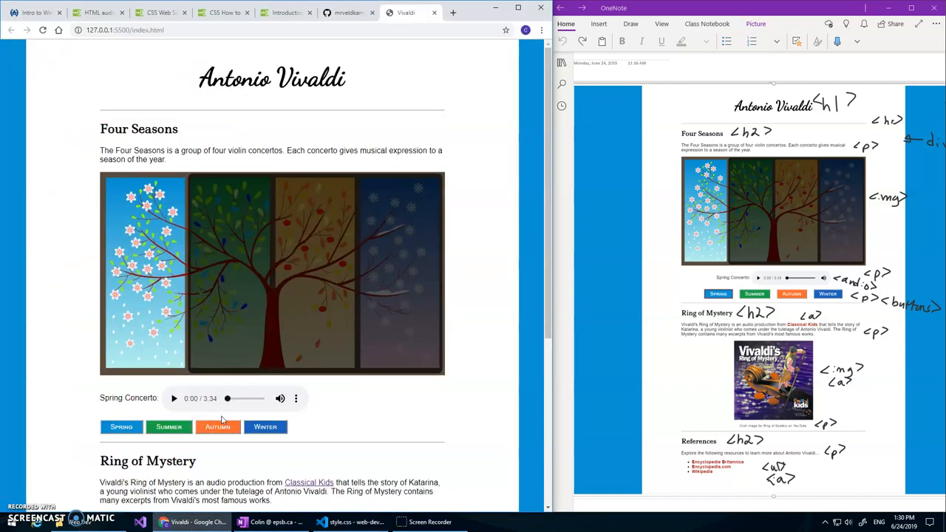
mouse_move(702, 292)
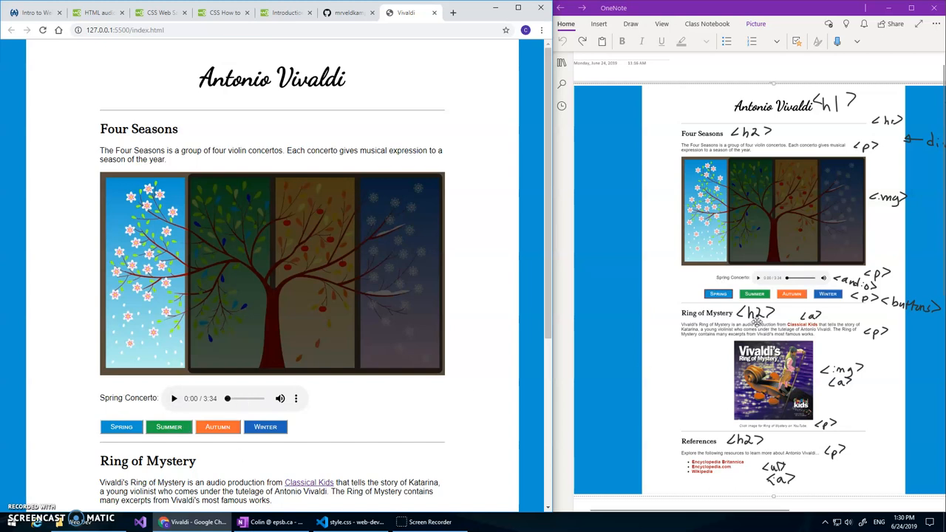
click(321, 521)
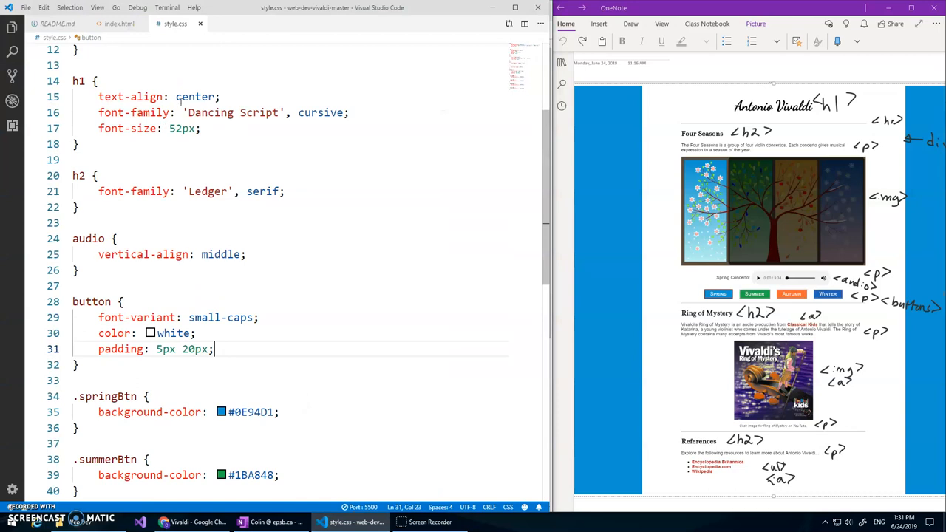
- Add and save a .center rule with text-align: center at the end of style.css
scroll(down, 3)
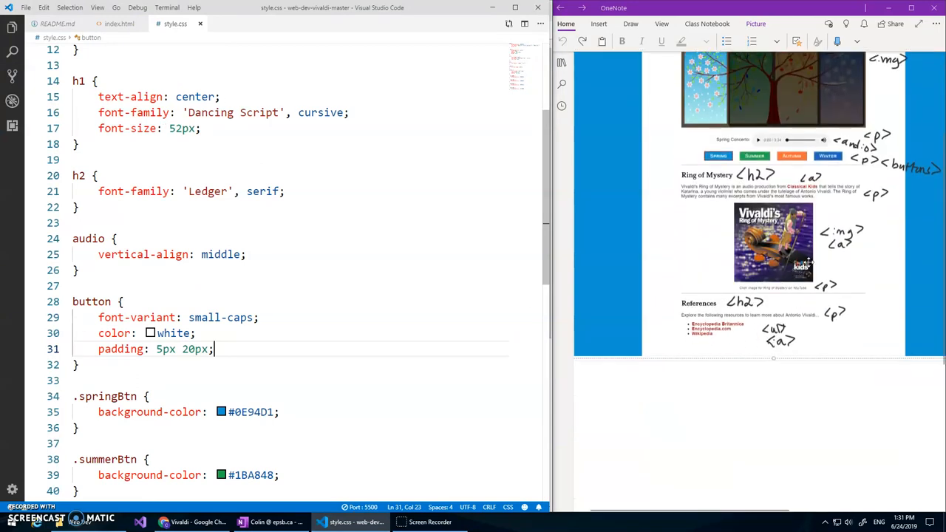
scroll(down, 3)
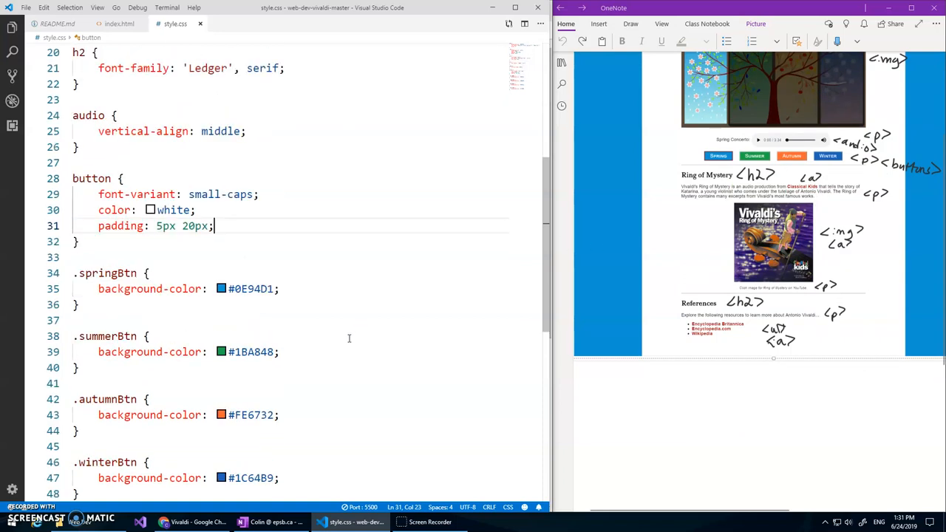
text(.center {)
text(text-align: center)
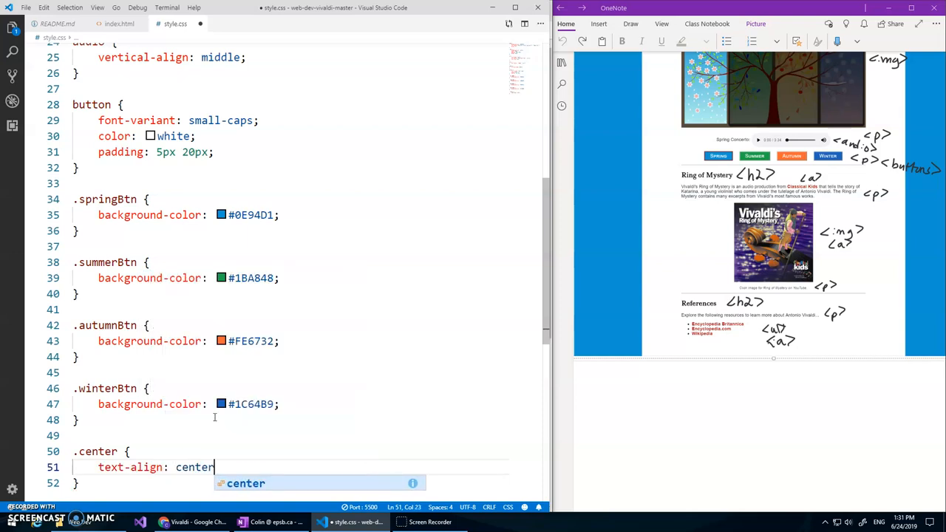
text(;)
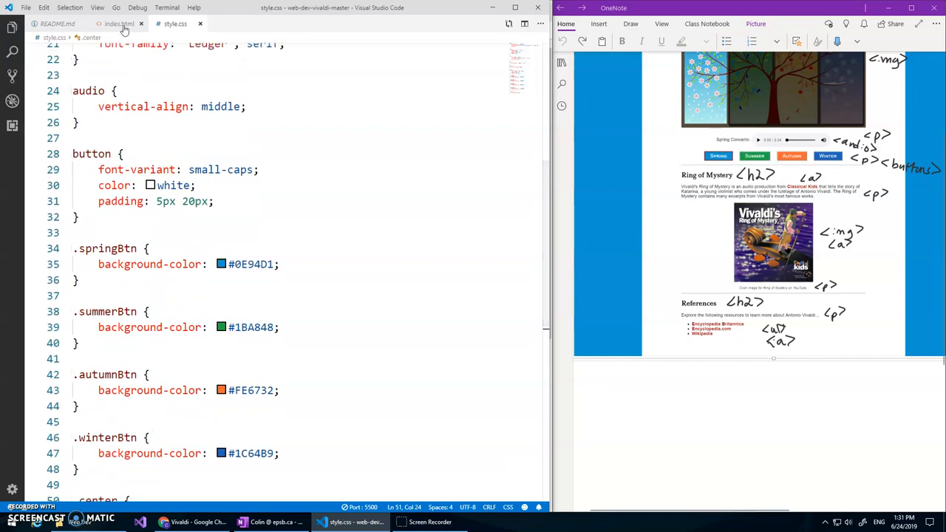
click(119, 23)
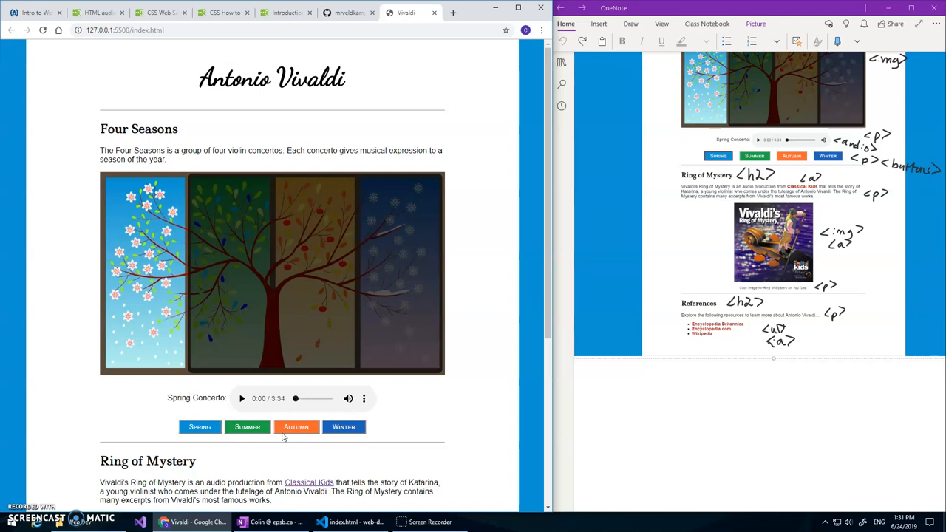
mouse_move(722, 255)
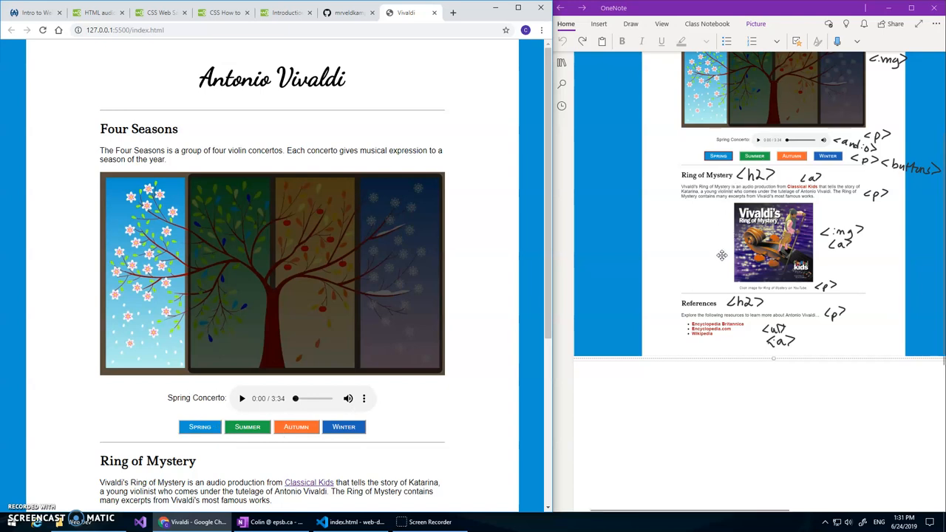
- Scroll the Chrome preview past the centred player and buttons to Ring of Mystery
scroll(down, 3)
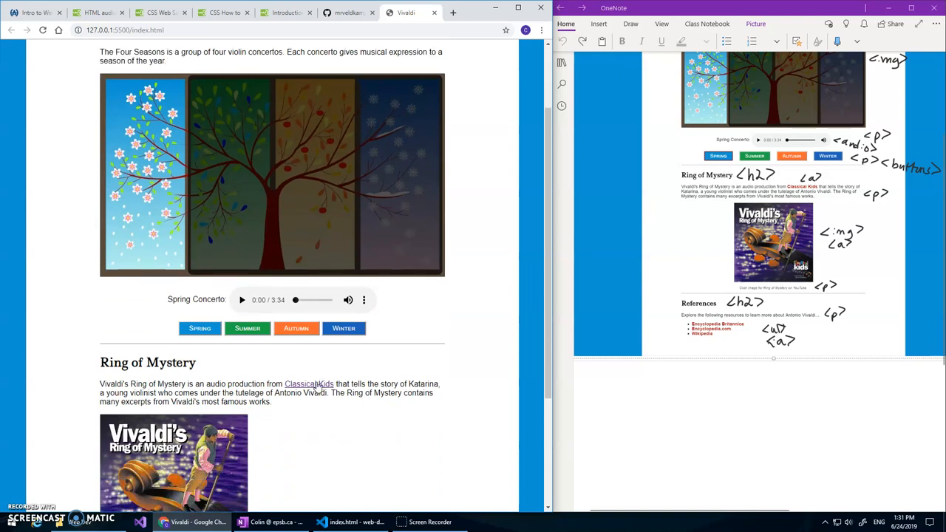
mouse_move(432, 315)
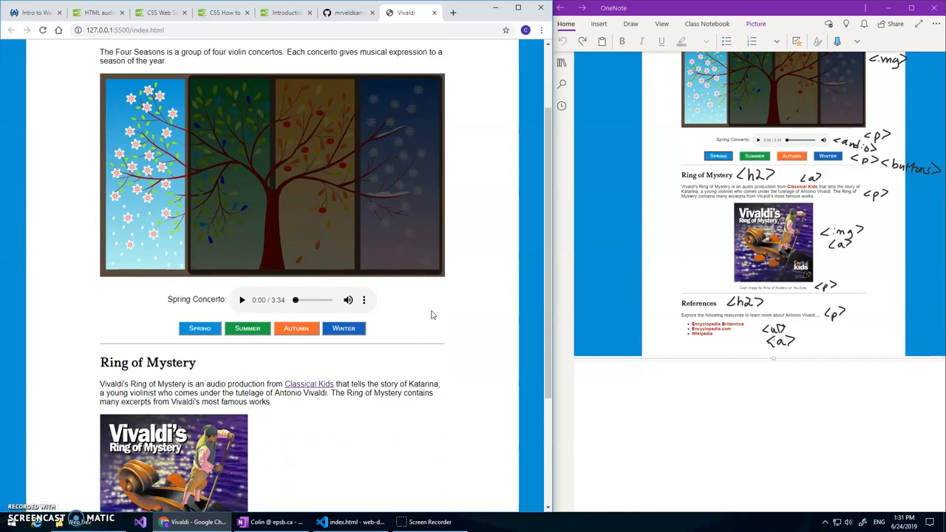
scroll(down, 3)
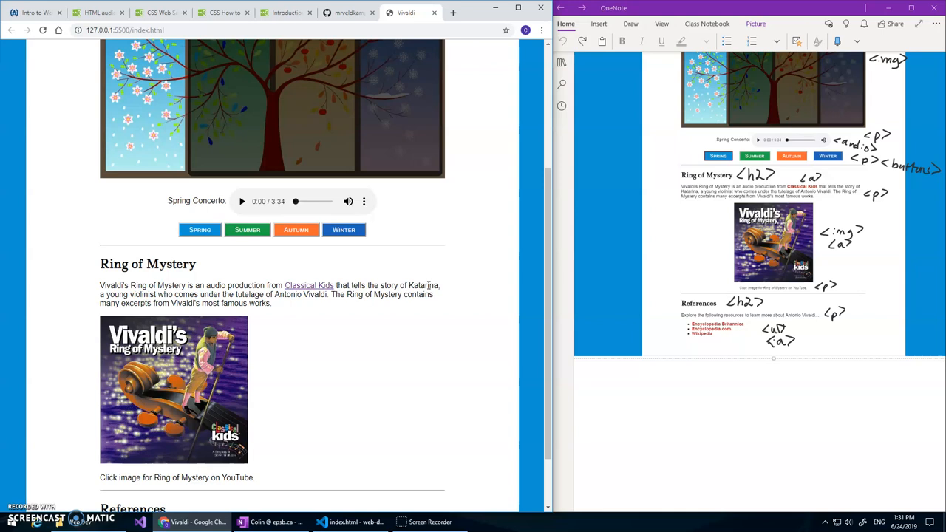
mouse_move(449, 290)
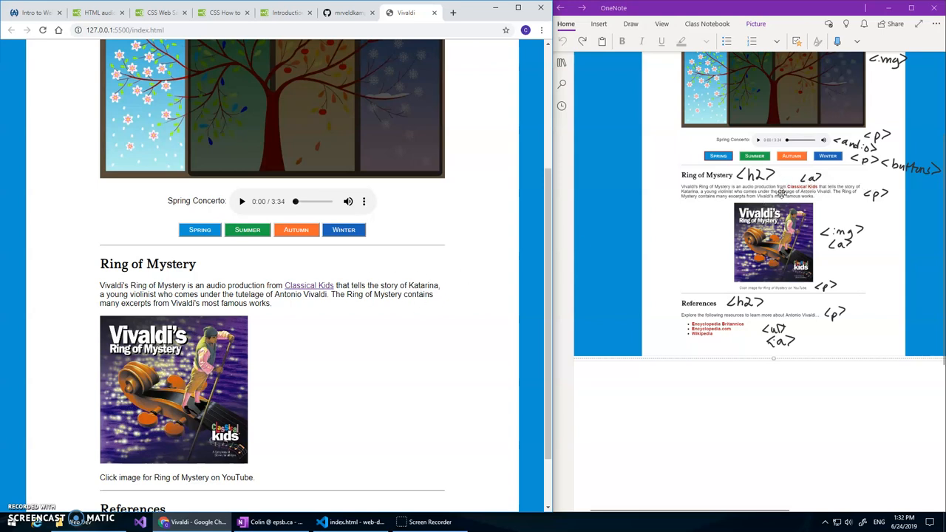
mouse_move(515, 162)
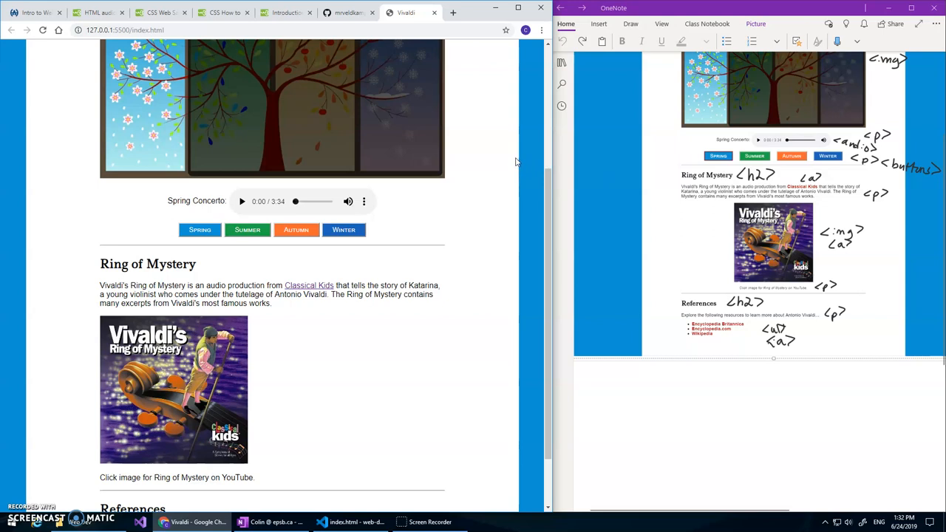
mouse_move(343, 380)
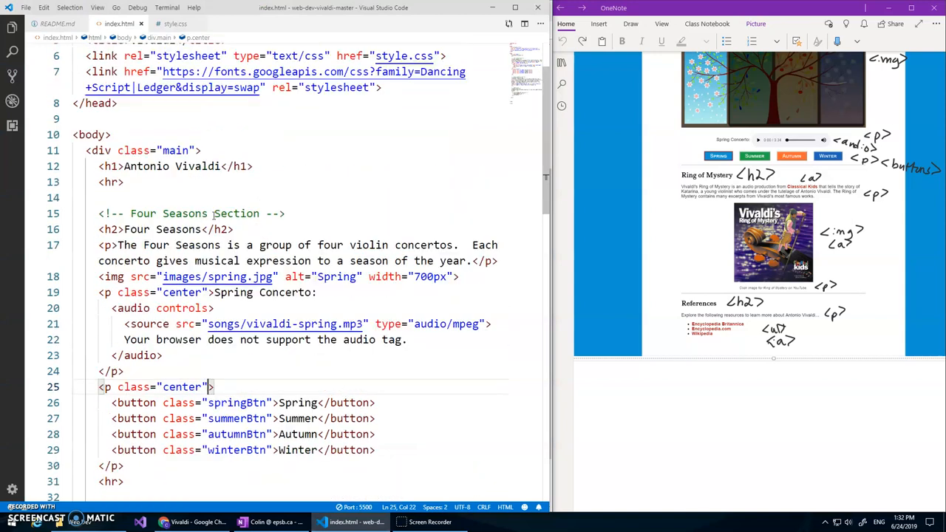
scroll(down, 3)
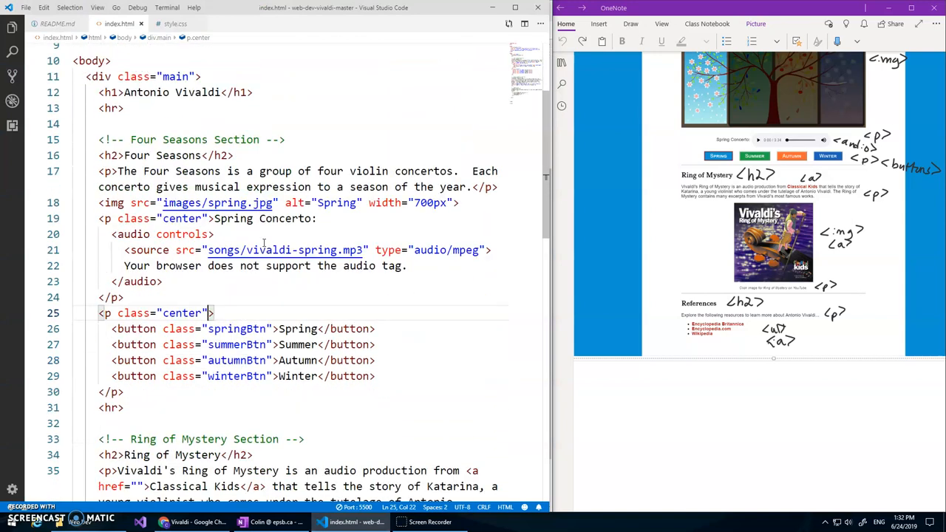
scroll(down, 3)
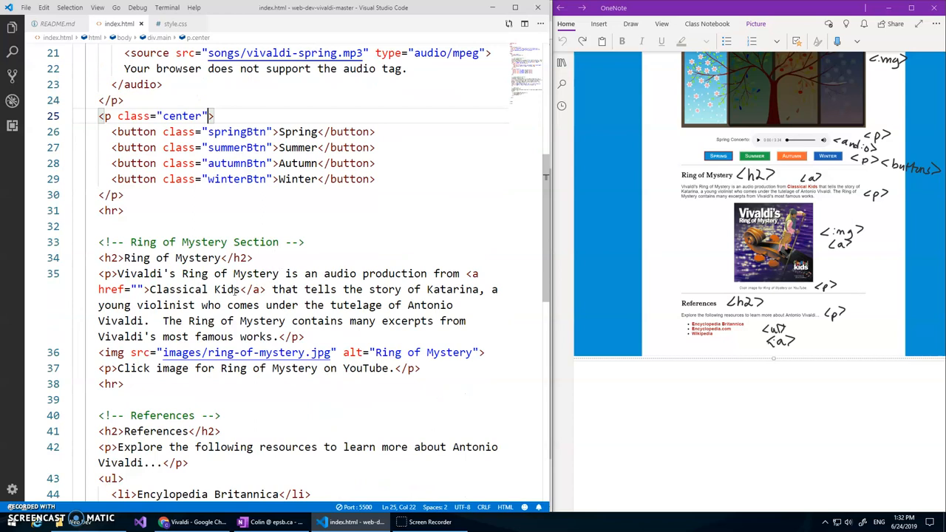
click(56, 23)
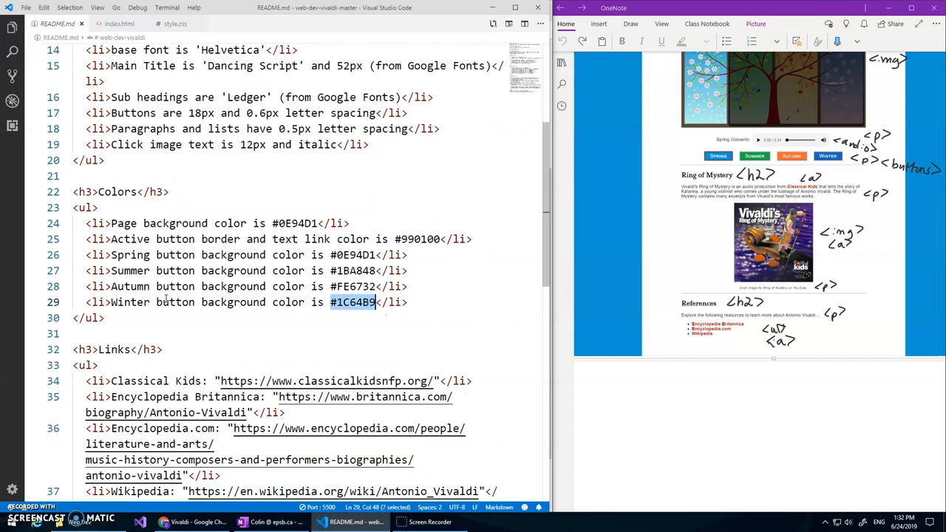
scroll(down, 3)
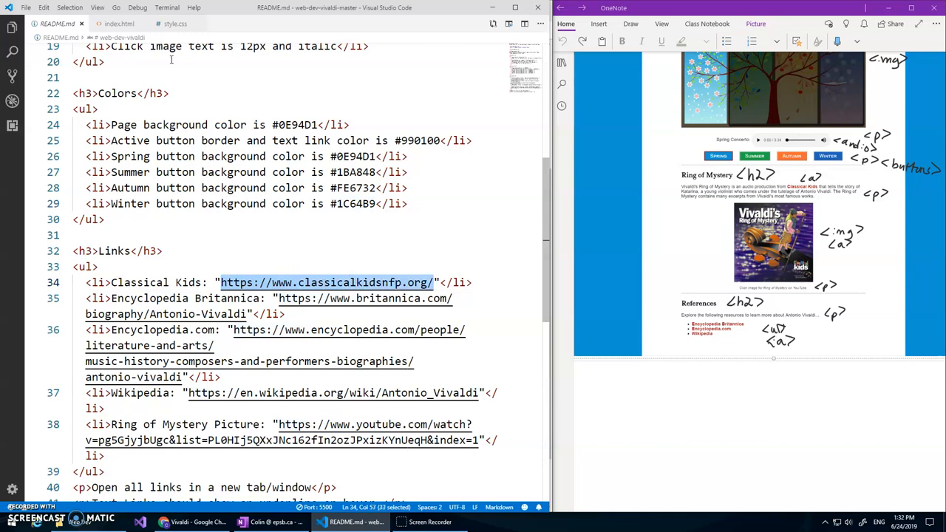
click(119, 23)
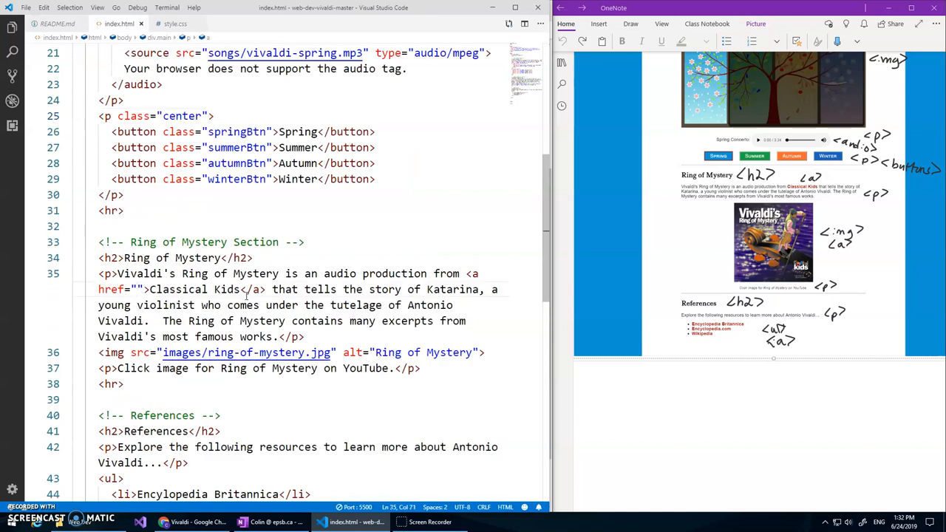
text(https://www.classicalkidsnfp.org/)
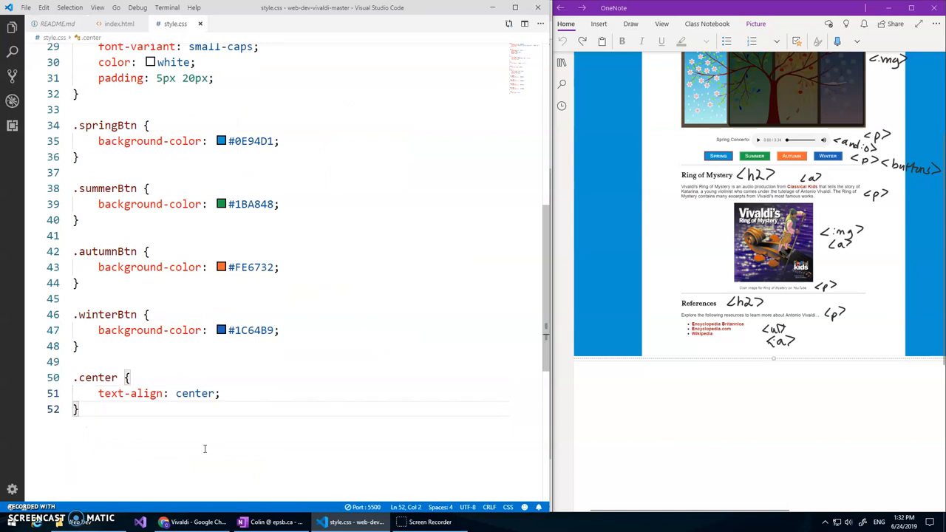
- Add an a rule using colour #990100 from README.md and text-decoration: none
text(co)
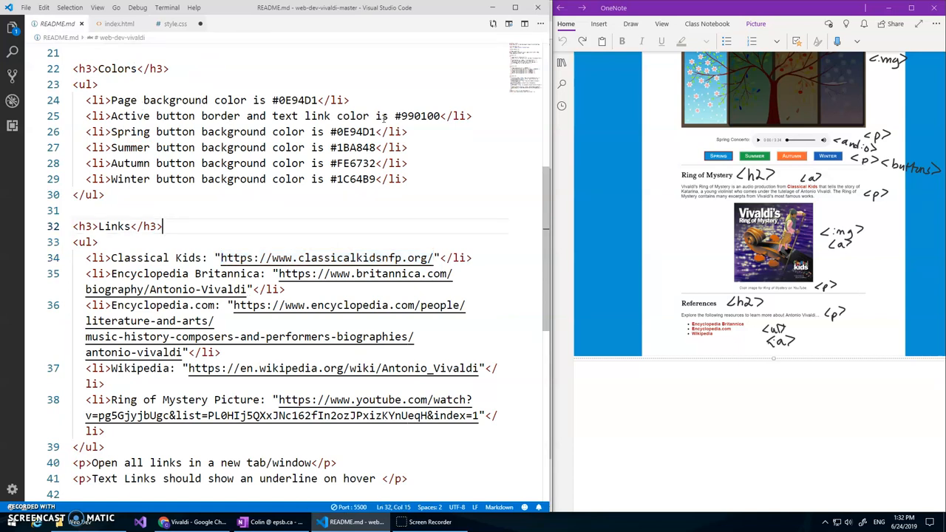
double_click(418, 116)
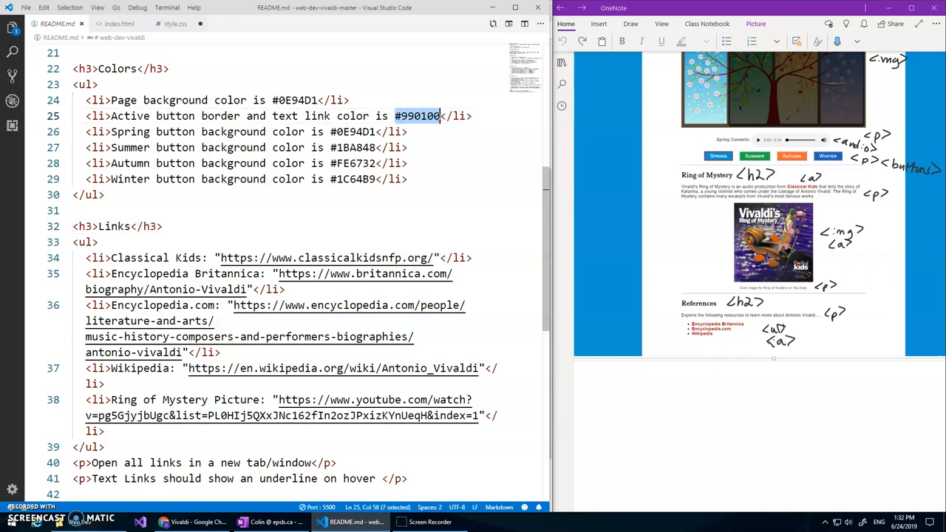
click(175, 23)
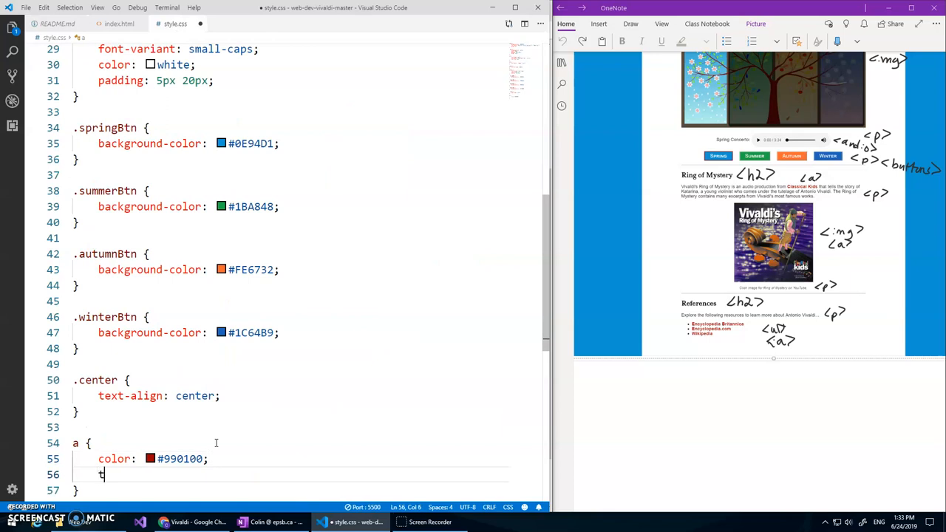
text(ext-decoration:)
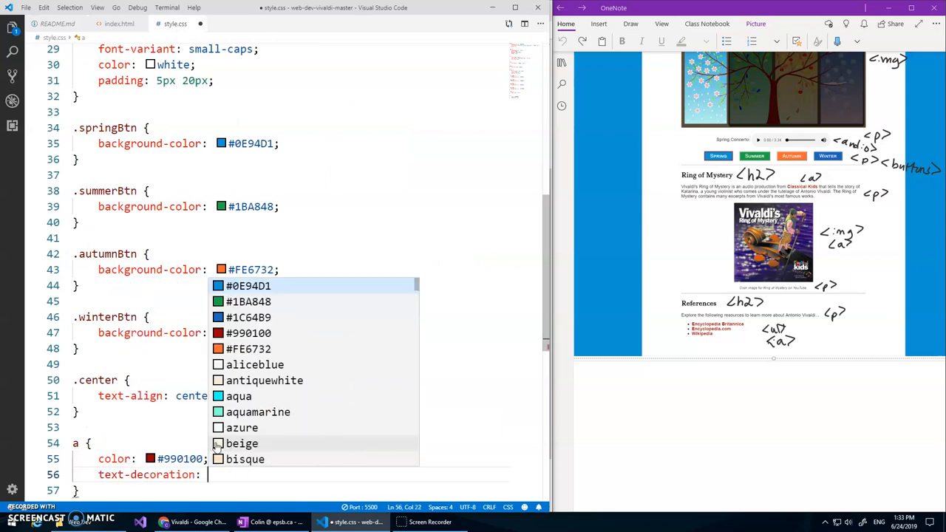
text(none;)
text(font-weight: bold;)
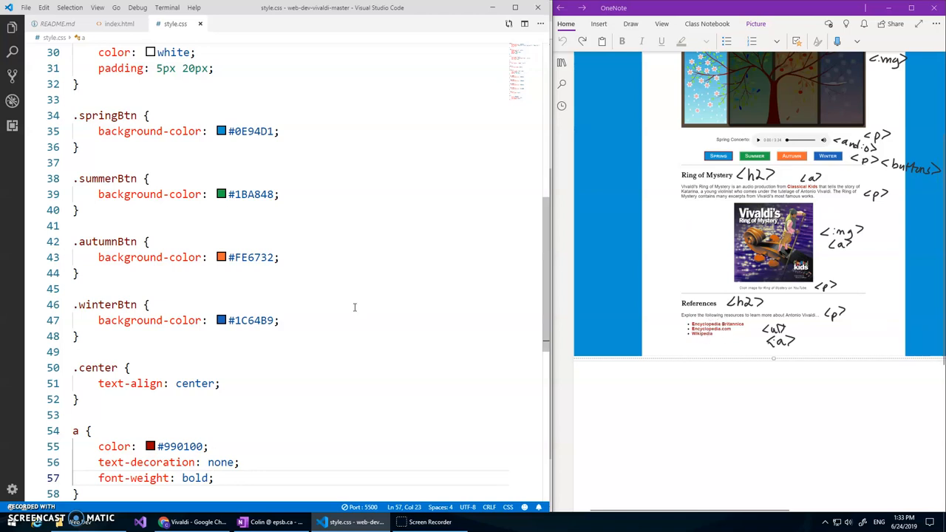
mouse_move(260, 221)
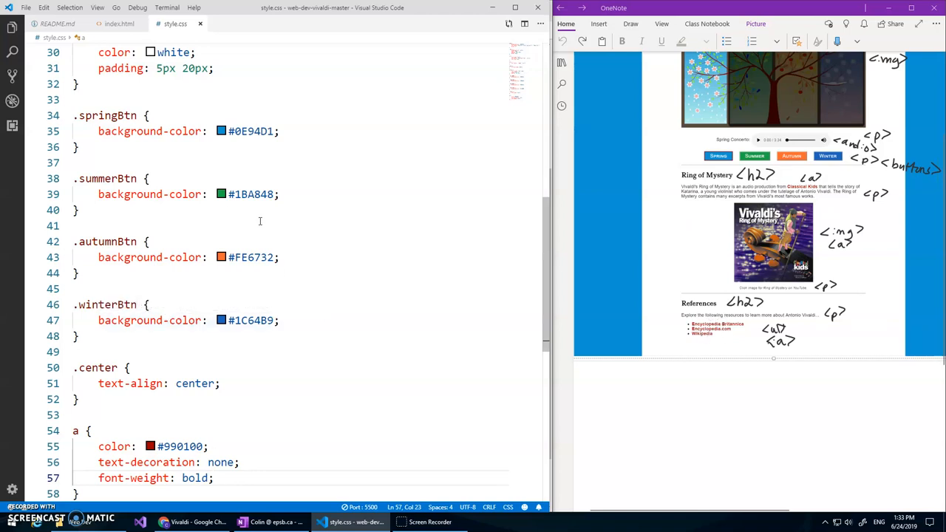
mouse_move(379, 195)
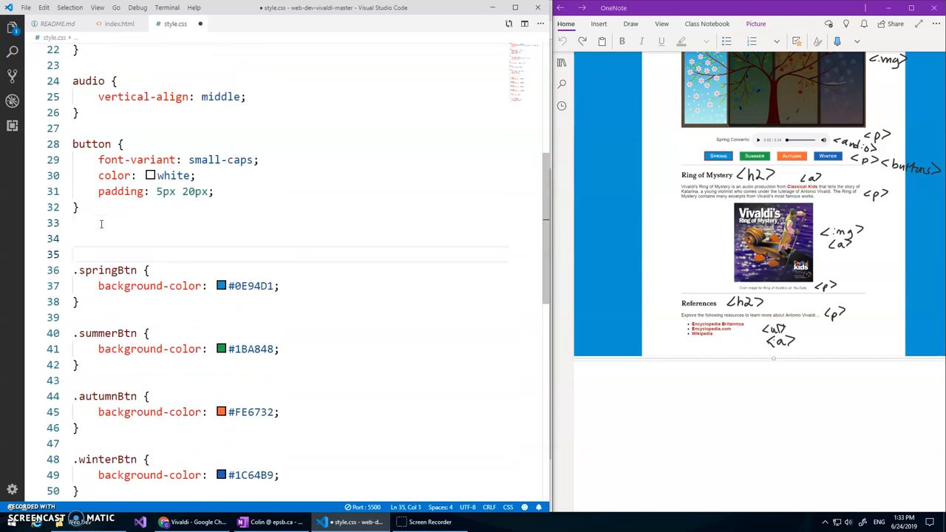
- Type a .activeBtn rule with border: 1px solid #990100;
text(.active)
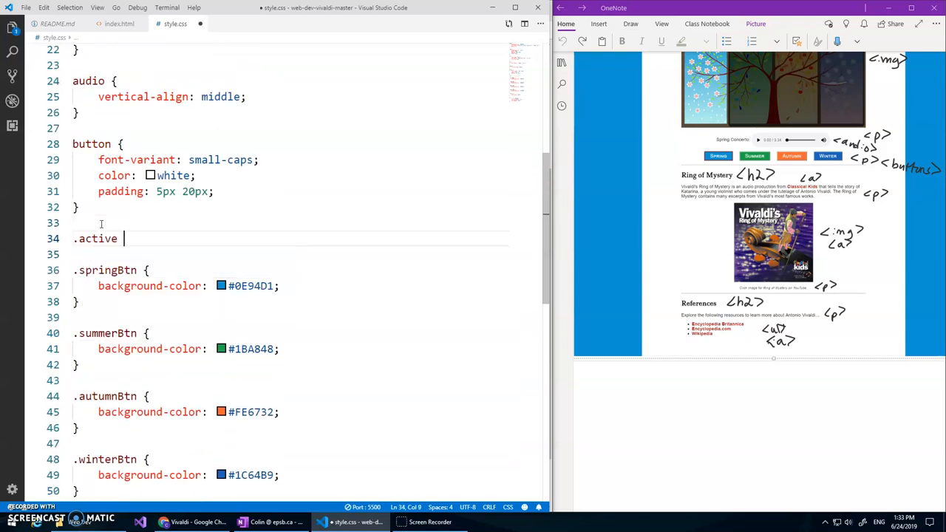
text(Btn {)
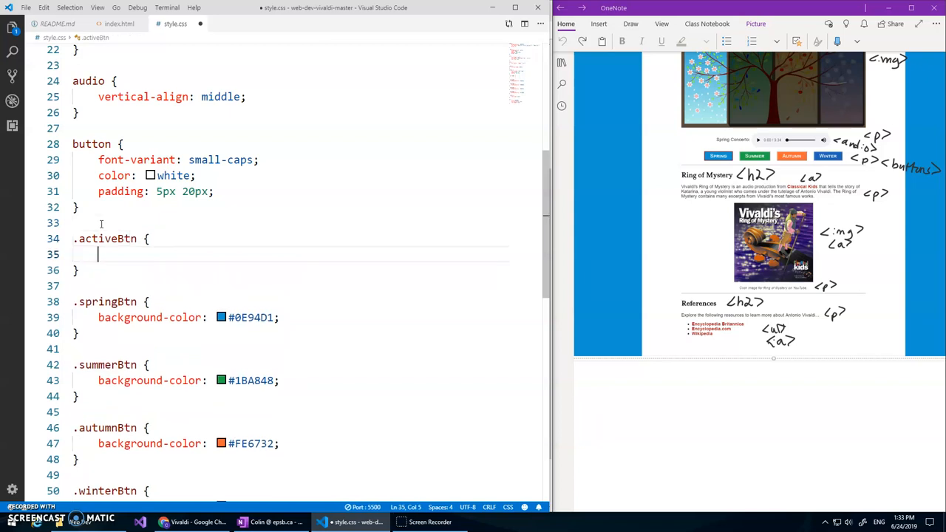
text(border: 1px)
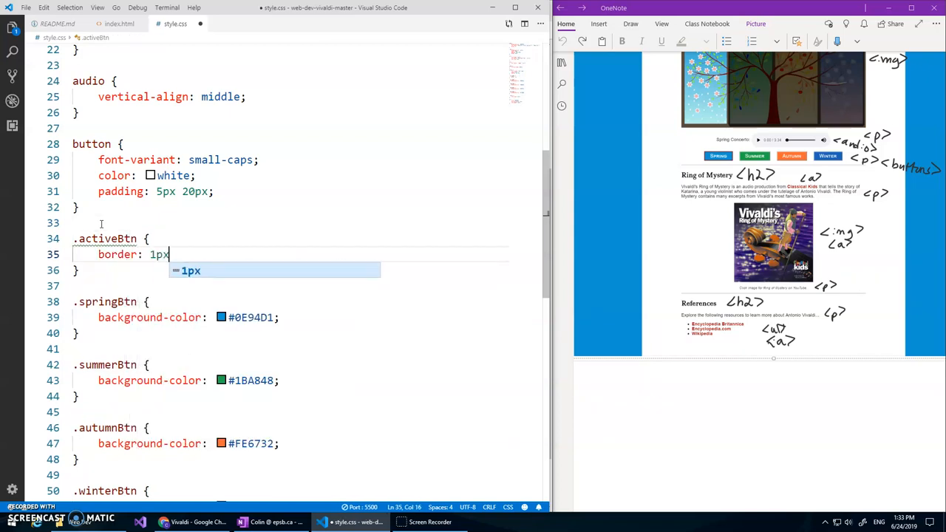
text(solid #990100)
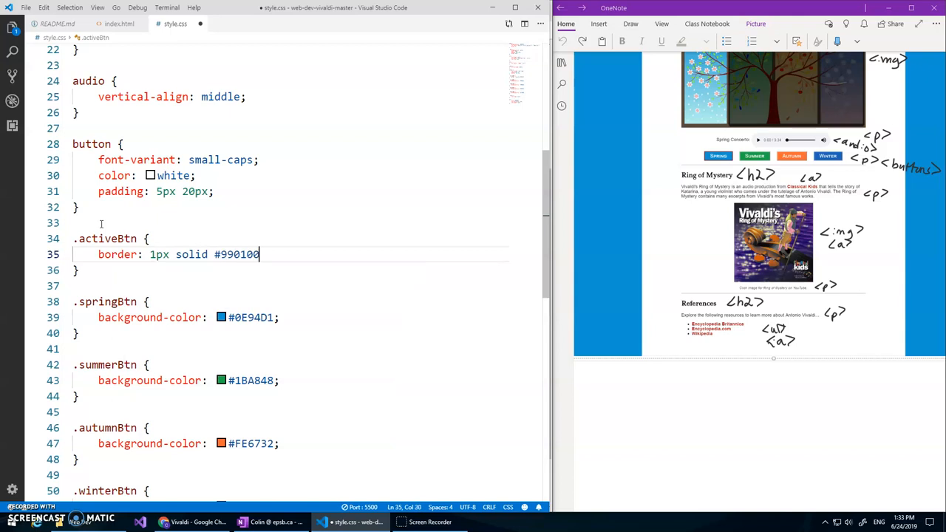
text(;)
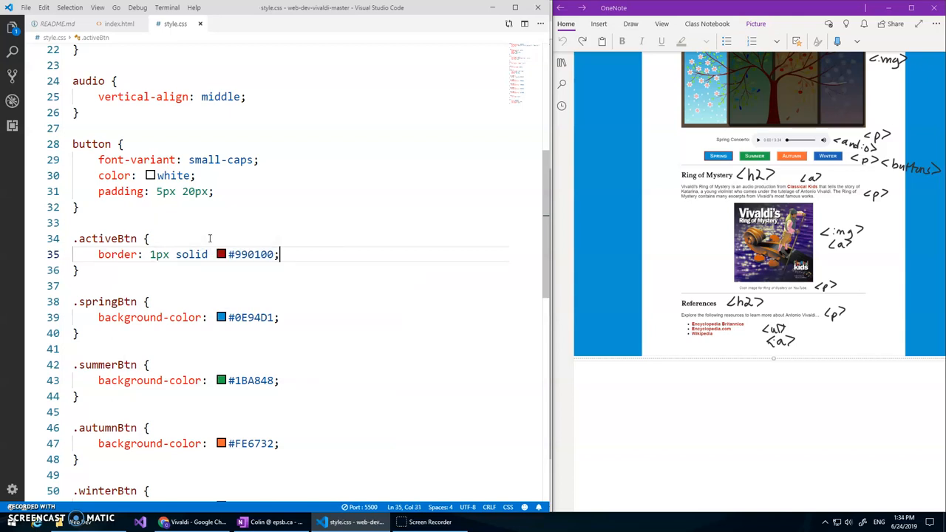
- Add the activeBtn class after springBtn on the Spring button in index.html
click(119, 23)
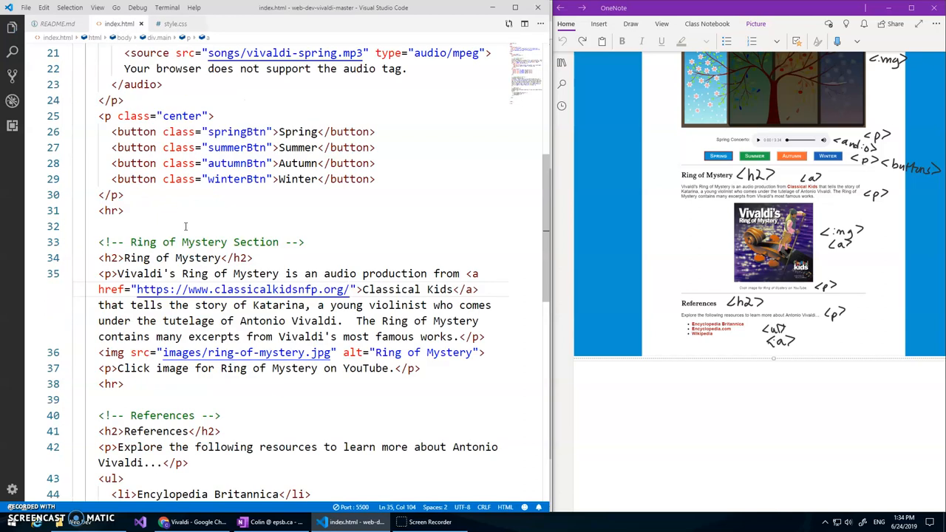
scroll(down, 3)
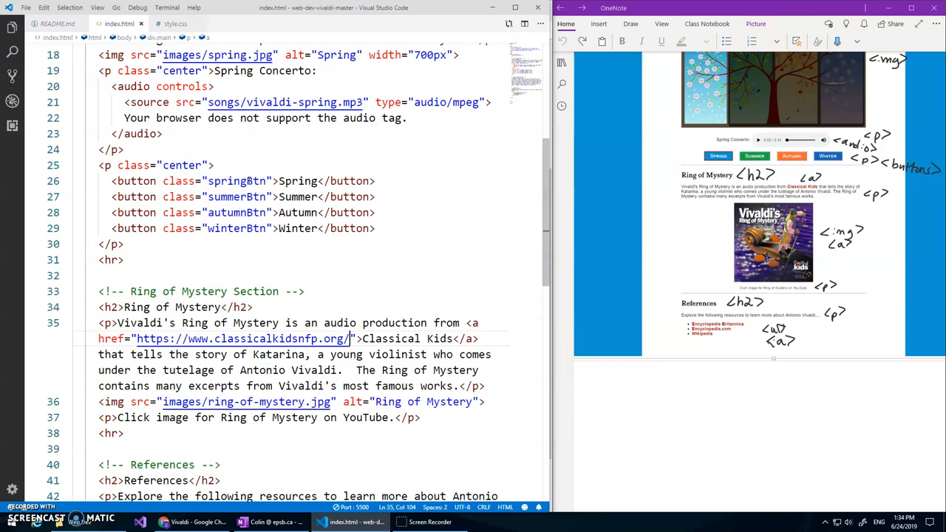
click(306, 181)
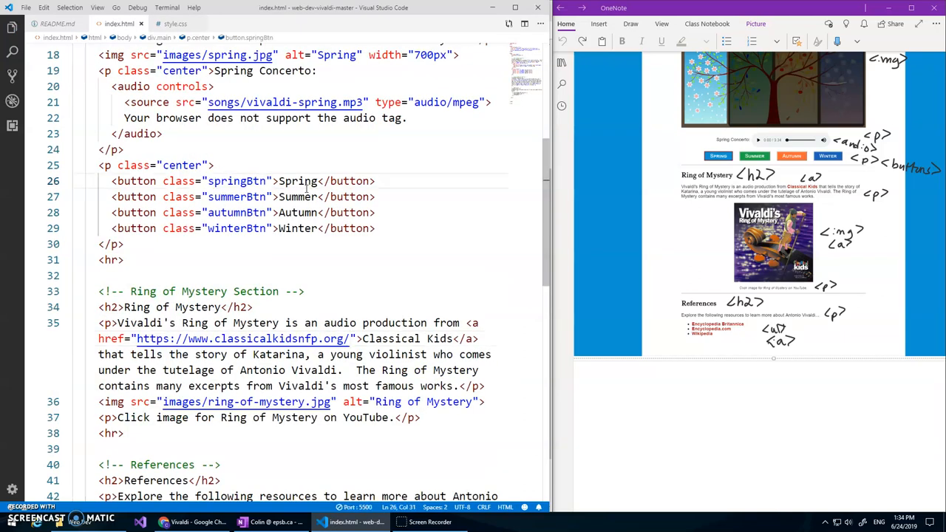
text(" ")
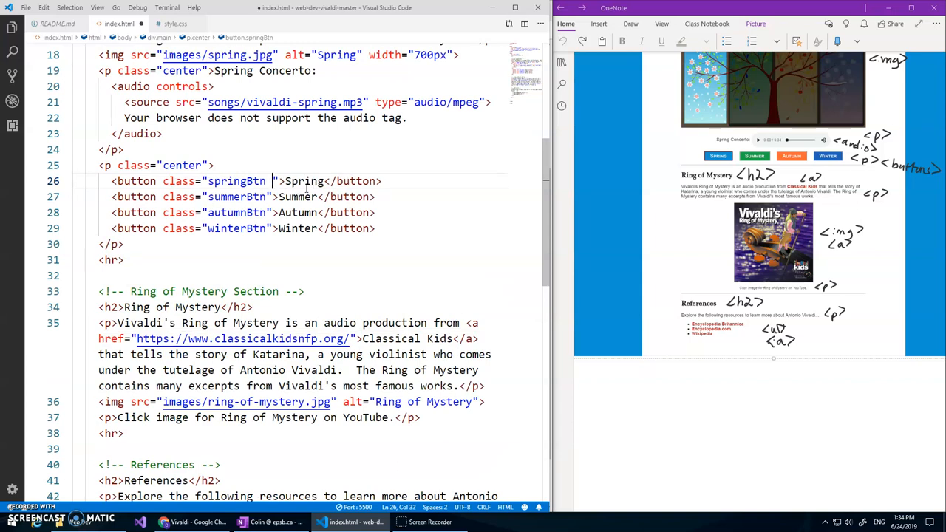
text(aci)
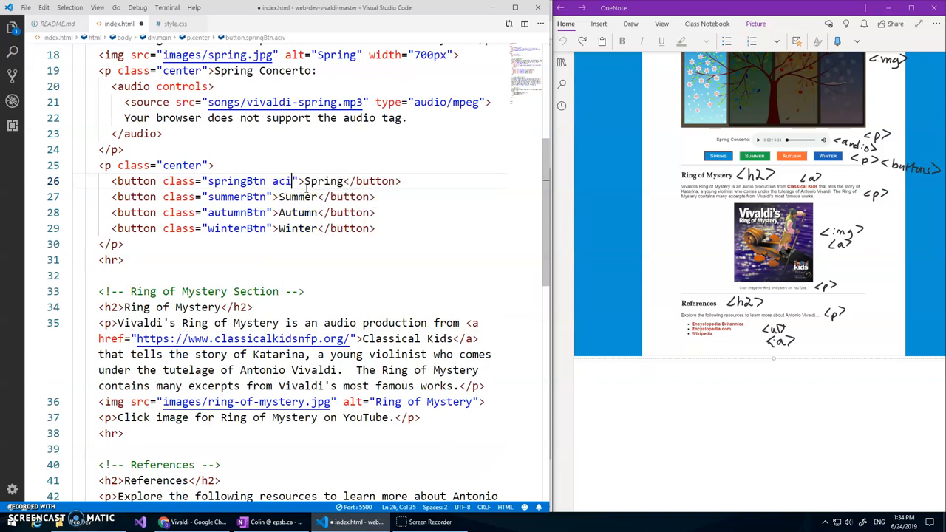
text(ive)
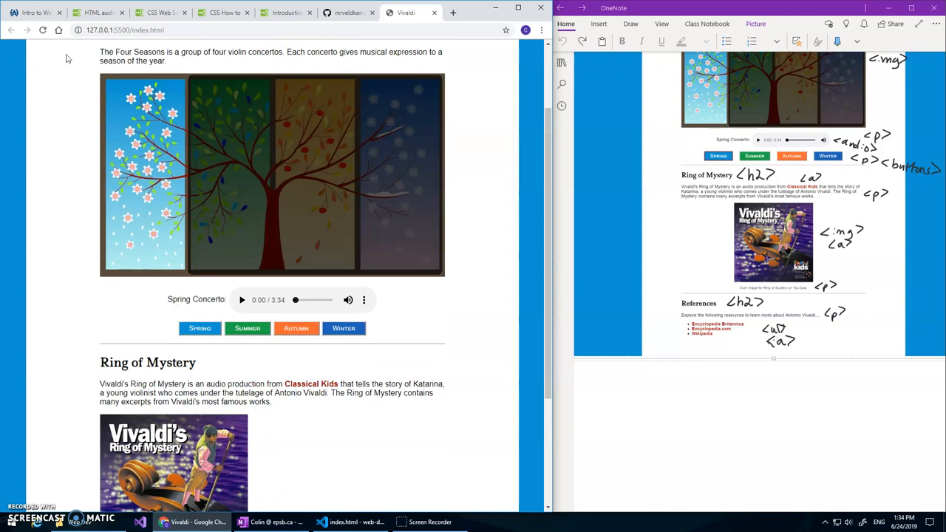
mouse_move(282, 459)
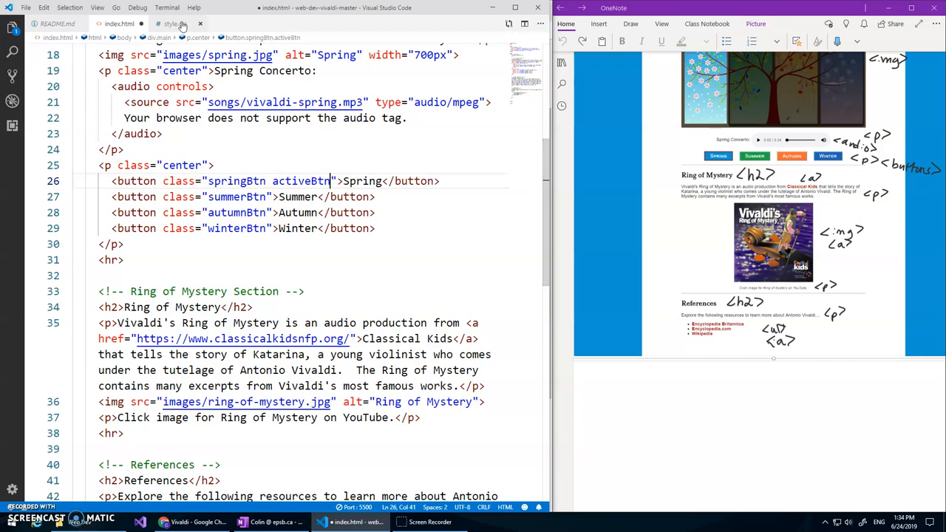
- Compare the activeBtn rule name in style.css with the class in index.html
click(175, 23)
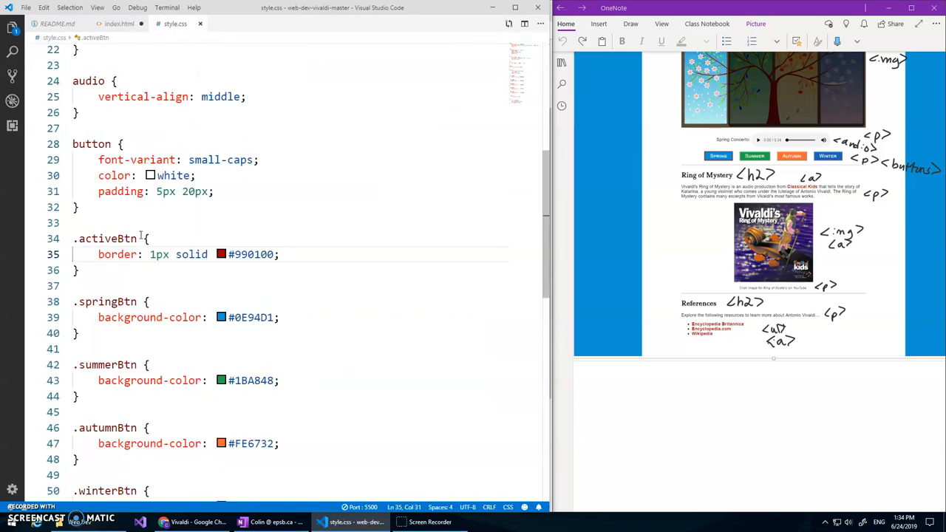
click(118, 23)
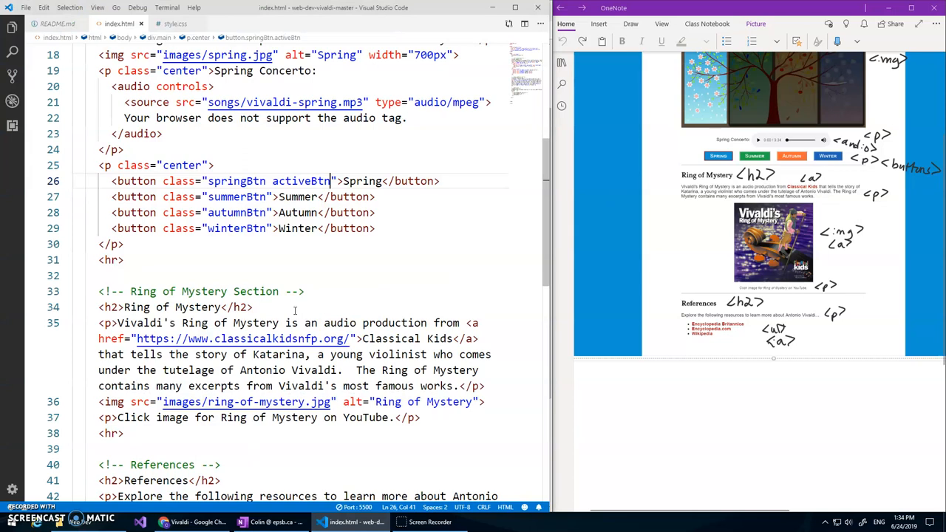
click(174, 23)
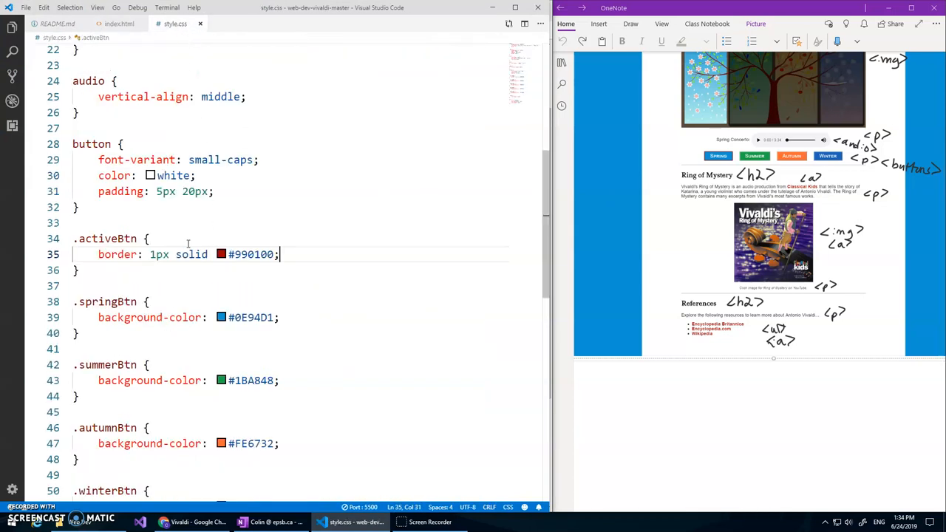
- Type 2px, then play and pause the Spring Concerto audio on the page
text(2px)
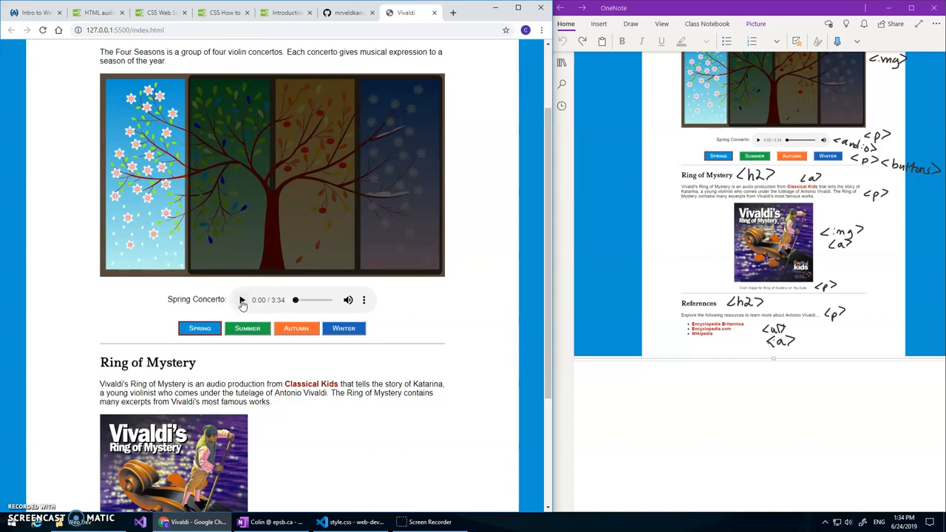
click(242, 299)
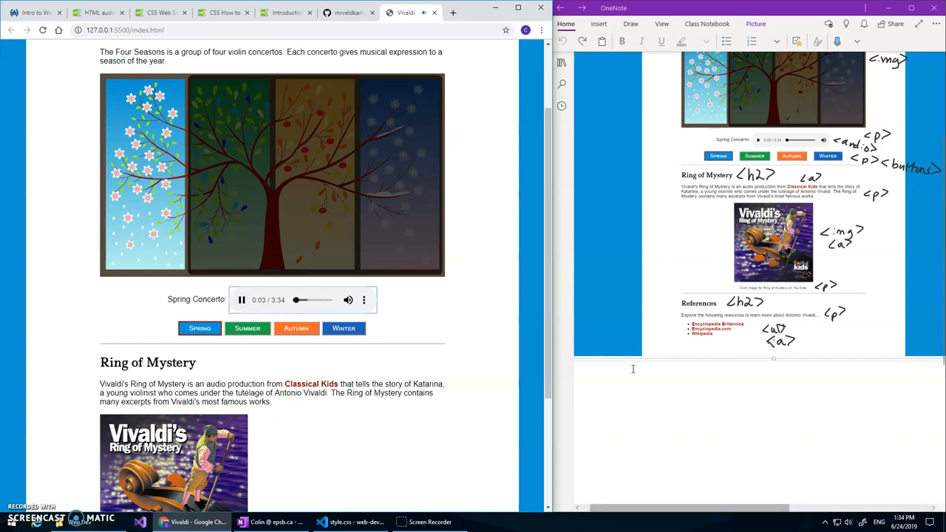
click(240, 300)
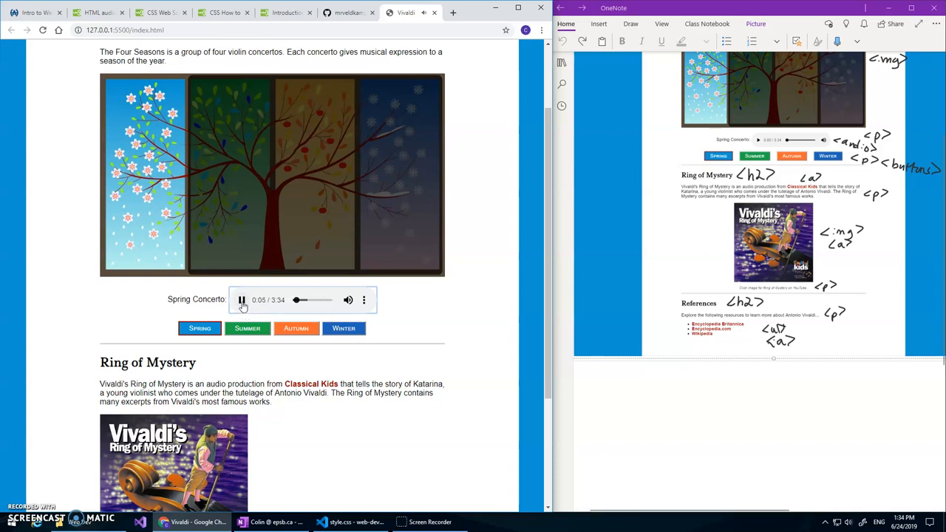
click(242, 299)
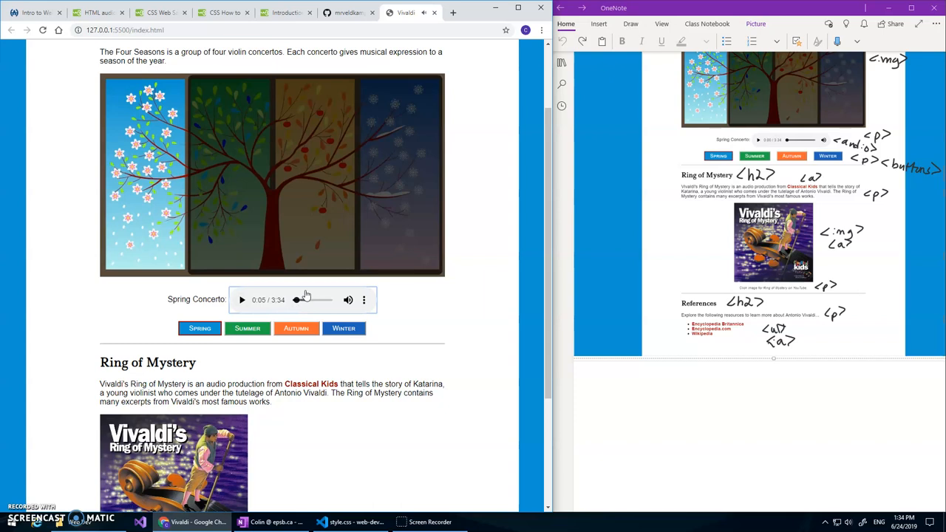
mouse_move(72, 472)
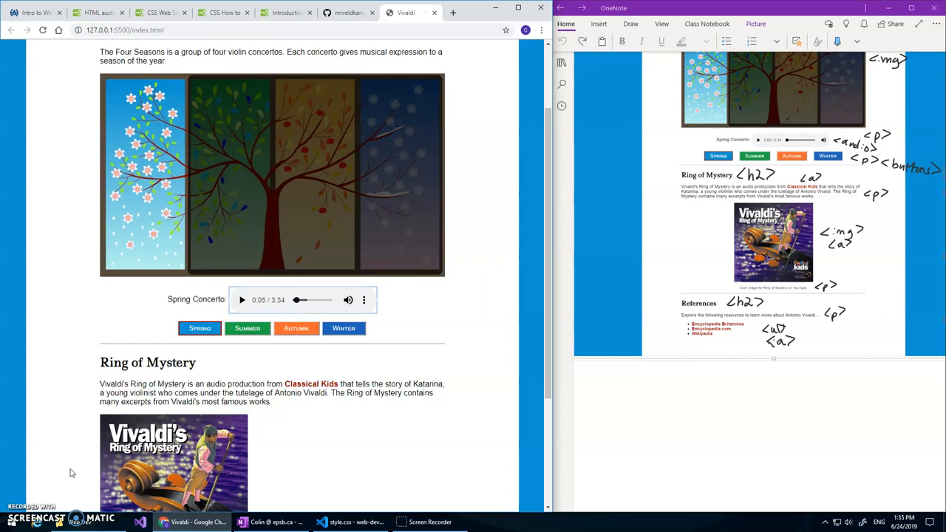
mouse_move(237, 412)
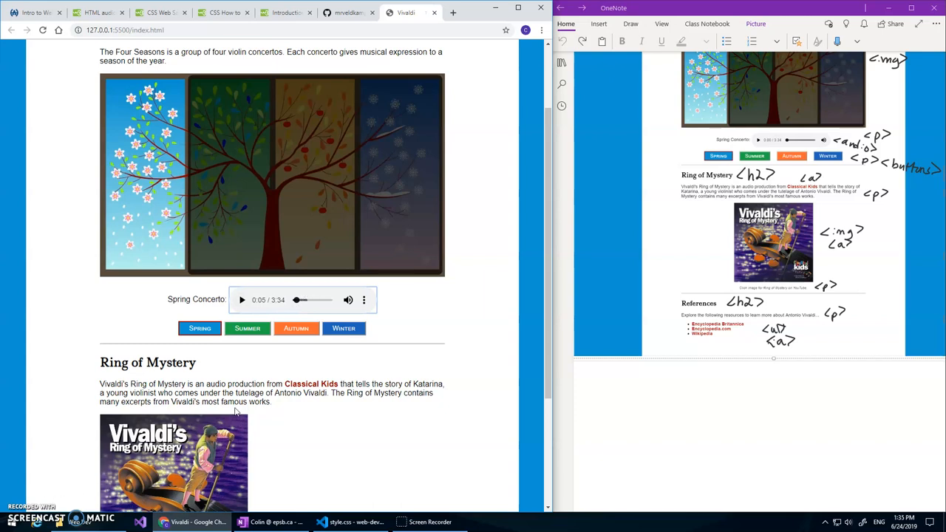
- Scroll the Vivaldi page to review the season buttons and Spring's active border
scroll(up, 3)
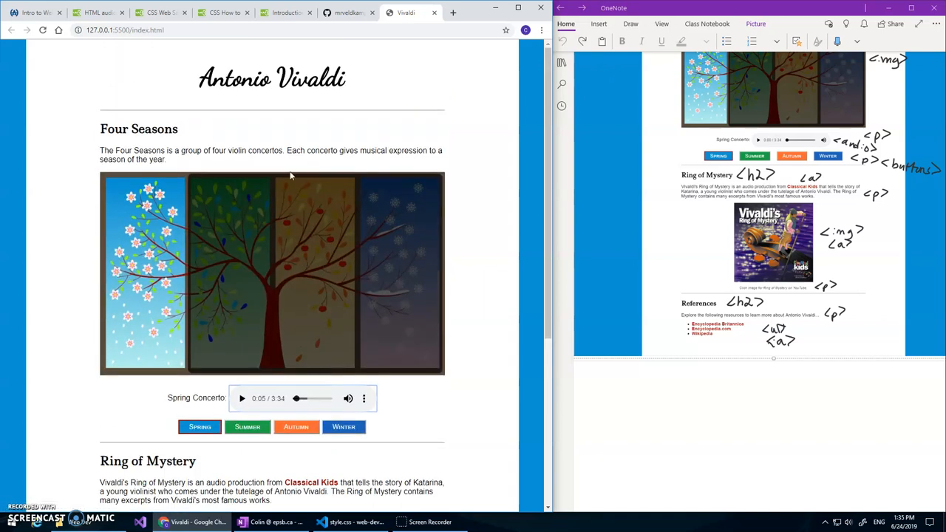
scroll(down, 3)
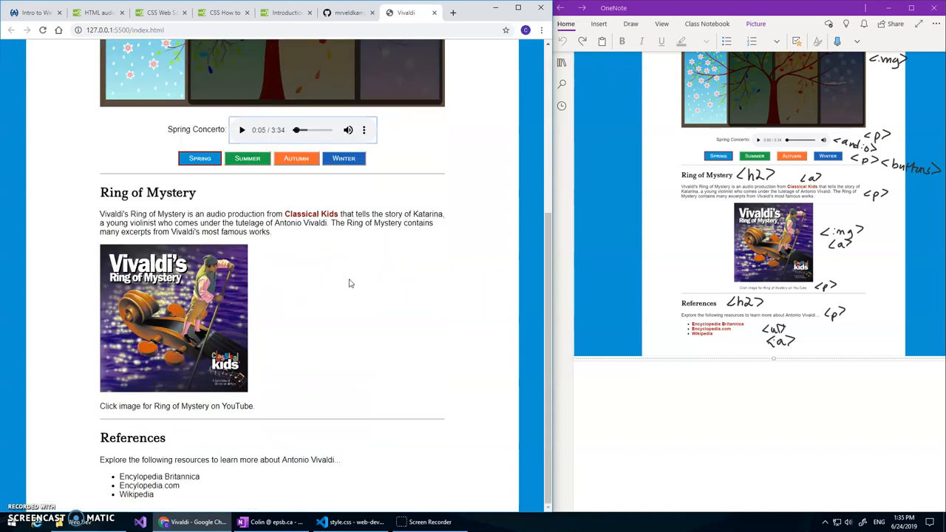
scroll(up, 3)
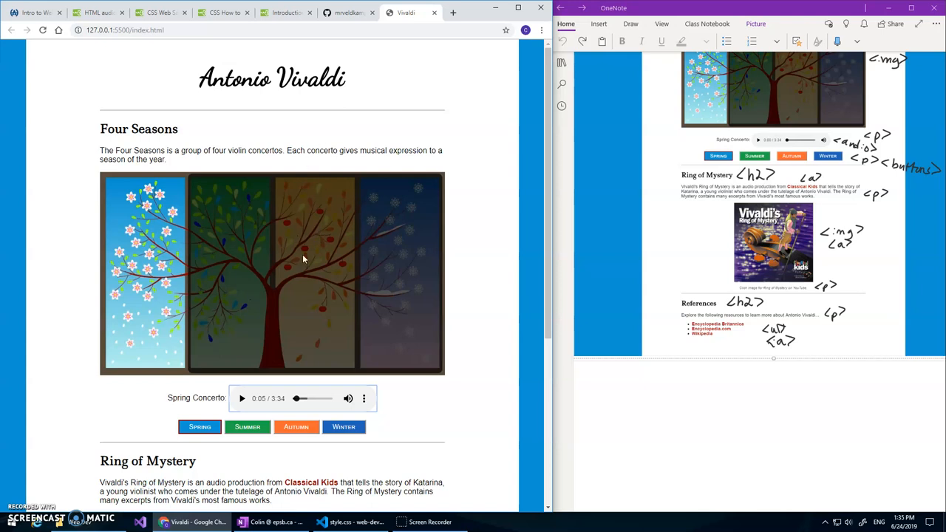
mouse_move(287, 335)
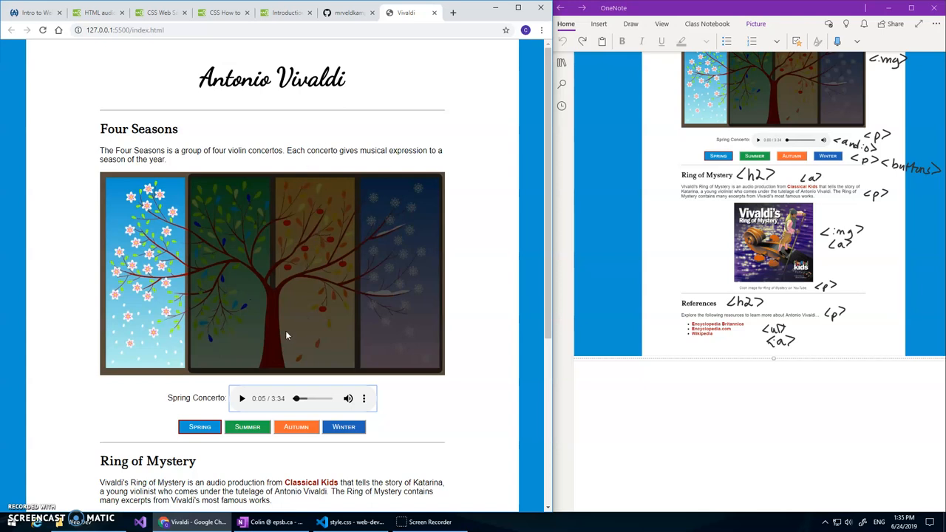